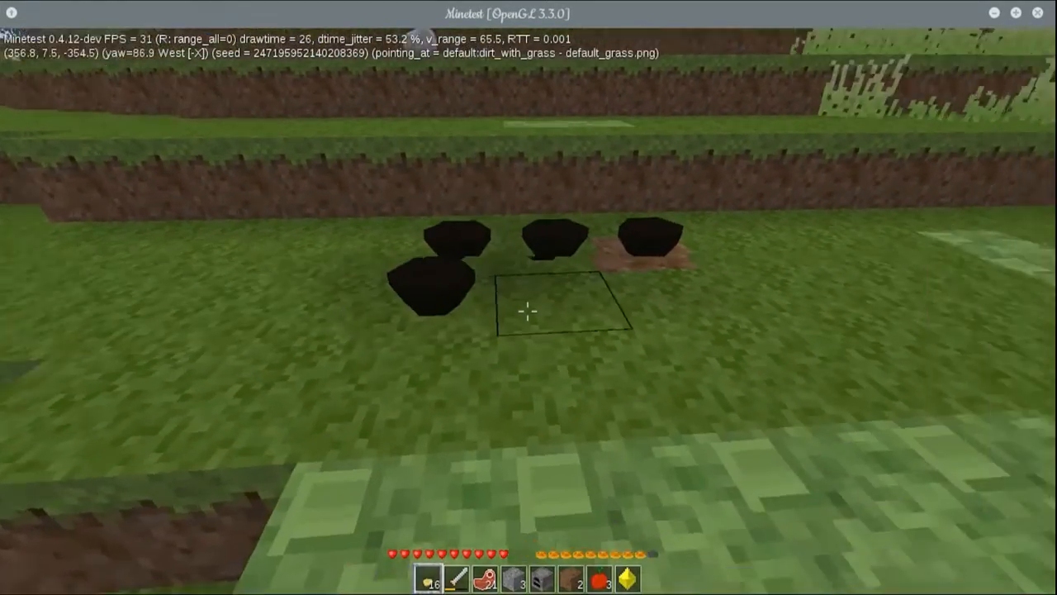
mouse_move(529, 298)
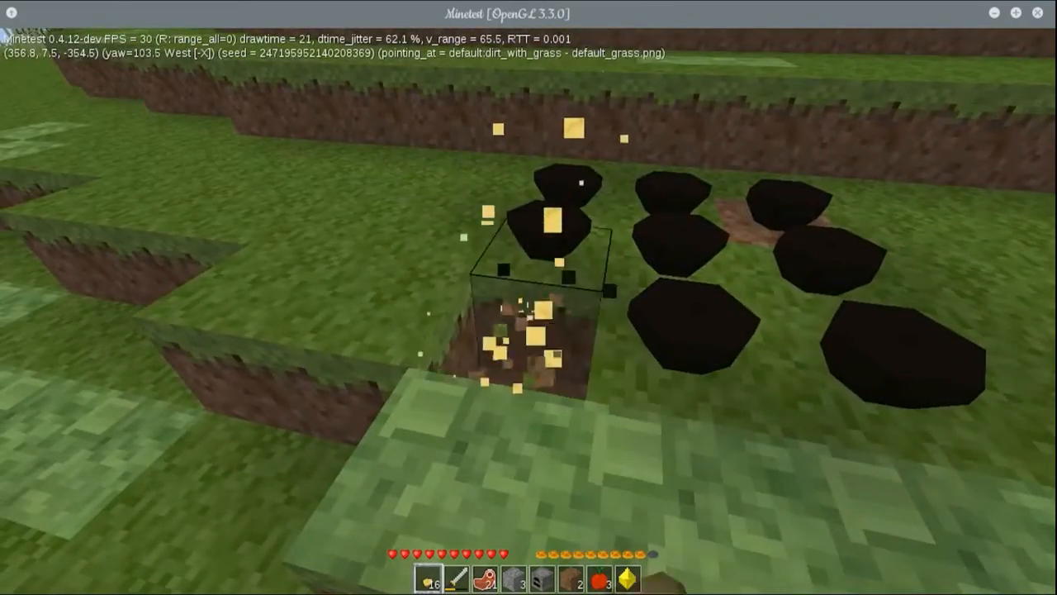
mouse_move(529, 298)
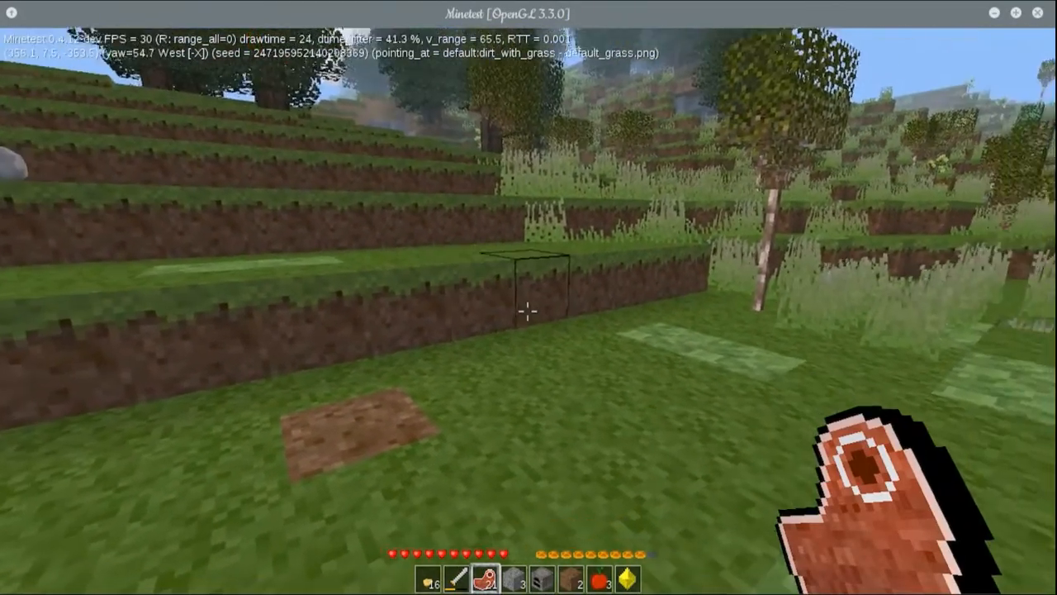
Return to the main menu, switch Creative Mode off and play the Survival world
key("Escape")
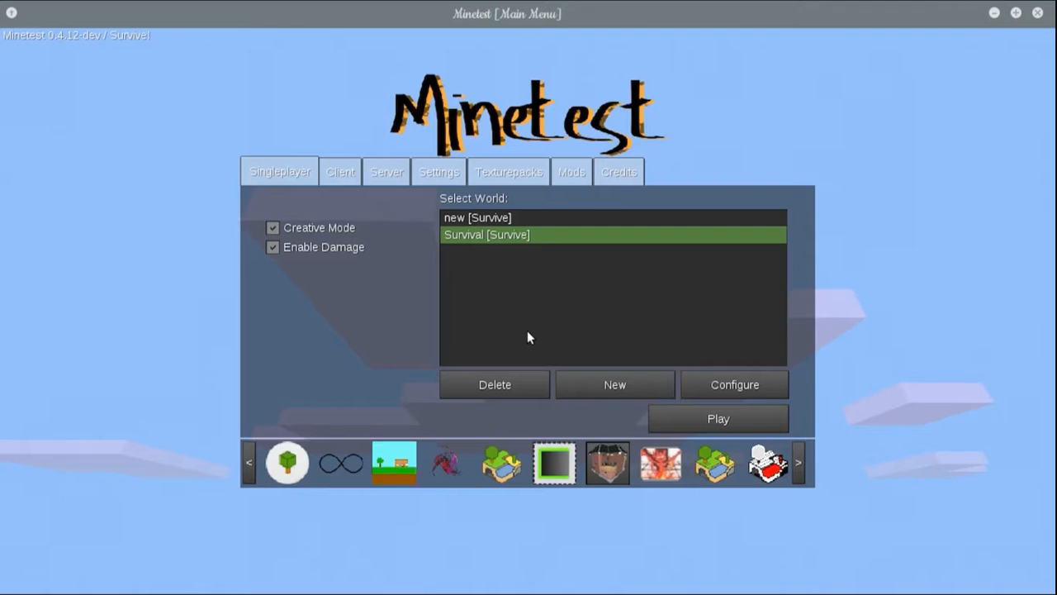
left_click(272, 228)
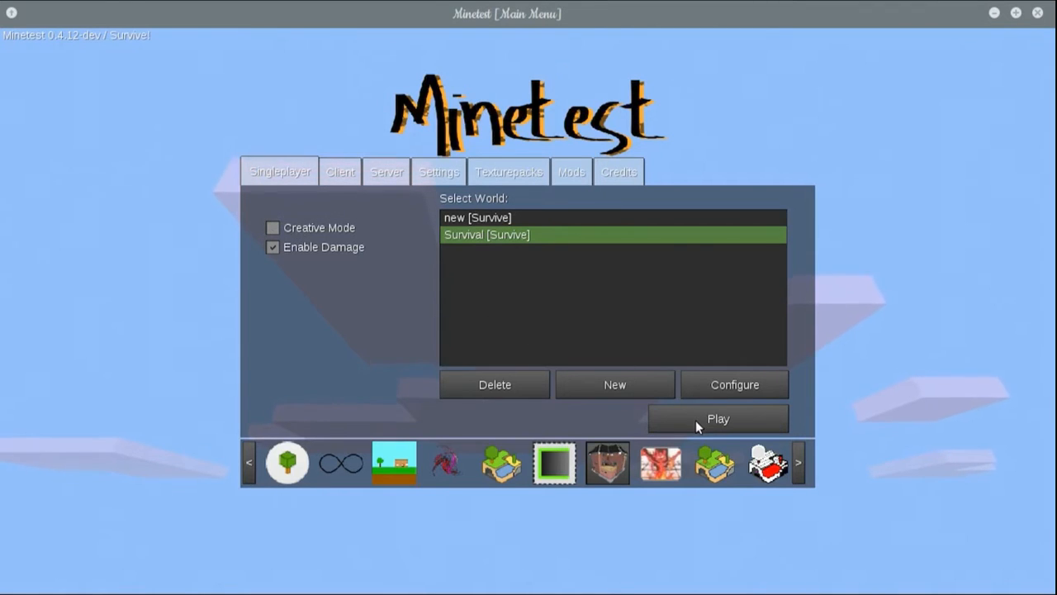
left_click(717, 418)
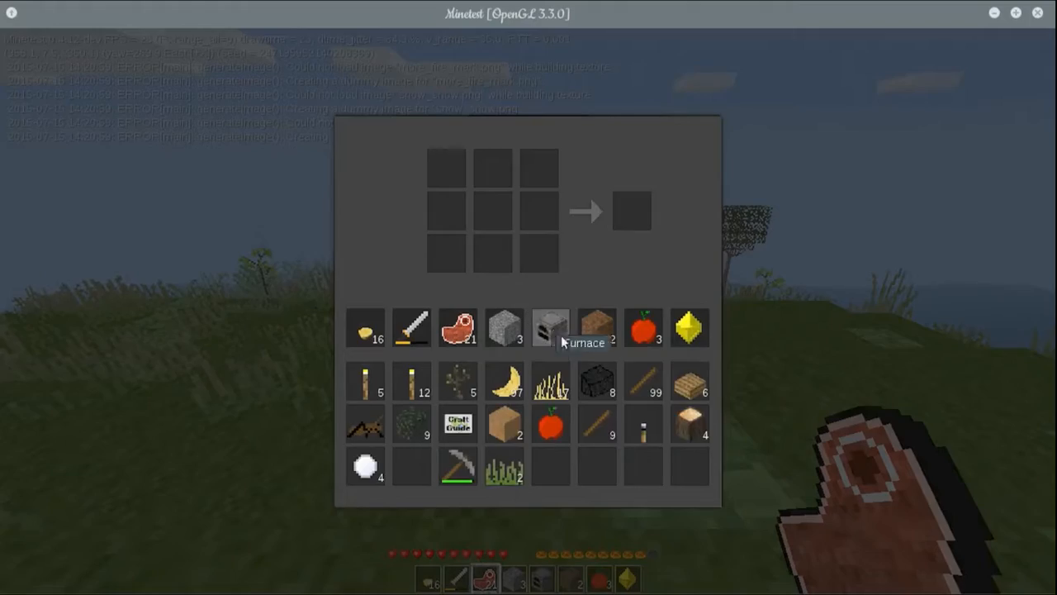
mouse_move(559, 333)
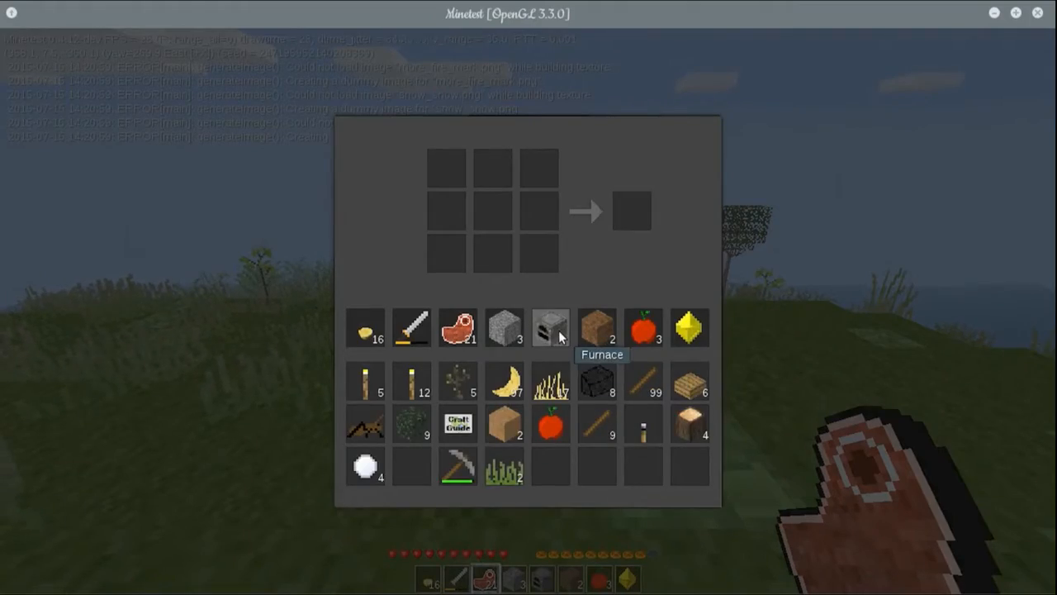
Close the inventory and collect the cooked steak from the furnace output
key("Escape")
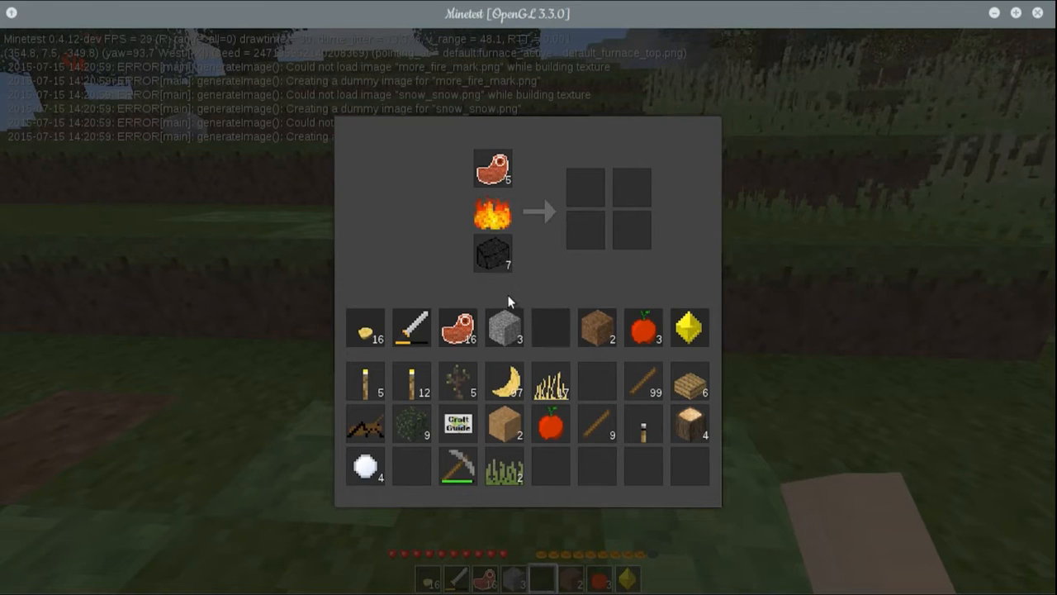
mouse_move(514, 228)
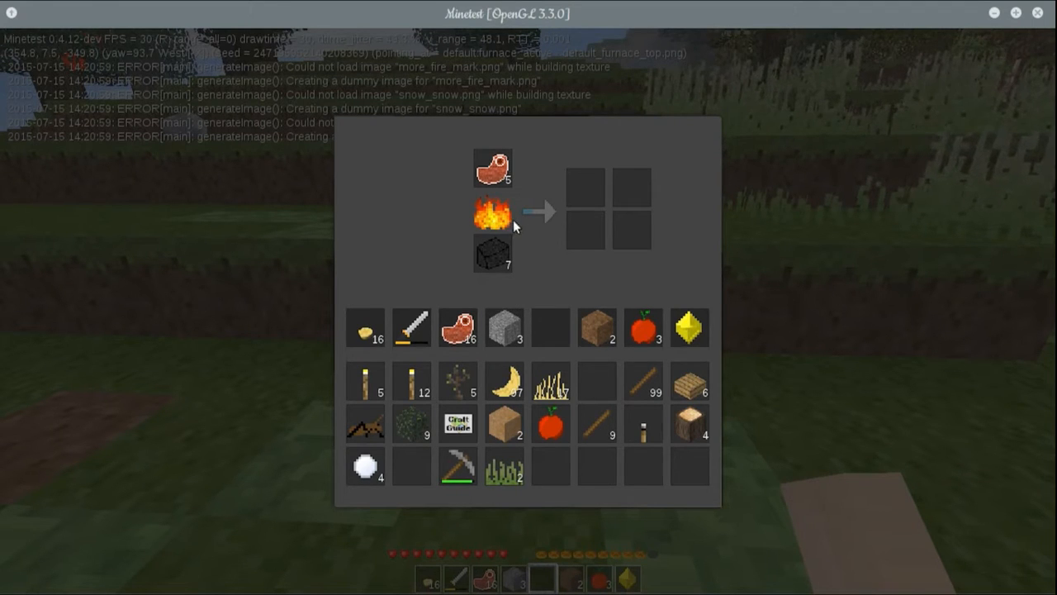
mouse_move(499, 184)
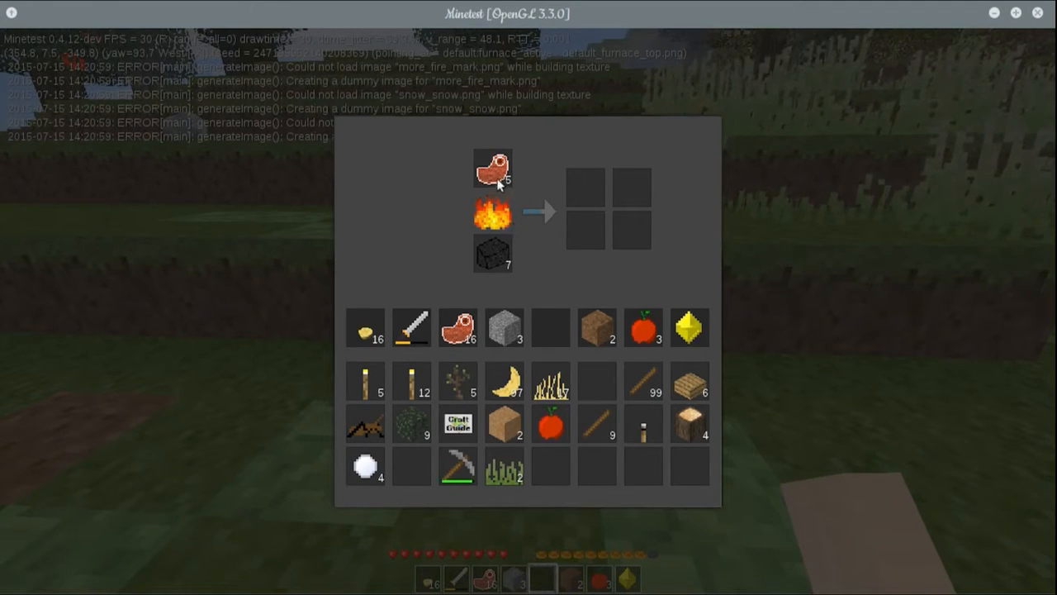
mouse_move(413, 225)
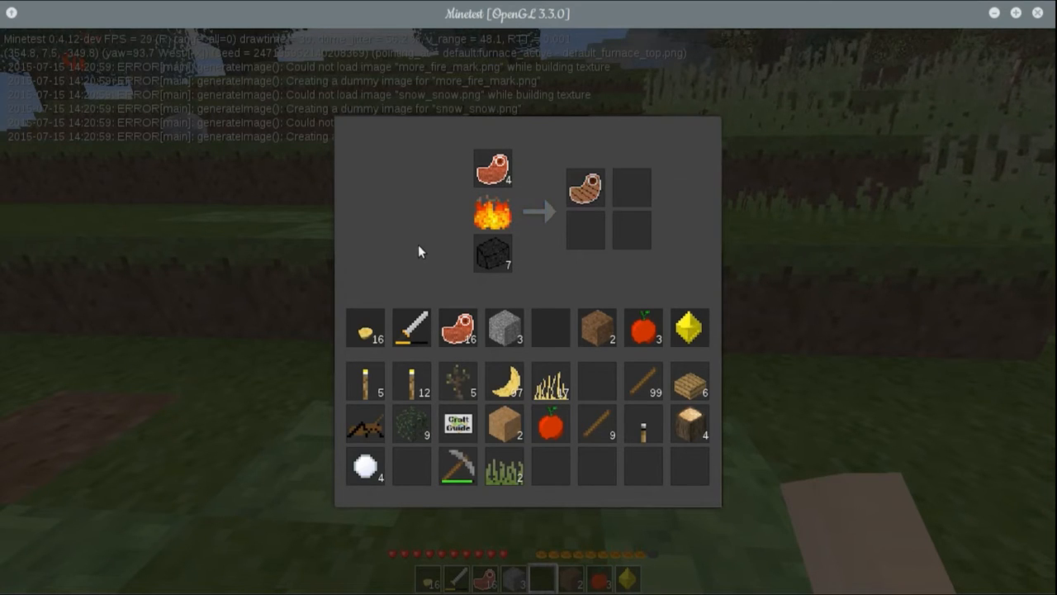
mouse_move(584, 190)
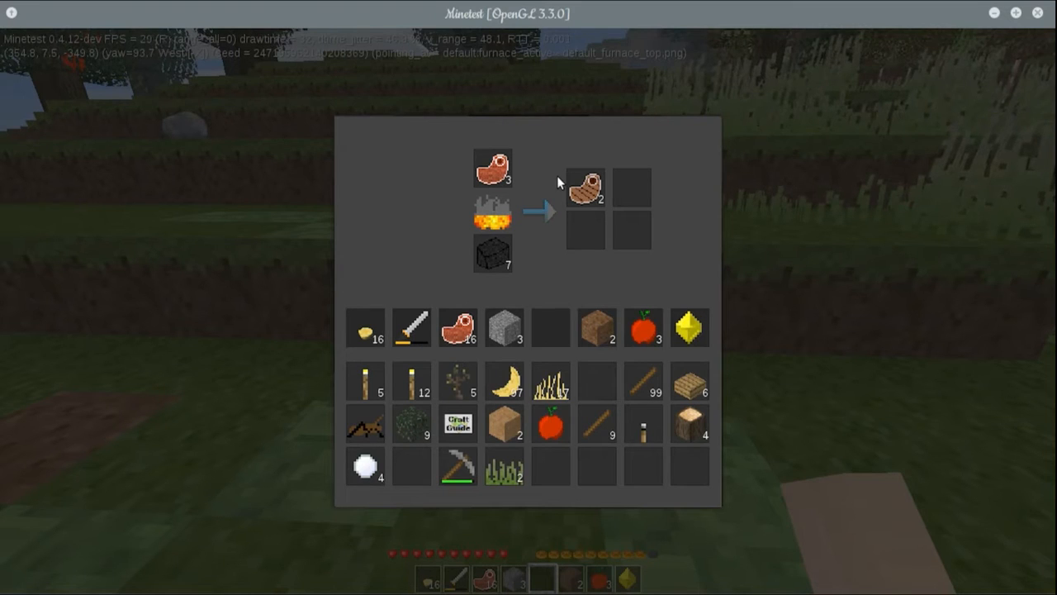
mouse_move(560, 192)
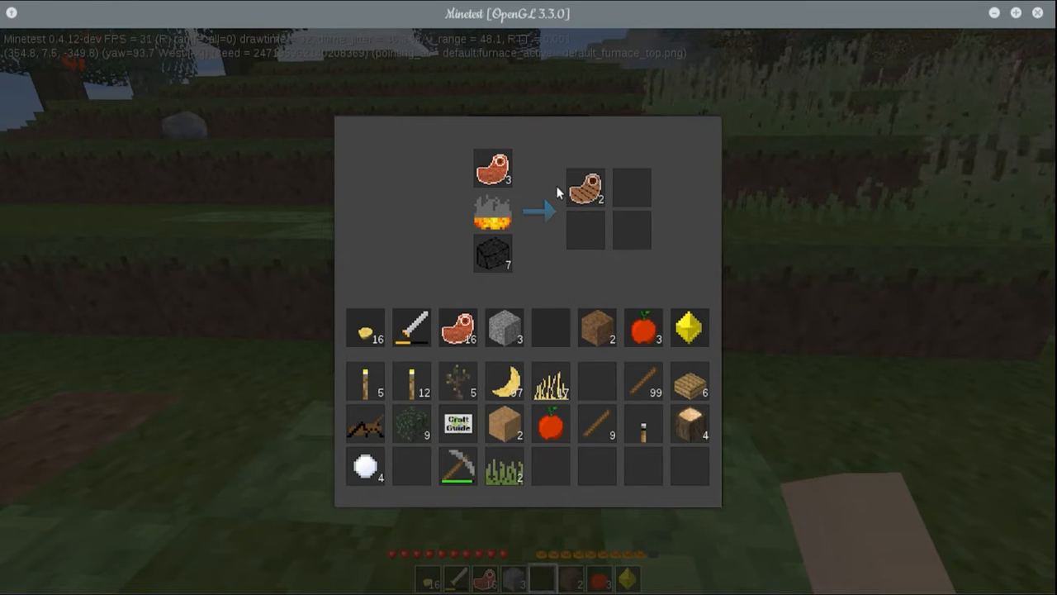
left_click(585, 182)
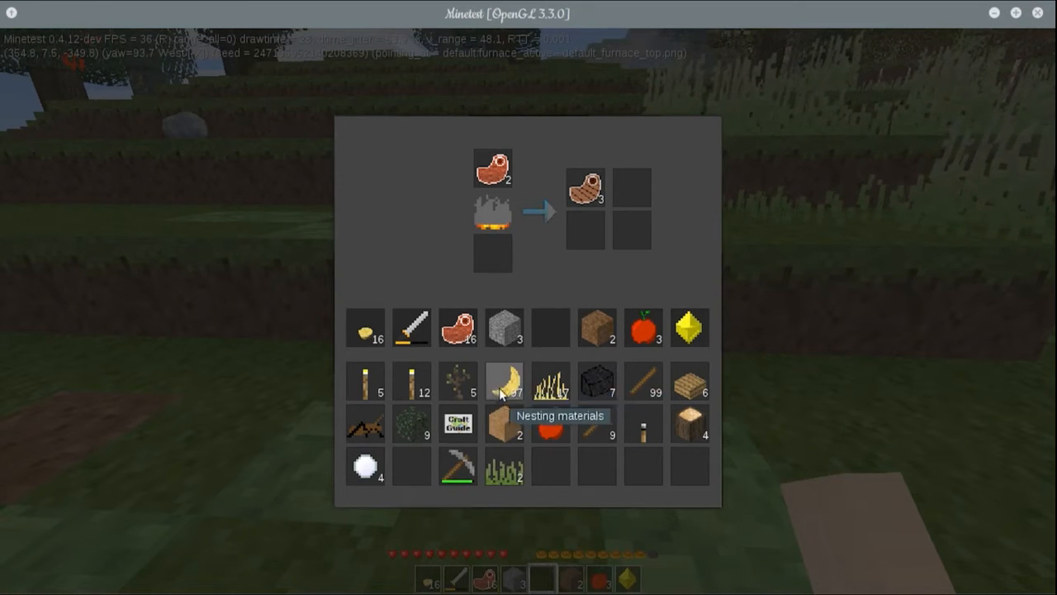
mouse_move(509, 390)
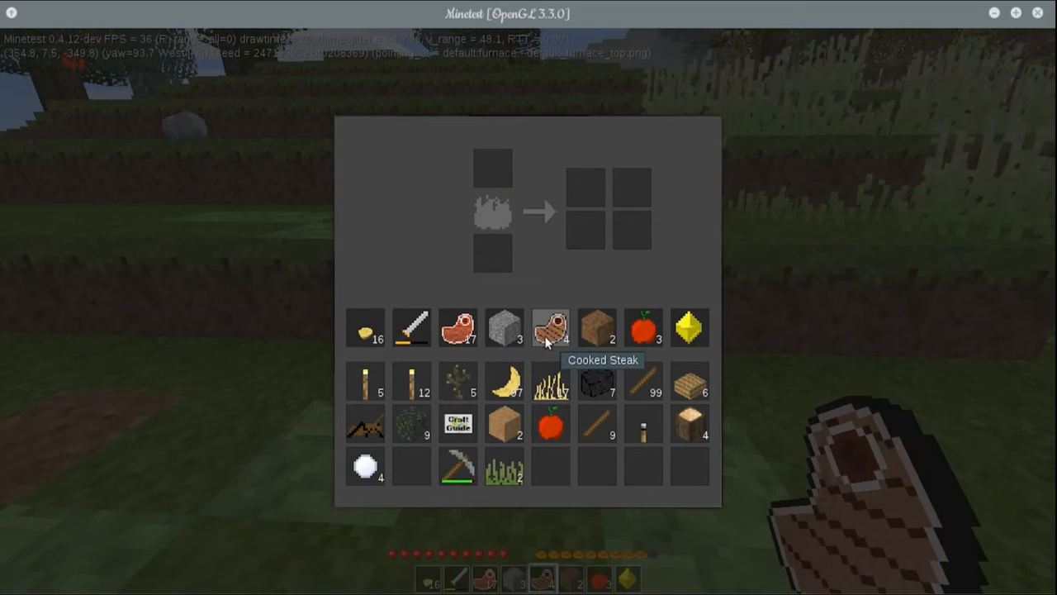
Run /giveme food:steak_smoked in chat and check the inventory for the smoked steak
key("Escape")
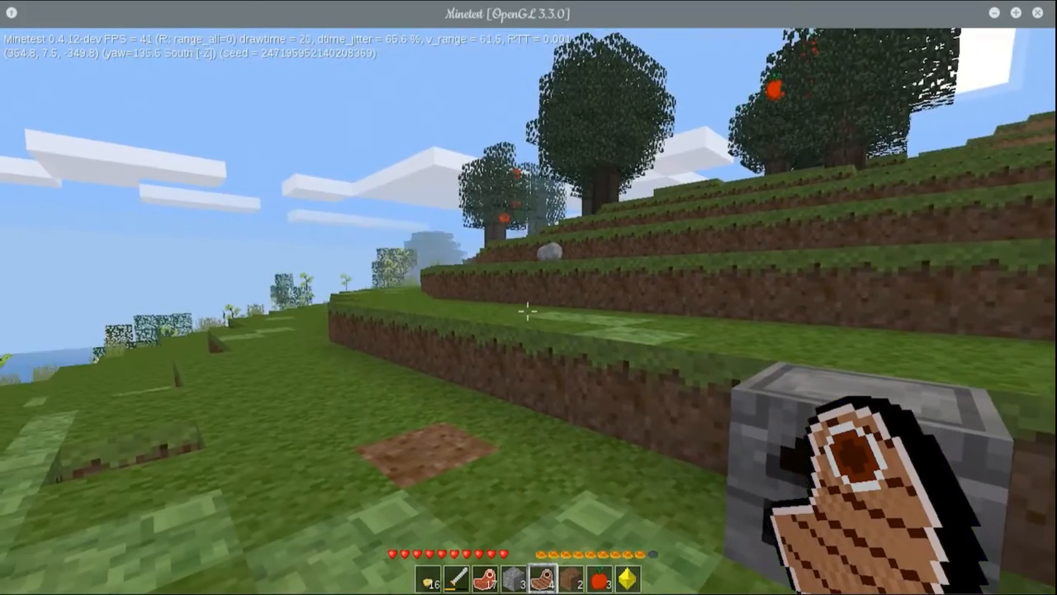
mouse_move(529, 298)
type("/")
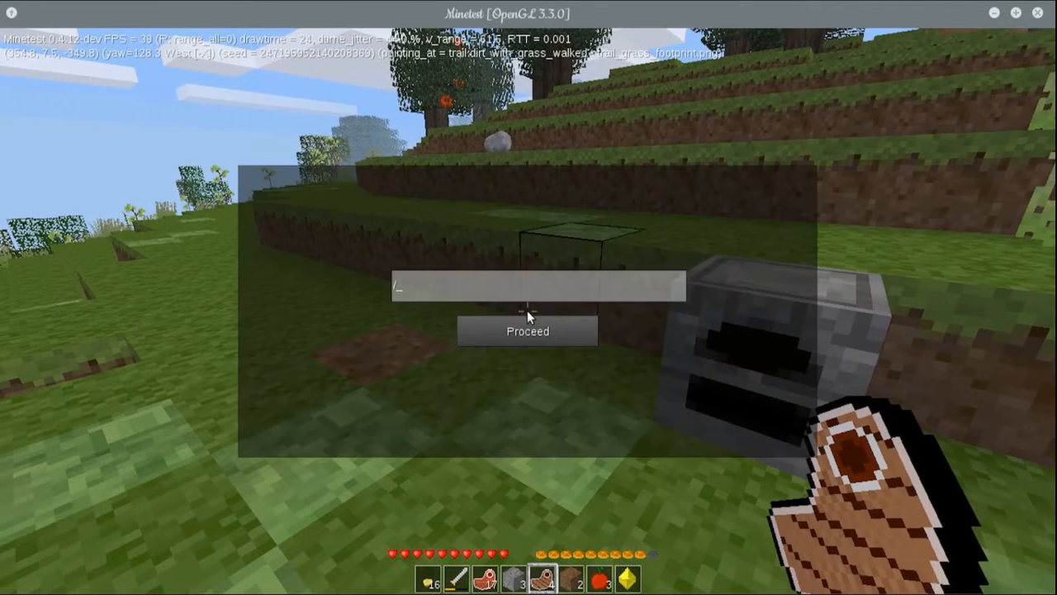
type("giveme")
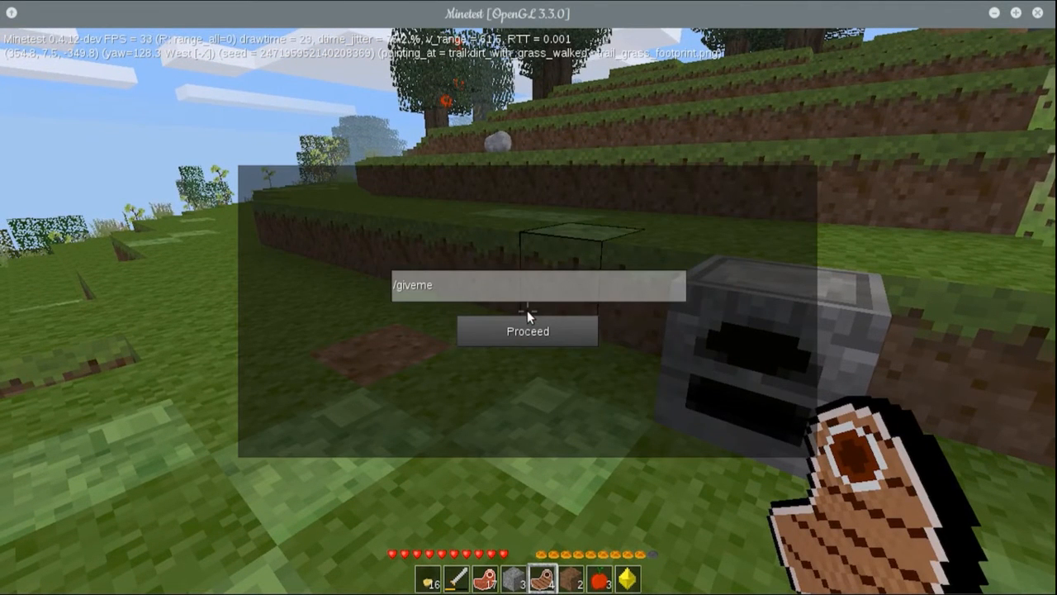
type("food:")
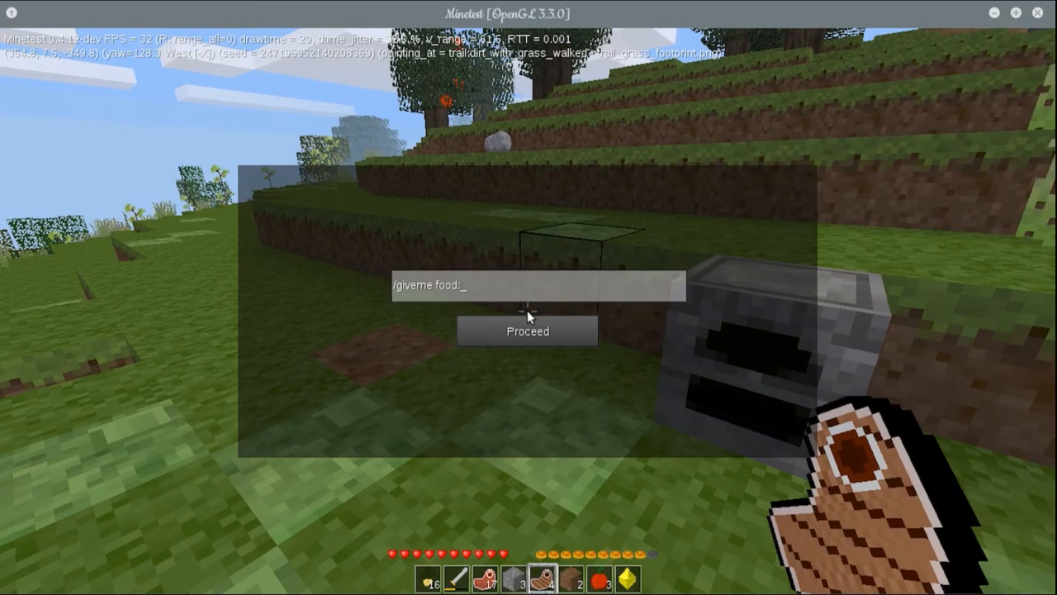
type("steak_smok")
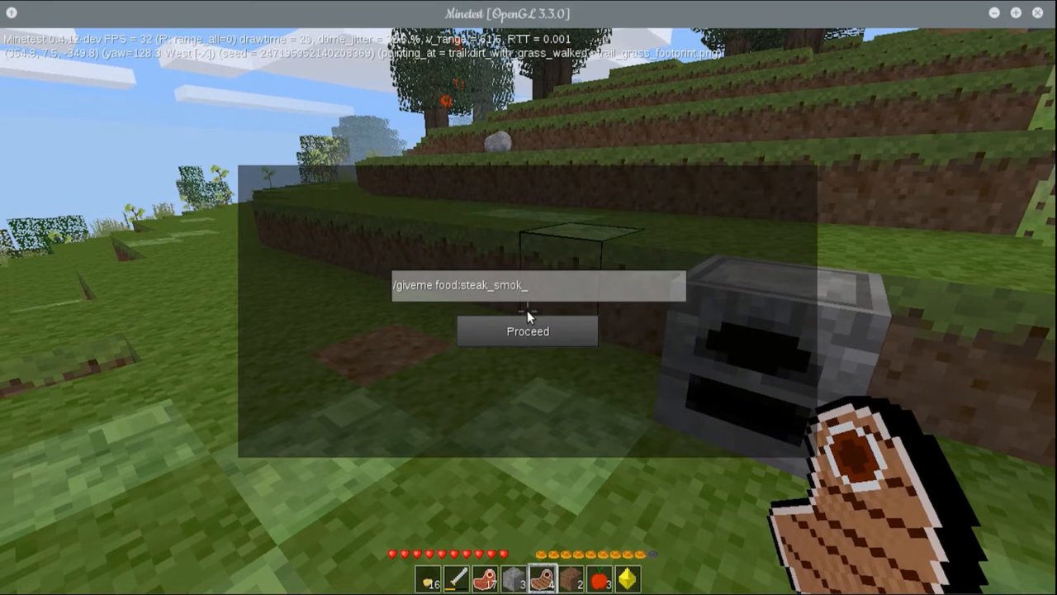
left_click(527, 330)
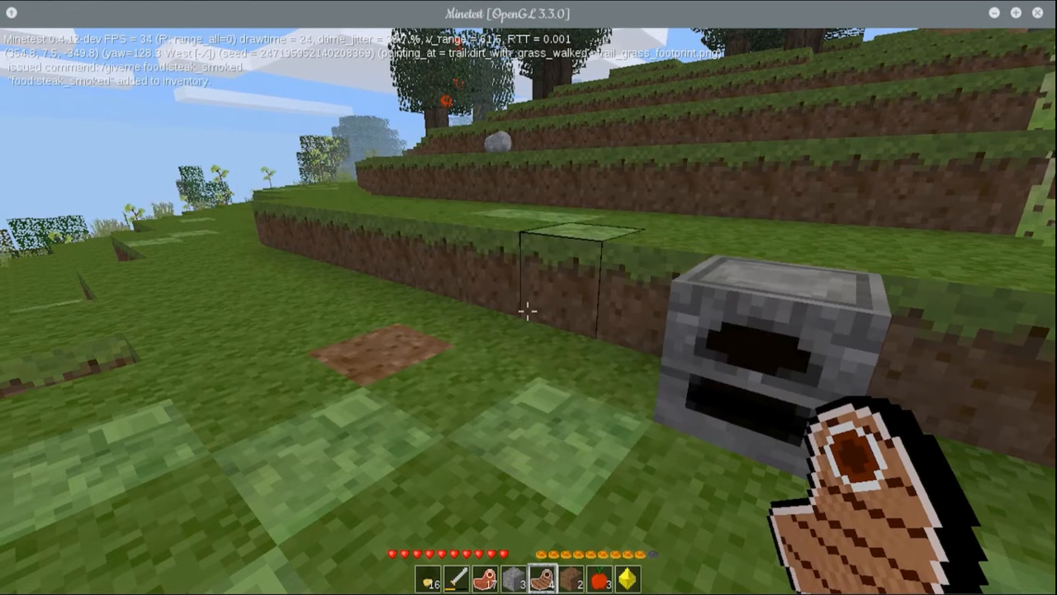
key("i")
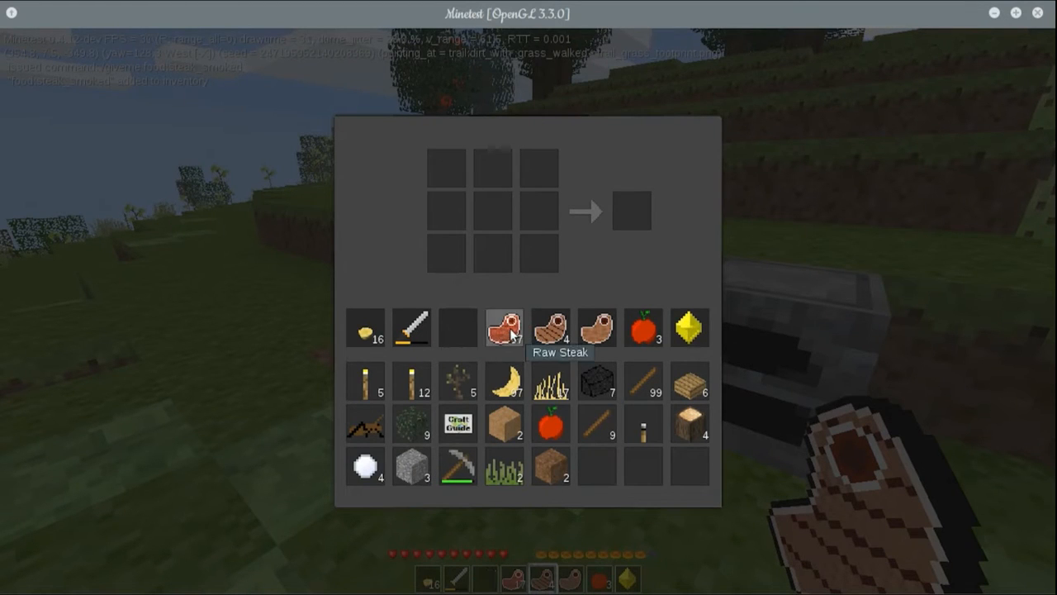
Close the inventory after arranging the steaks in the hotbar
key("Escape")
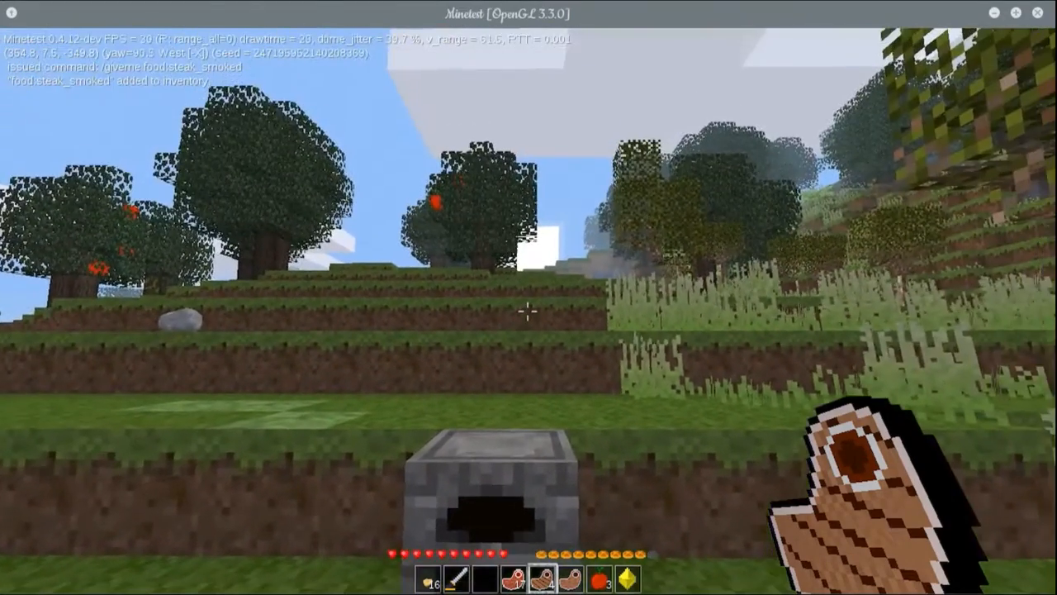
mouse_move(529, 297)
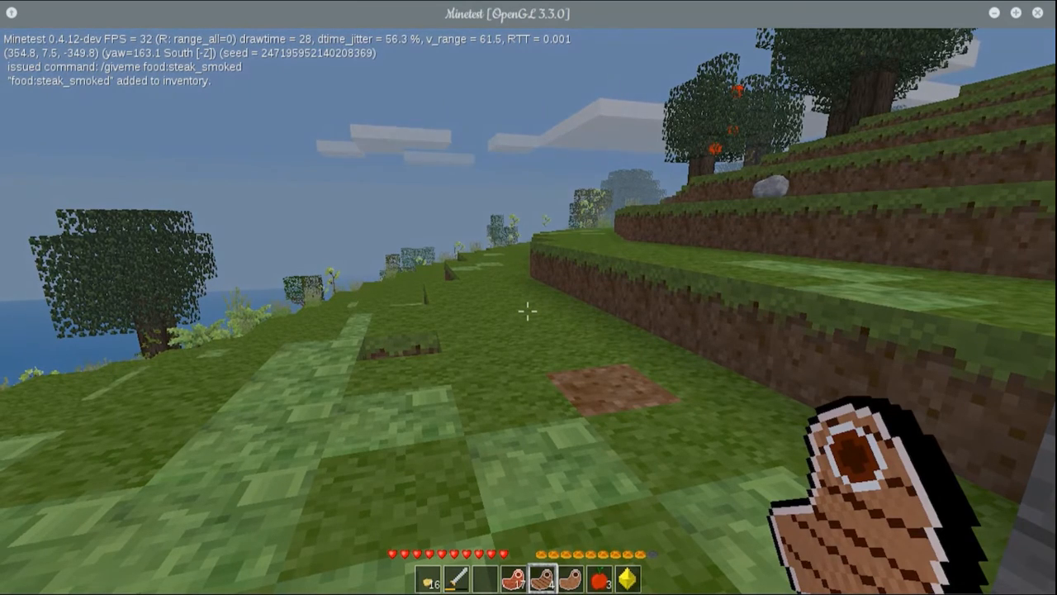
mouse_move(528, 297)
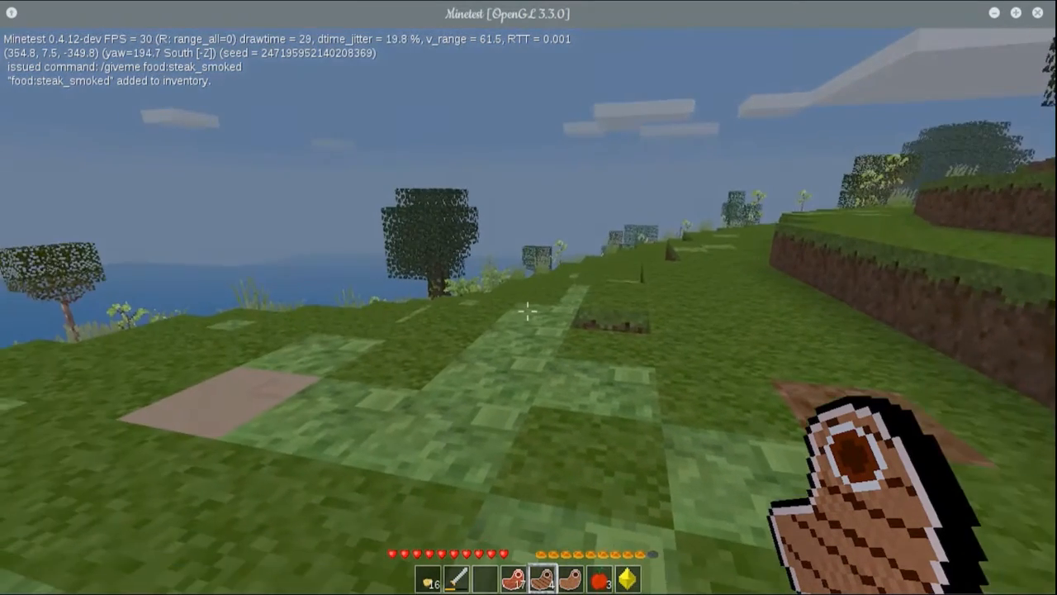
mouse_move(529, 297)
type("/")
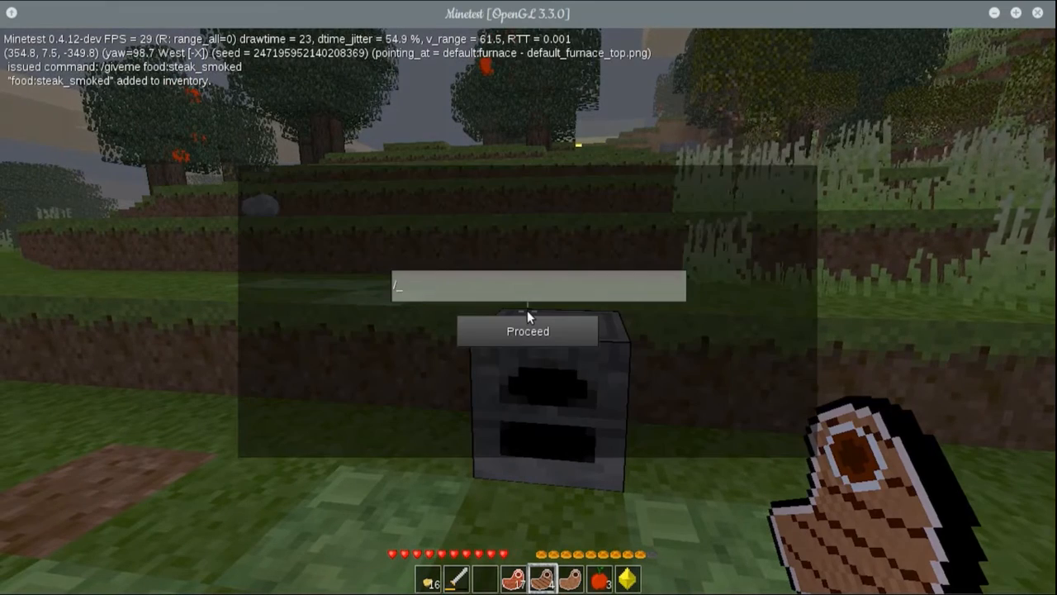
Run a /time chat command to change the time of day
type("time")
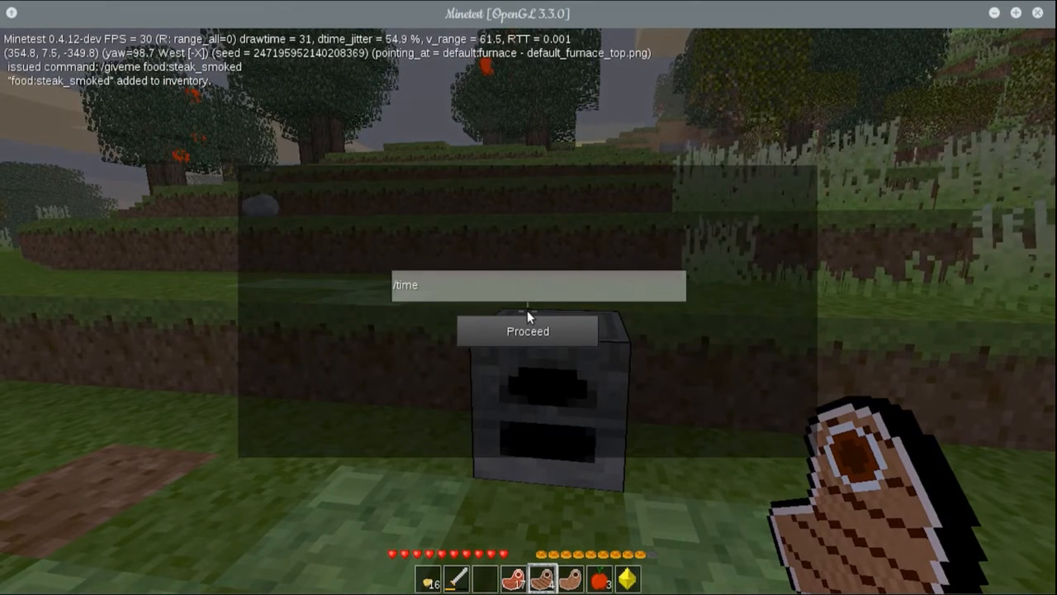
left_click(527, 330)
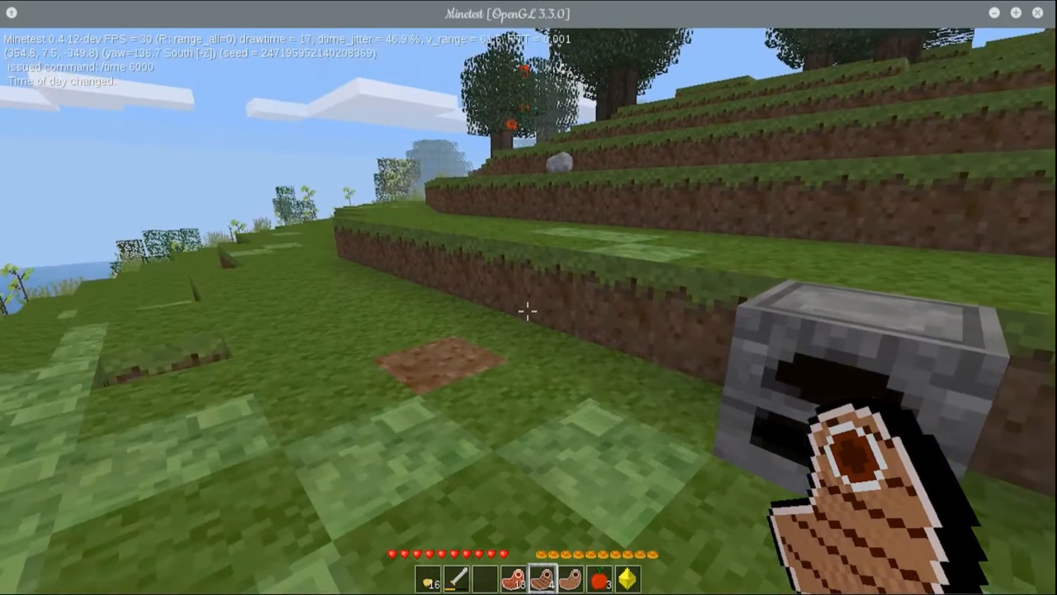
mouse_move(529, 297)
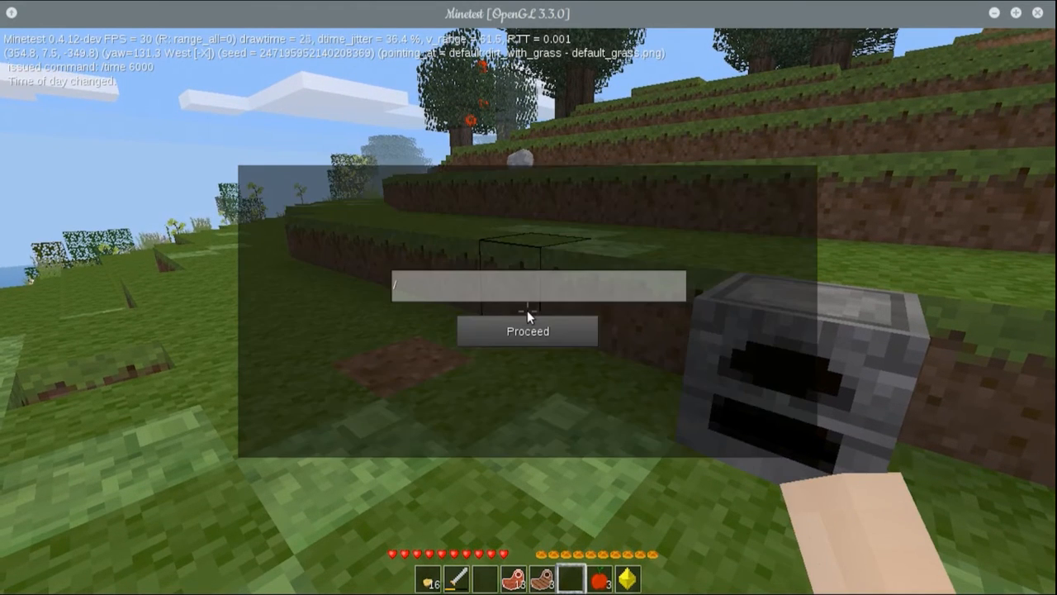
Run /giveme food:steak_smoked and view the smoked steak in the inventory
type("/giveme food:")
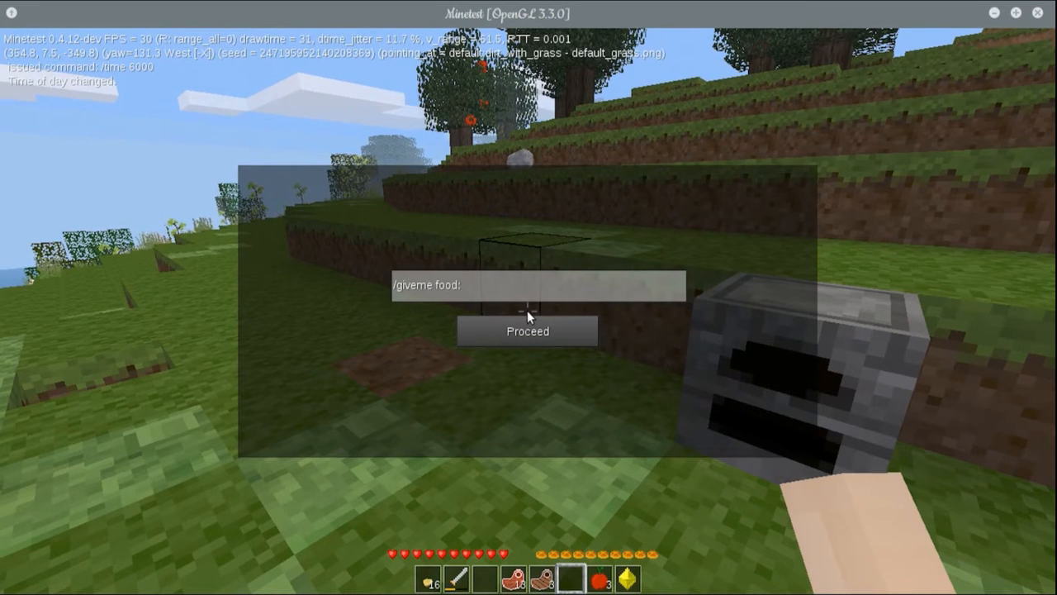
type("steak")
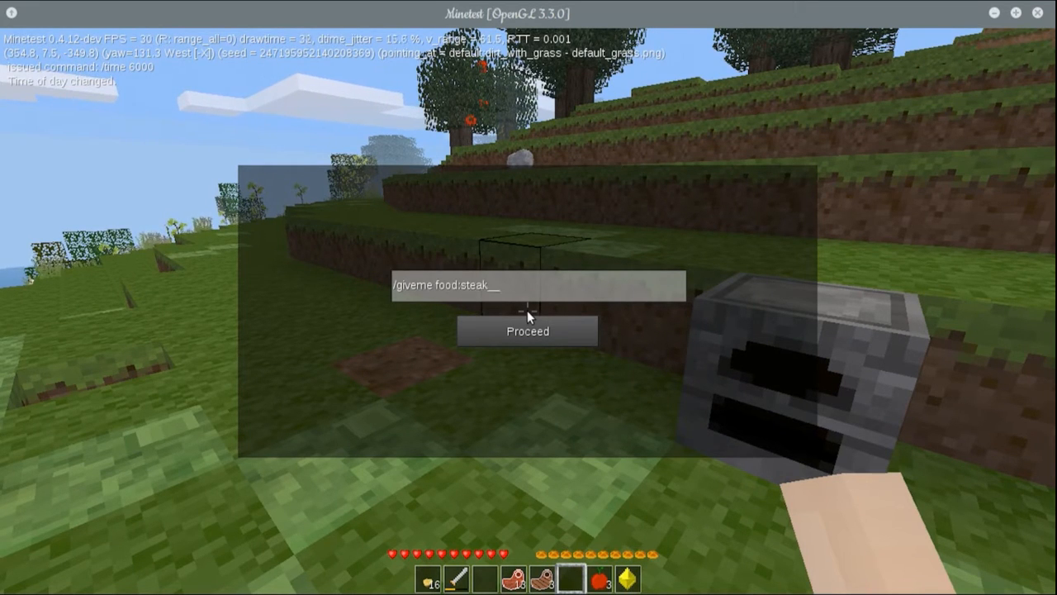
type("_smoked")
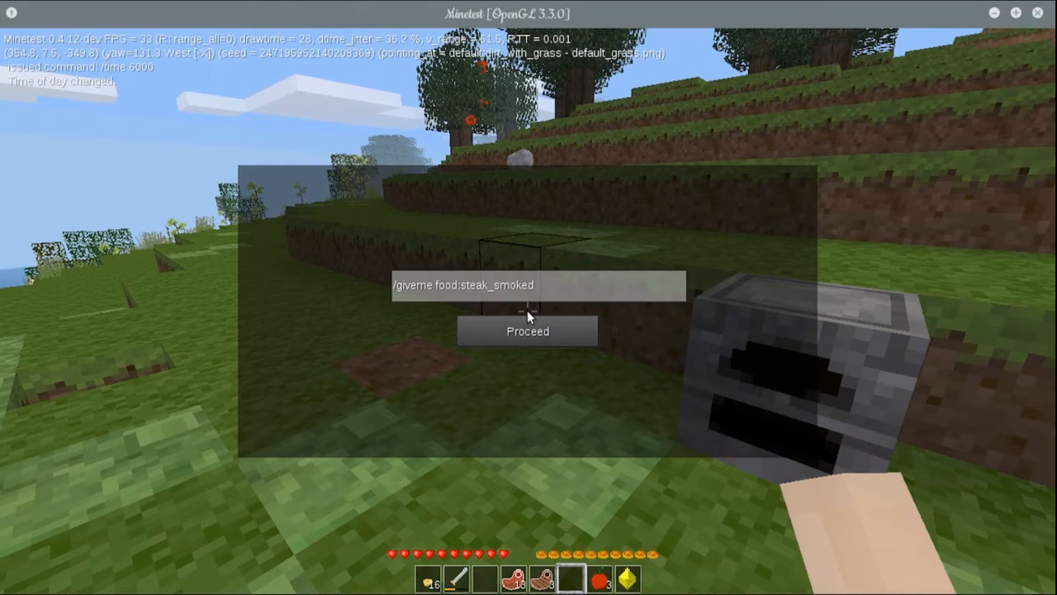
left_click(527, 331)
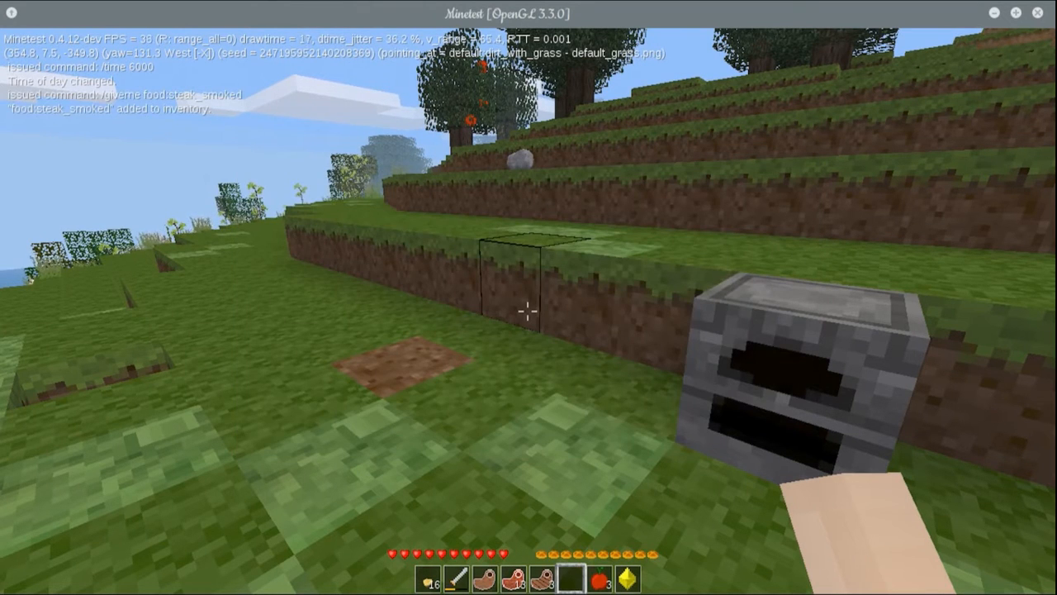
key("I")
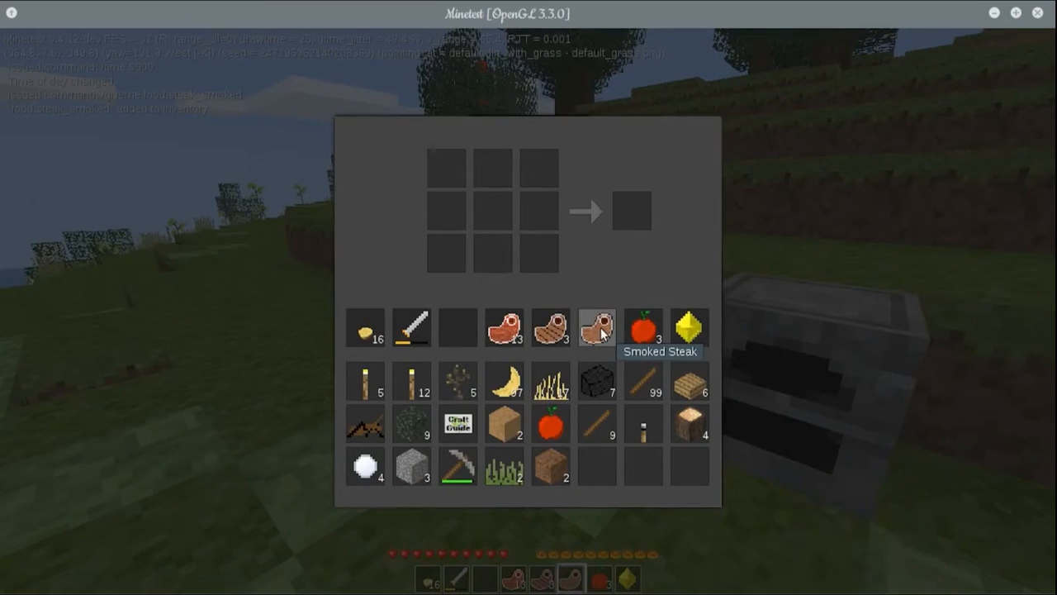
Close the inventory and return to the meadow holding the smoked steak
key("Escape")
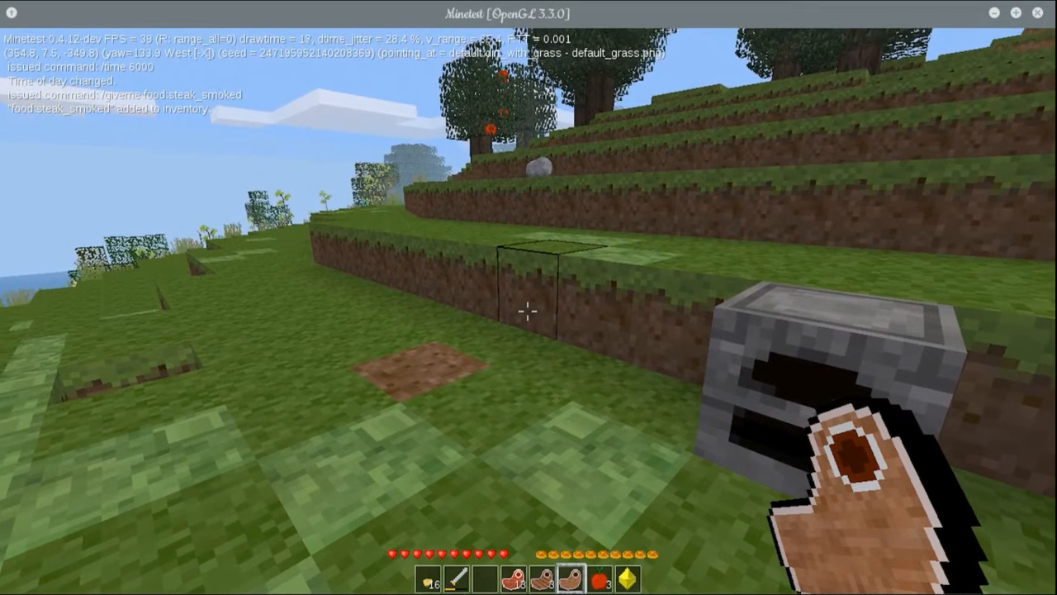
mouse_move(528, 298)
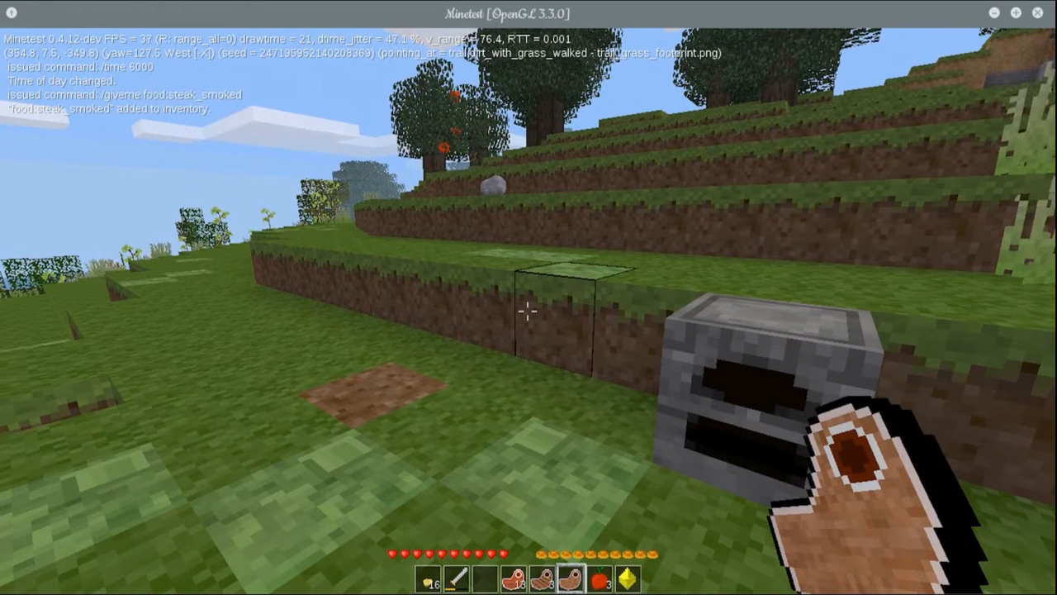
mouse_move(528, 297)
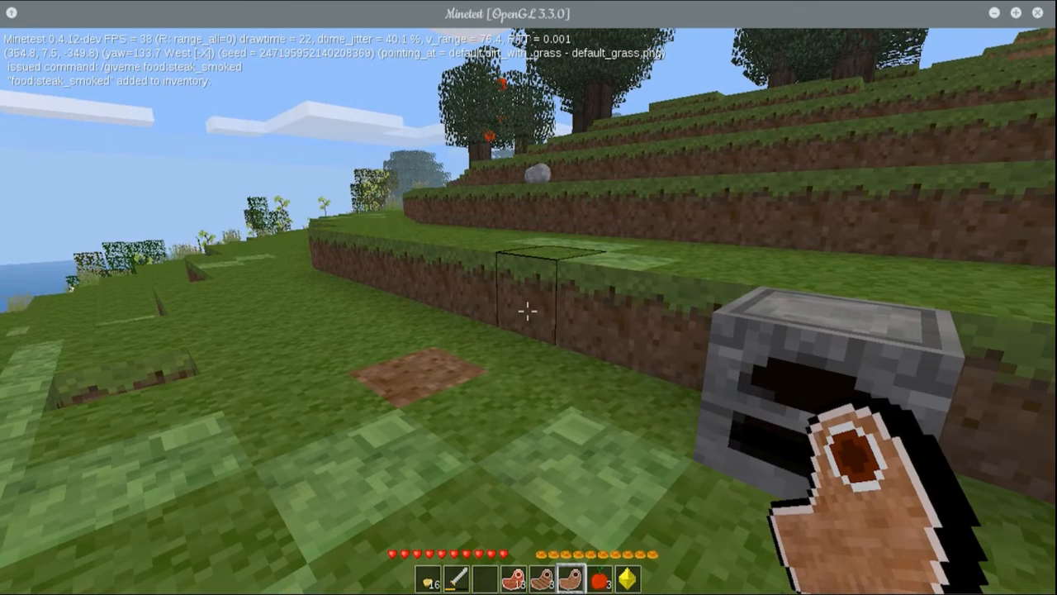
mouse_move(528, 297)
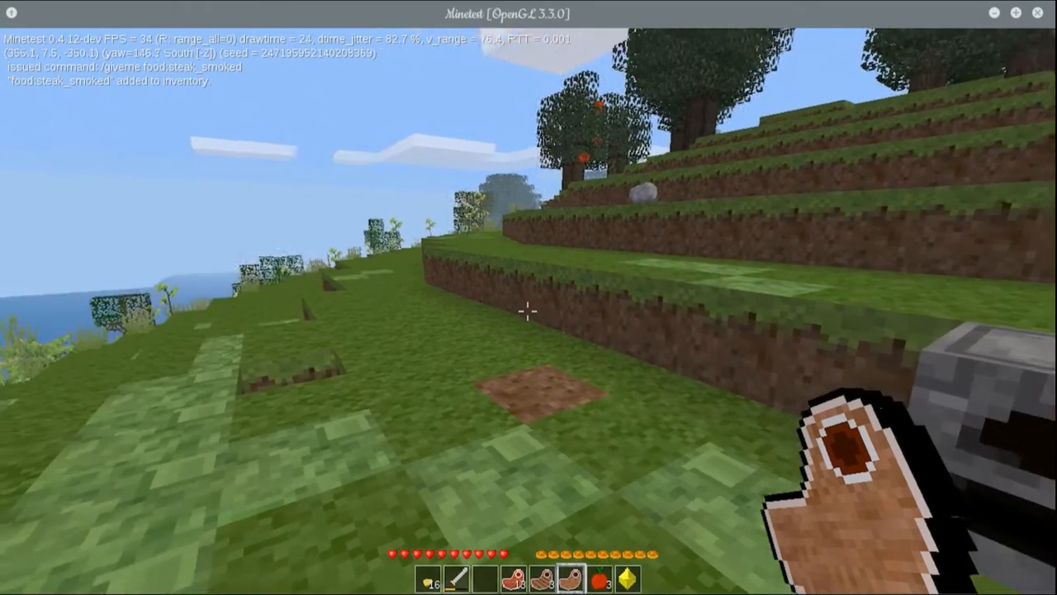
mouse_move(529, 298)
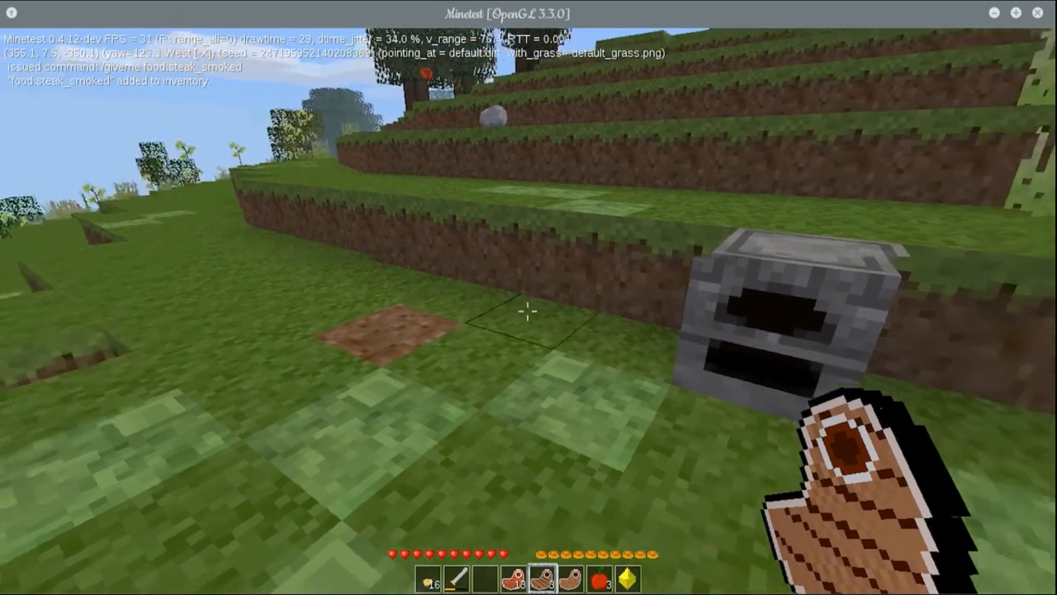
mouse_move(529, 297)
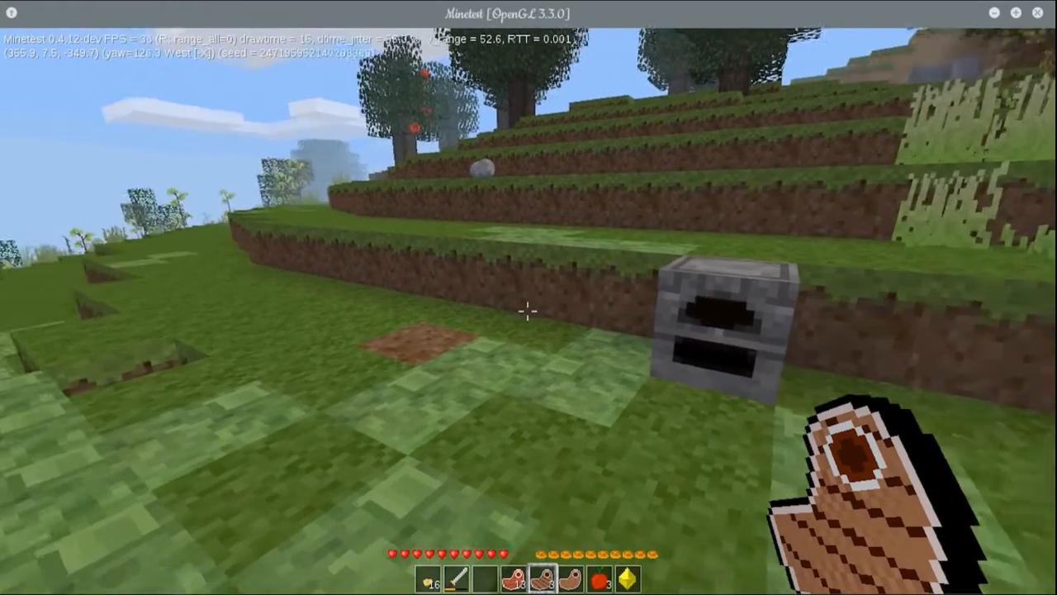
mouse_move(528, 297)
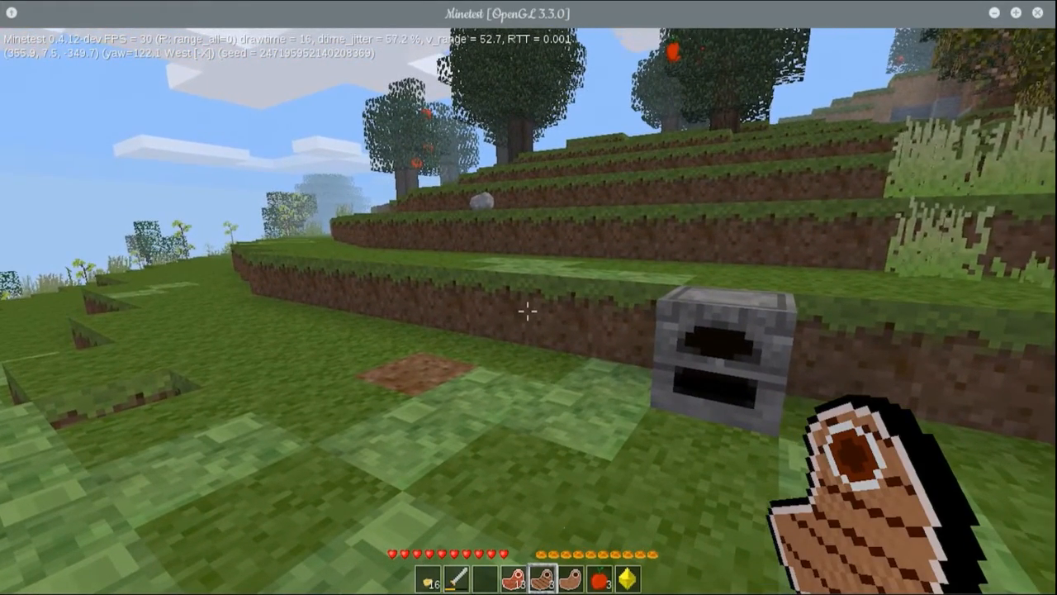
mouse_move(528, 297)
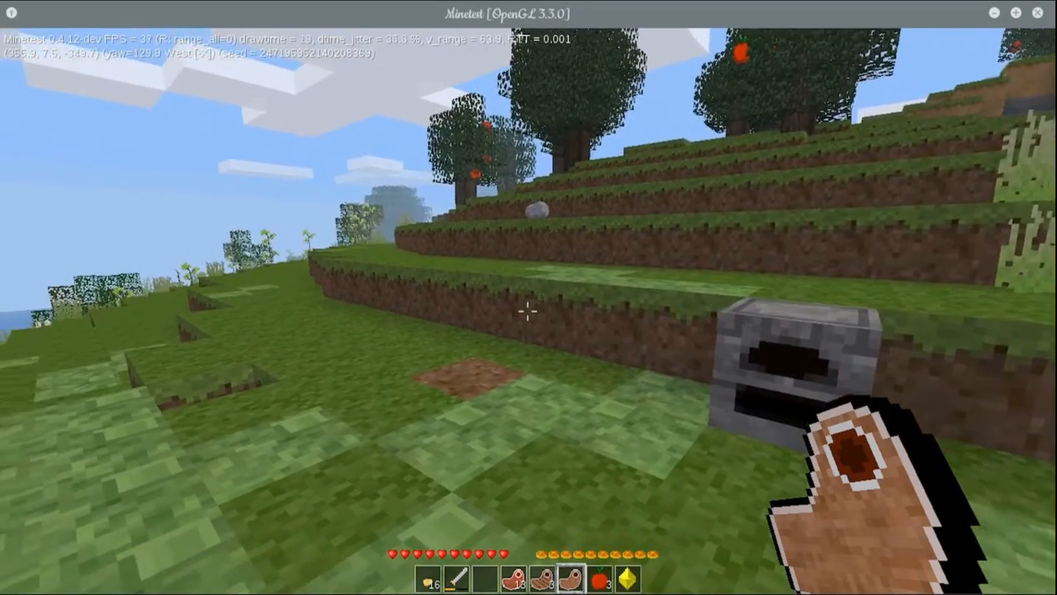
mouse_move(528, 297)
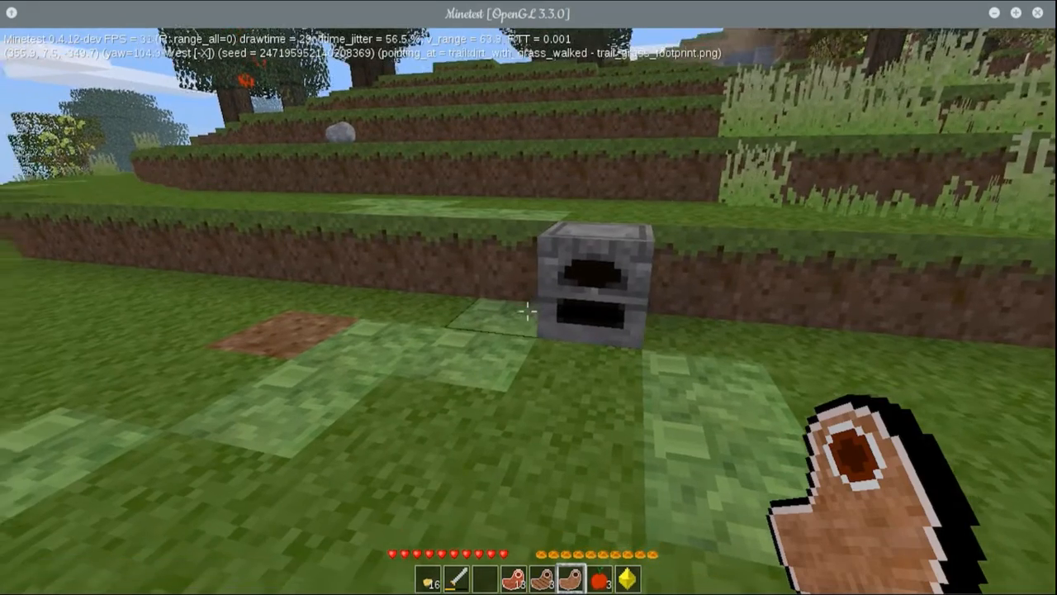
right_click(586, 289)
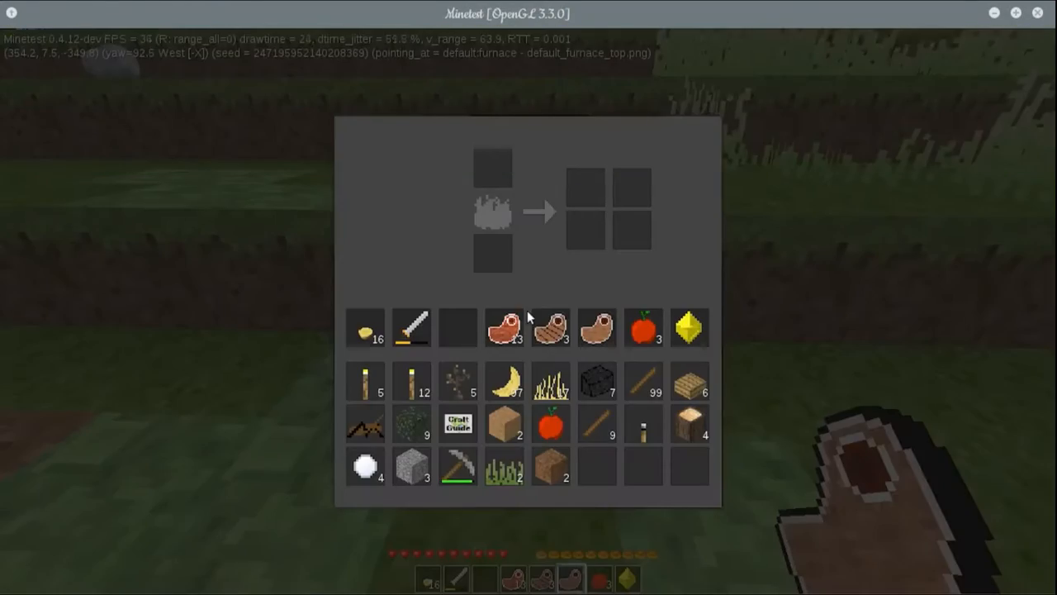
mouse_move(504, 331)
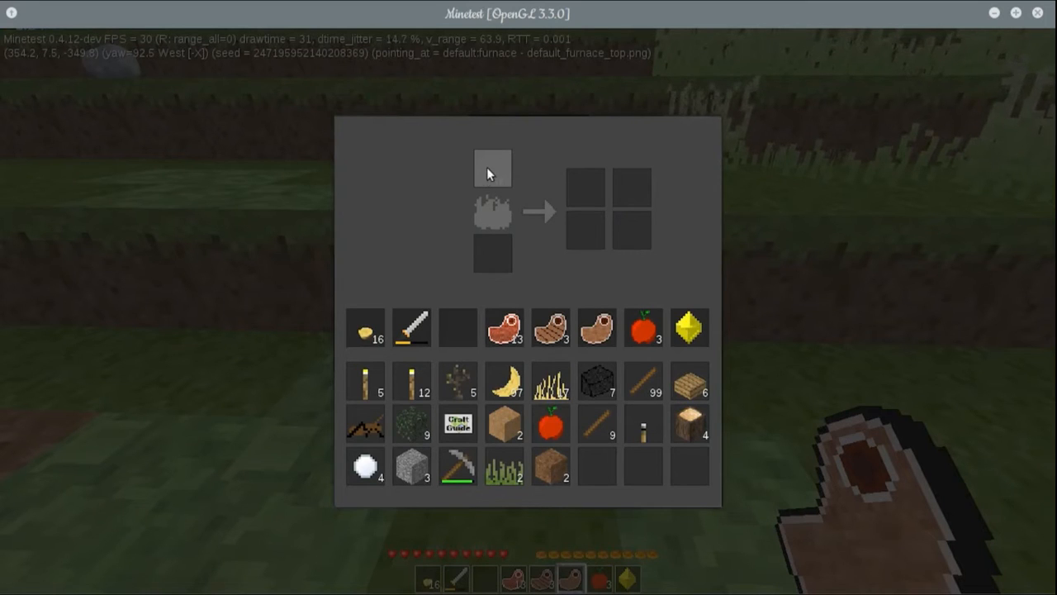
mouse_move(446, 169)
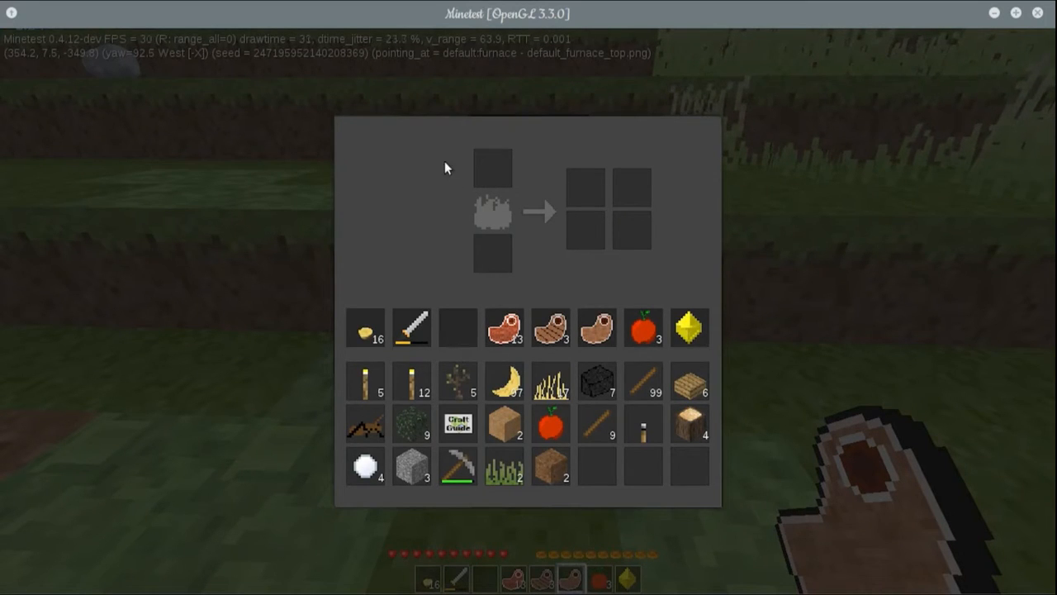
mouse_move(445, 180)
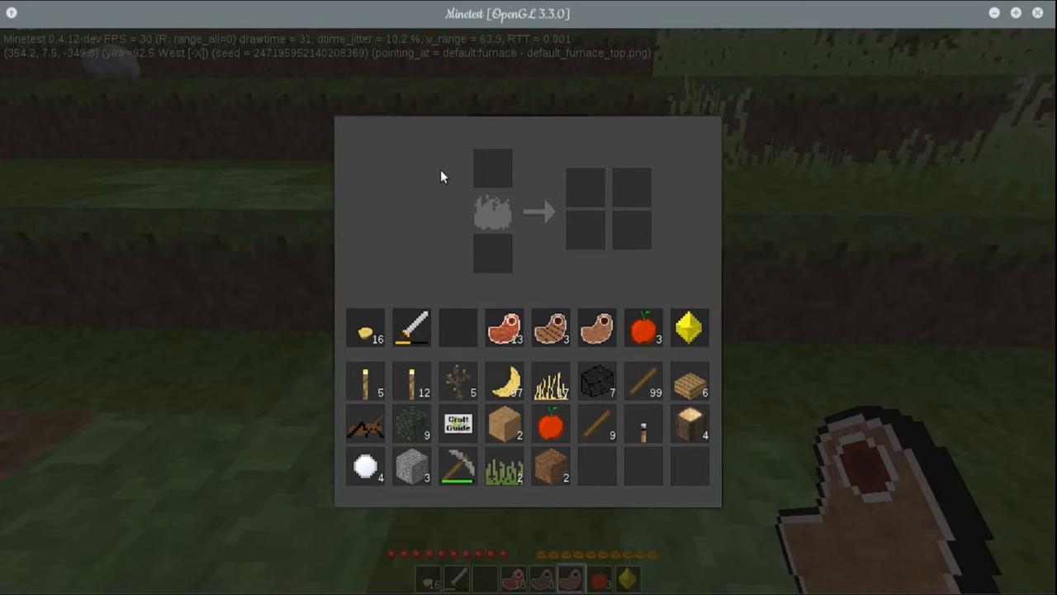
mouse_move(449, 185)
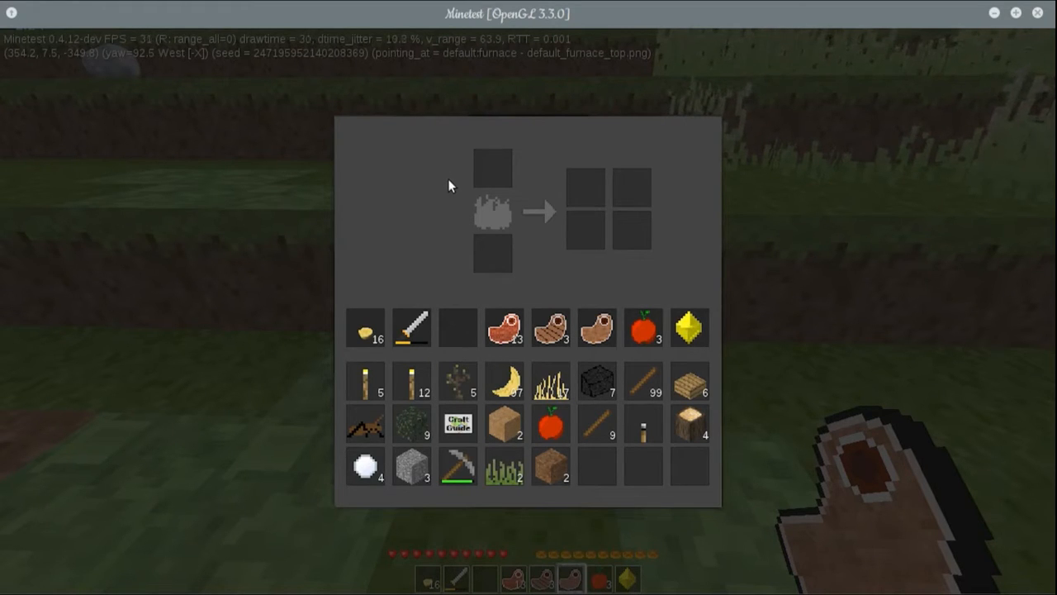
mouse_move(452, 188)
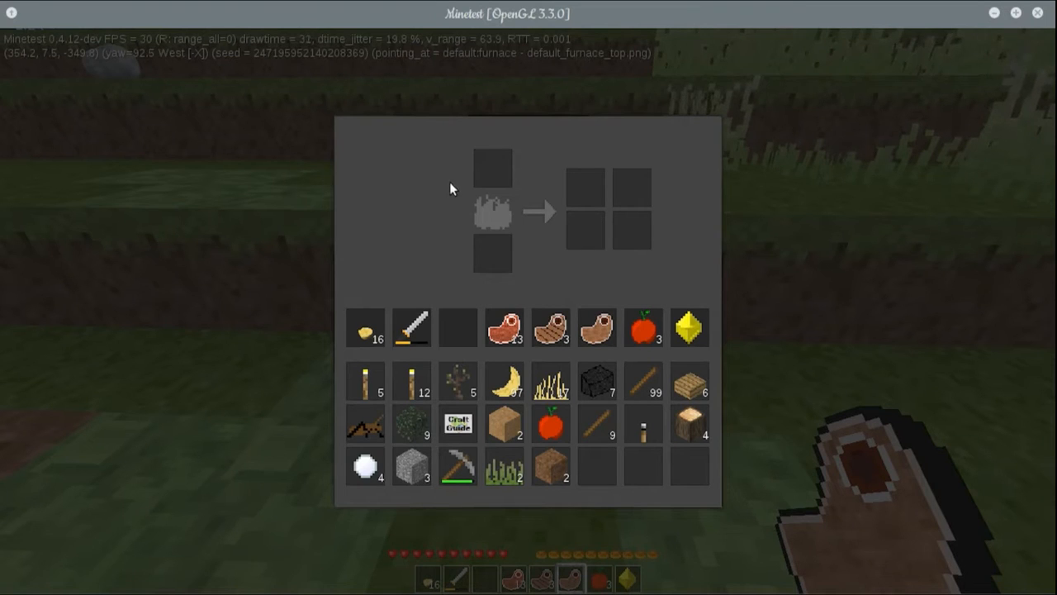
mouse_move(492, 255)
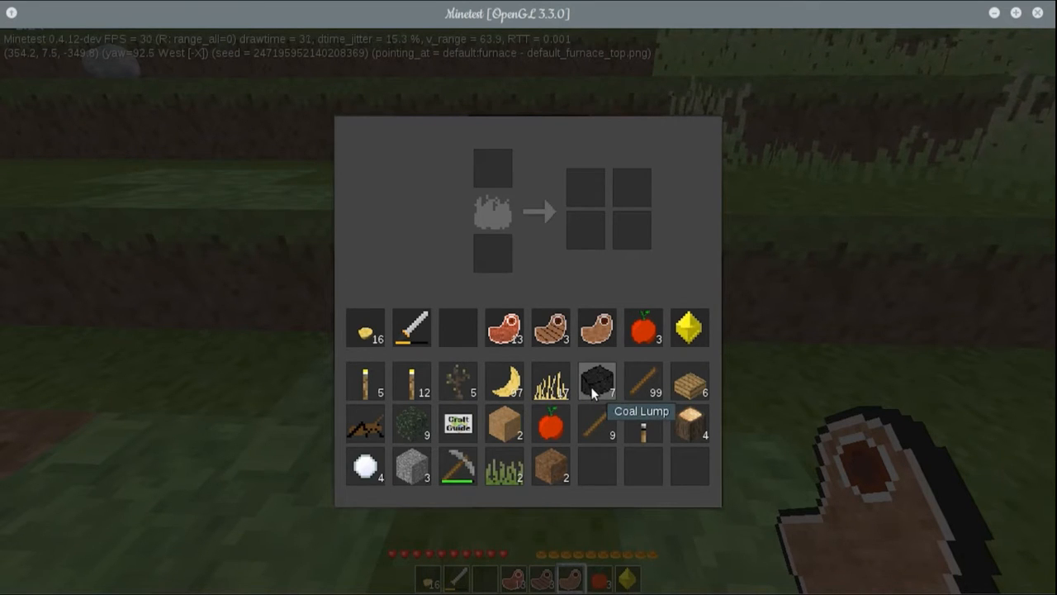
mouse_move(684, 436)
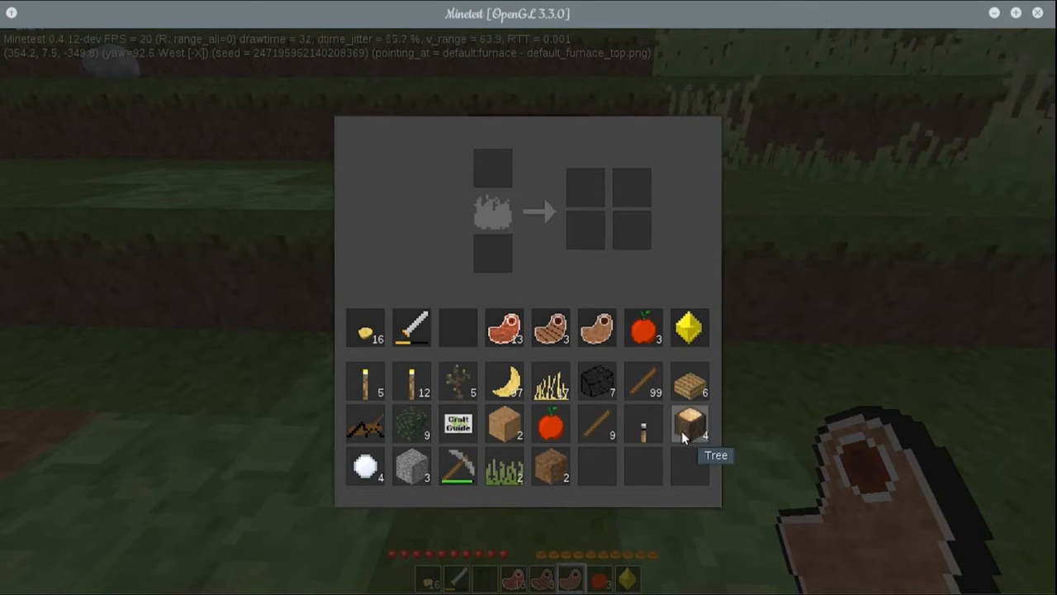
mouse_move(676, 423)
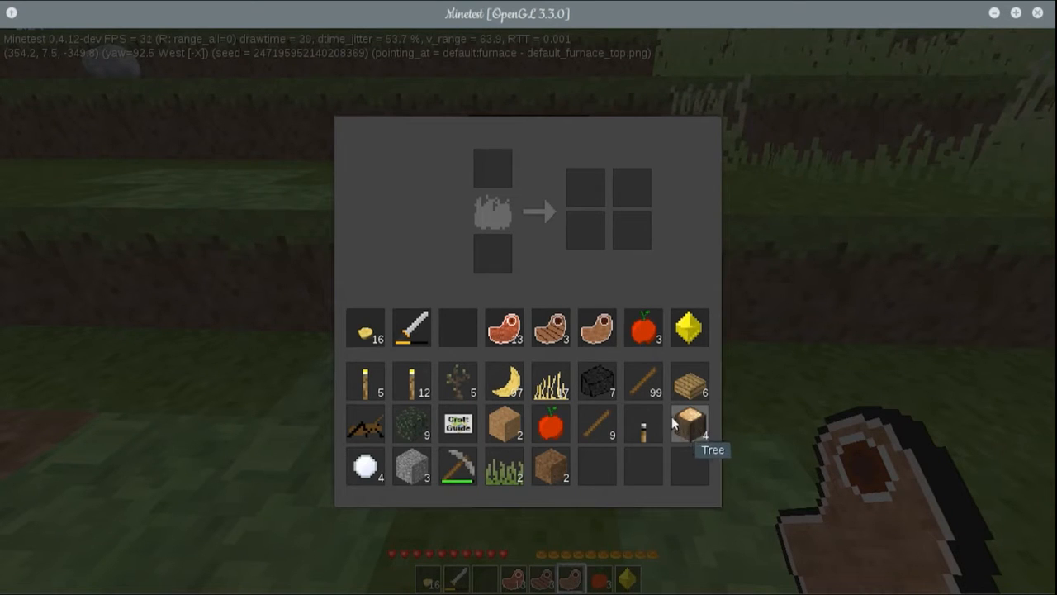
mouse_move(475, 277)
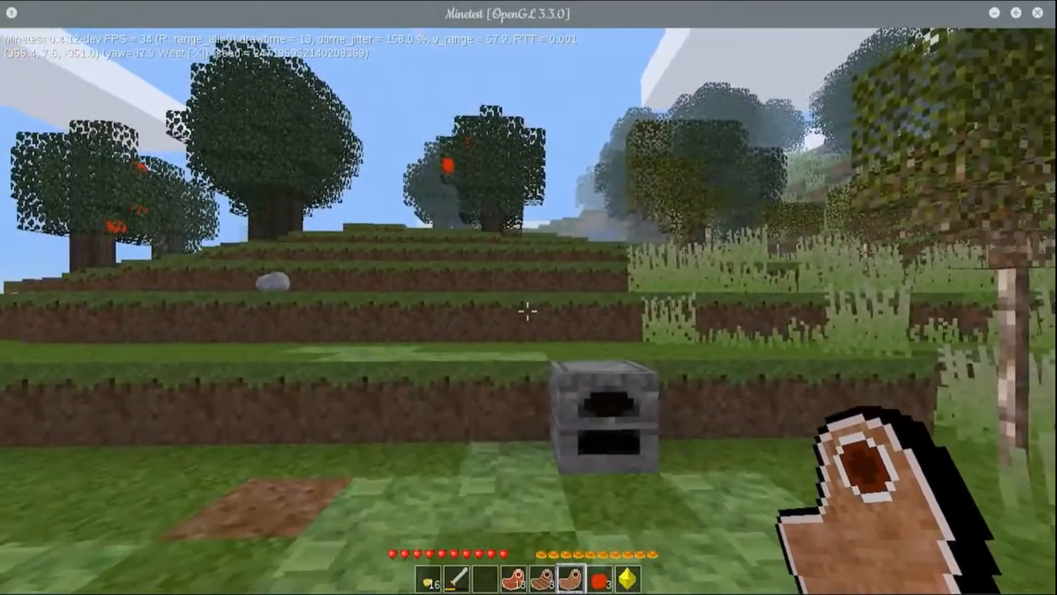
Run /giveme food:pear, resubmitting the corrected command, and check the pear in the inventory
key("/")
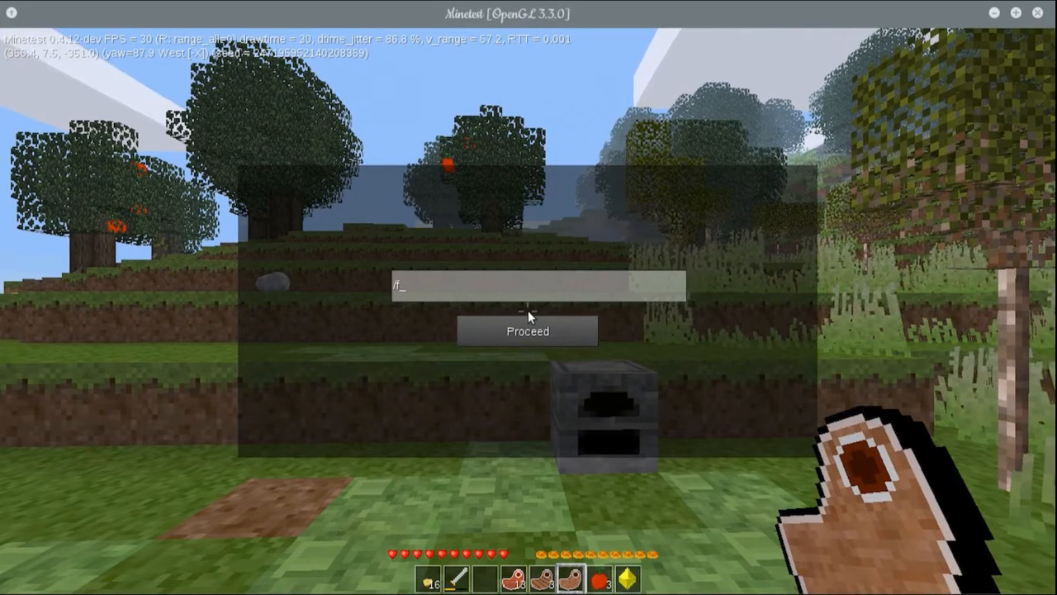
type("ood:")
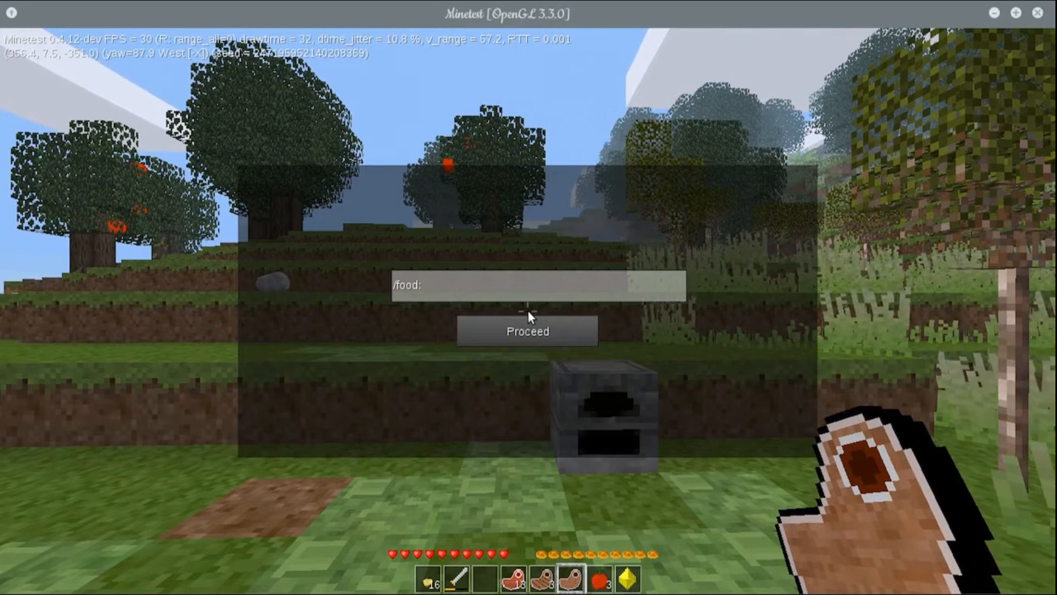
type("pear")
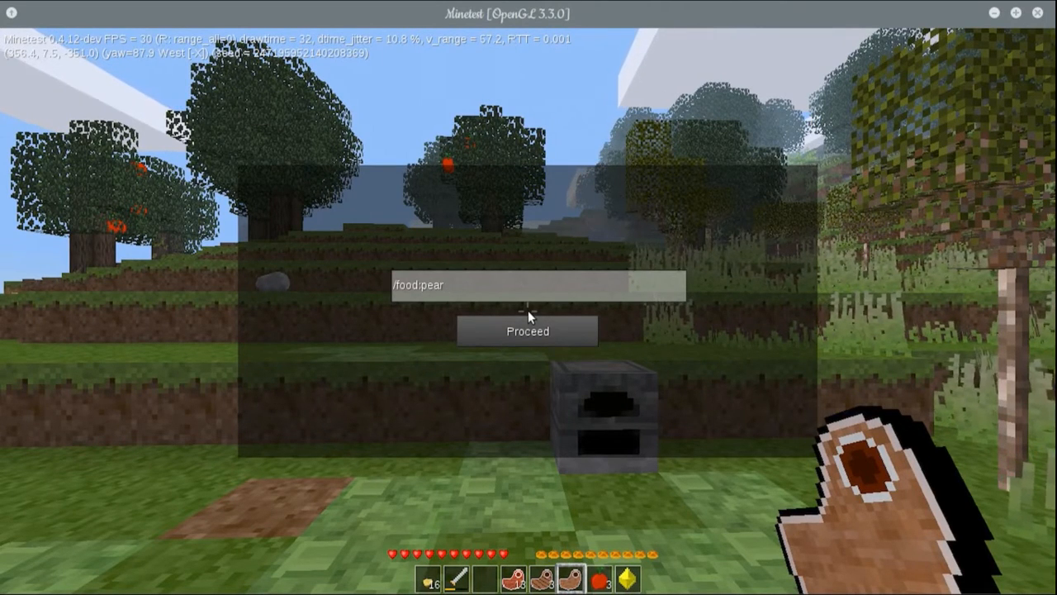
left_click(527, 330)
type("/giveme")
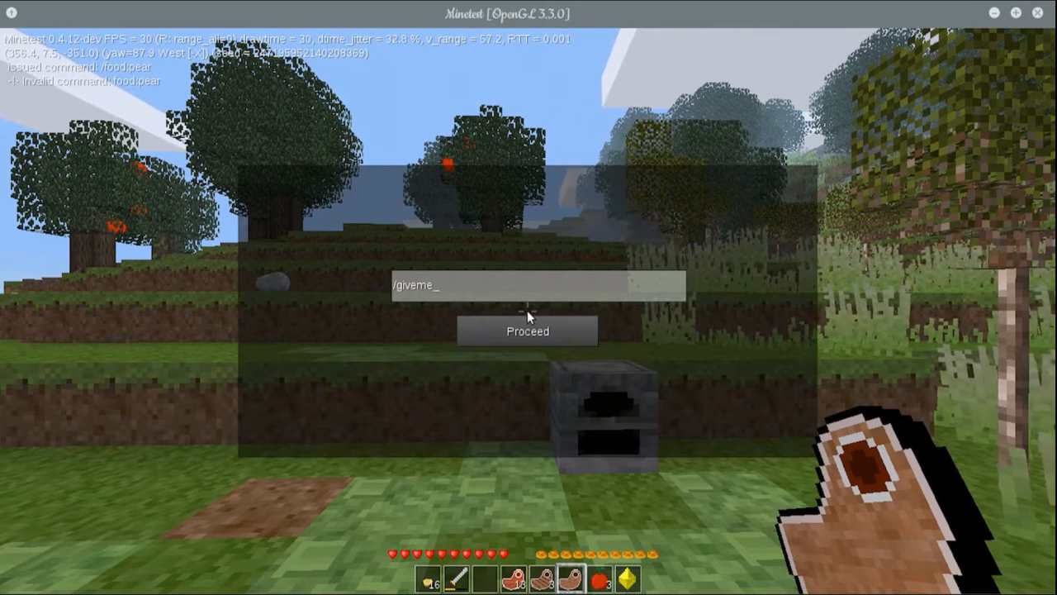
left_click(527, 331)
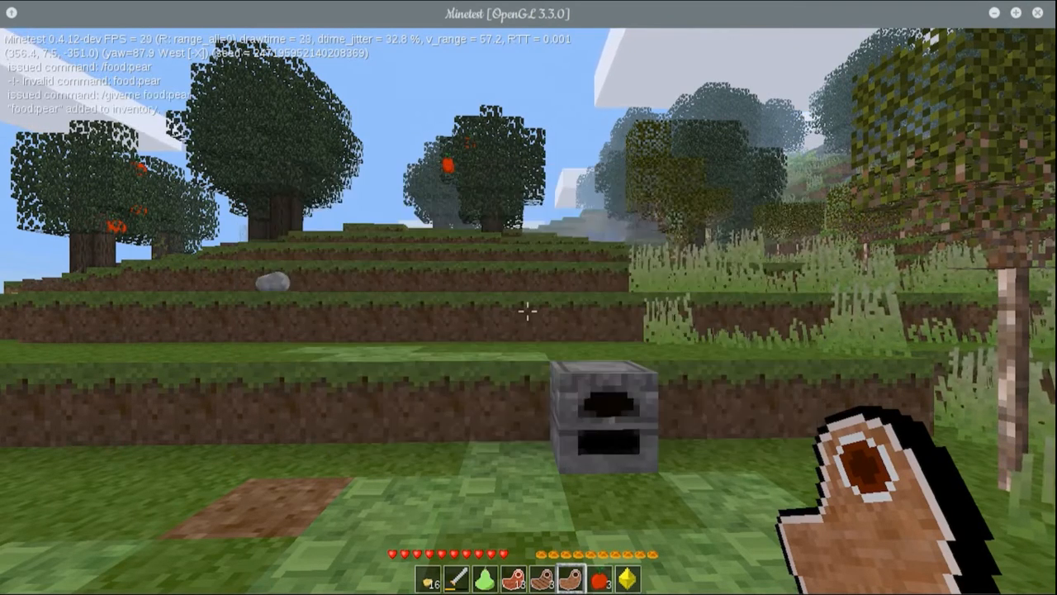
key("i")
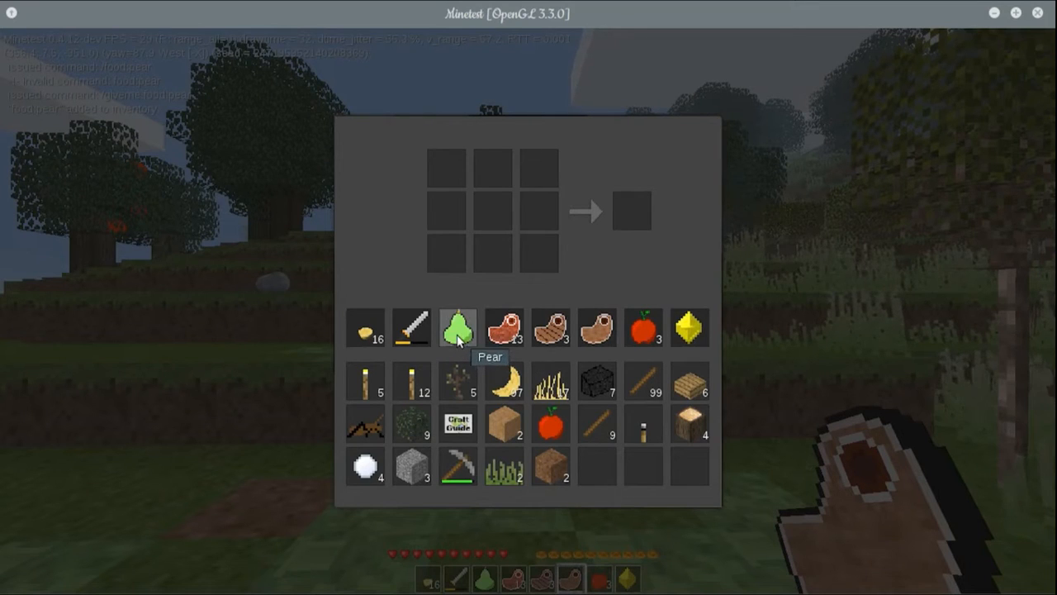
mouse_move(466, 342)
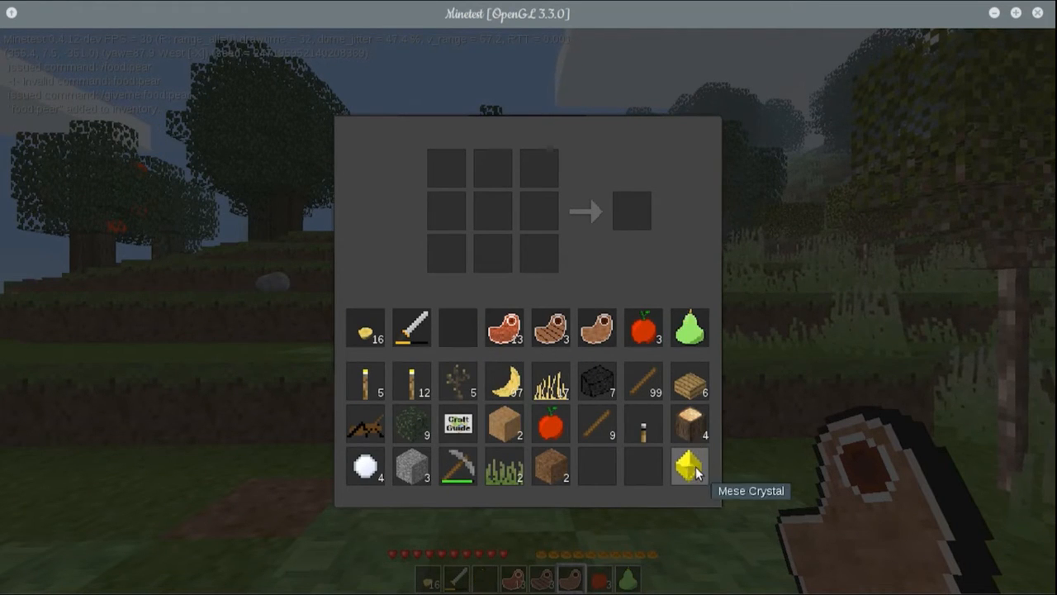
mouse_move(644, 327)
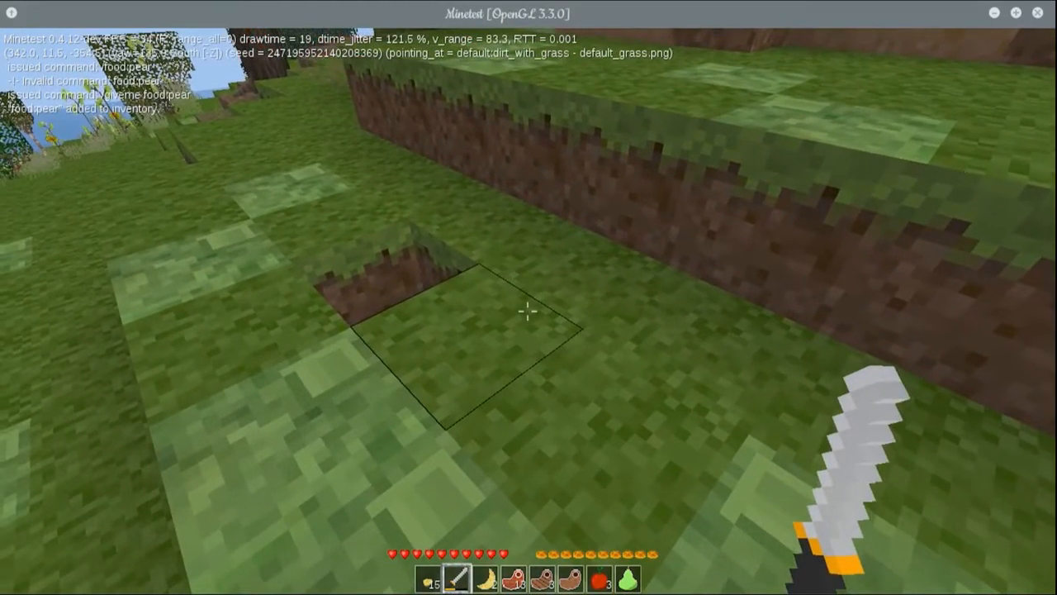
Toggle the inventory while roaming and digging dirt, ending with the crafting grid open
key("i")
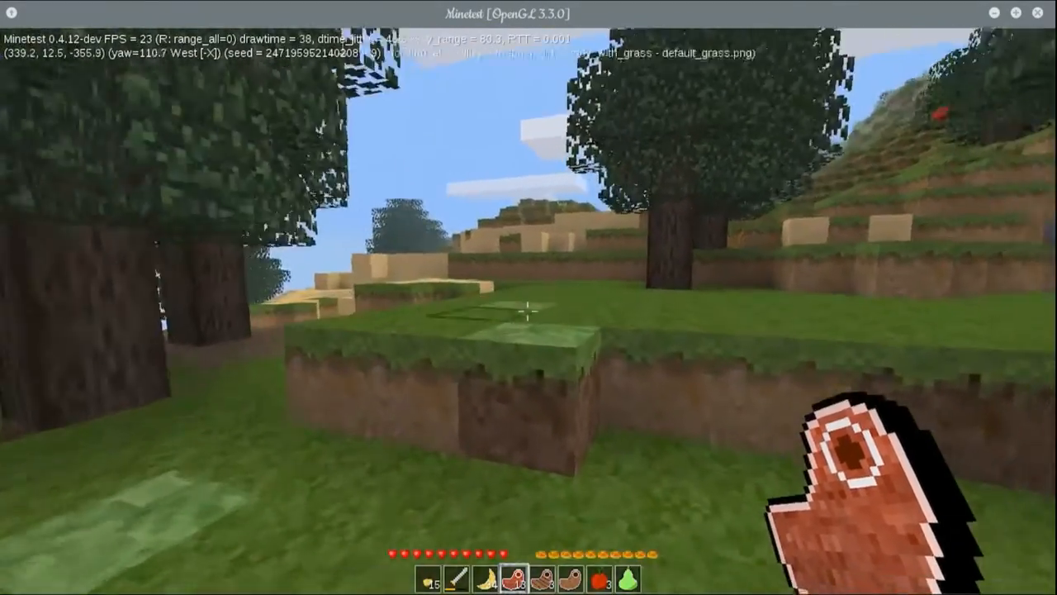
mouse_move(529, 297)
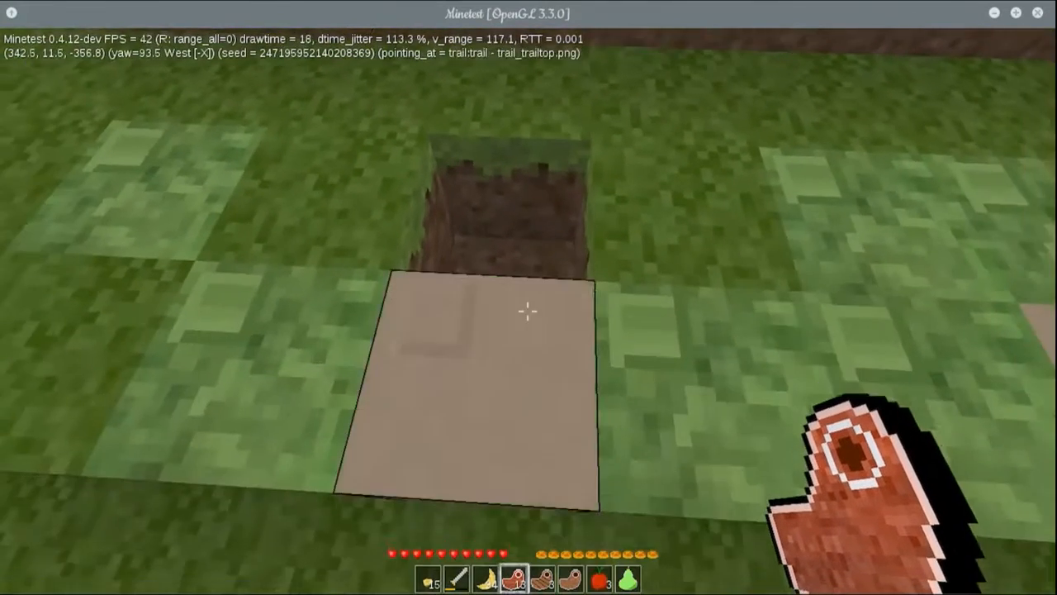
key("I")
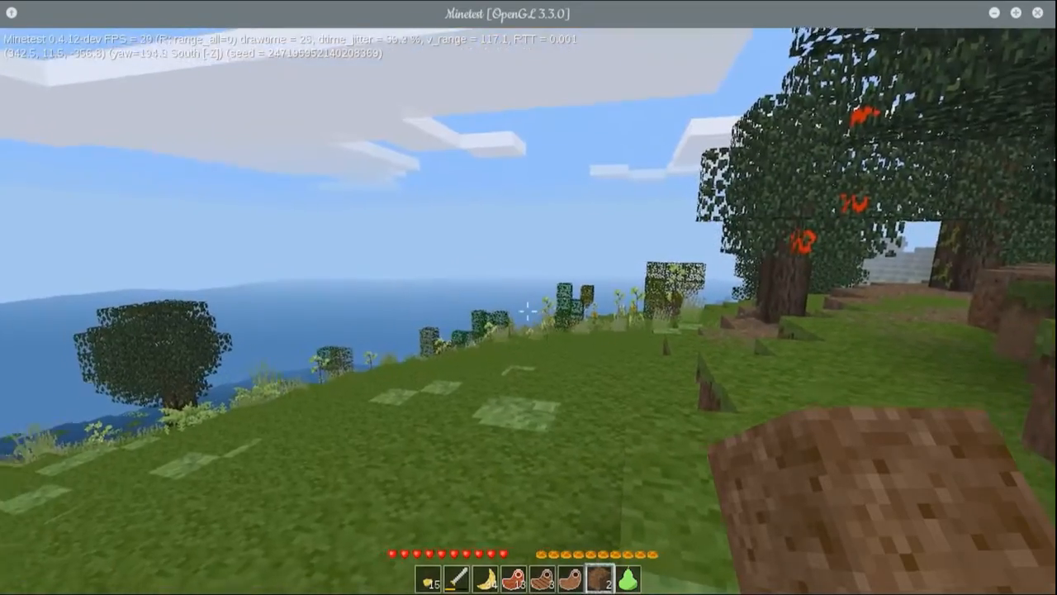
mouse_move(529, 297)
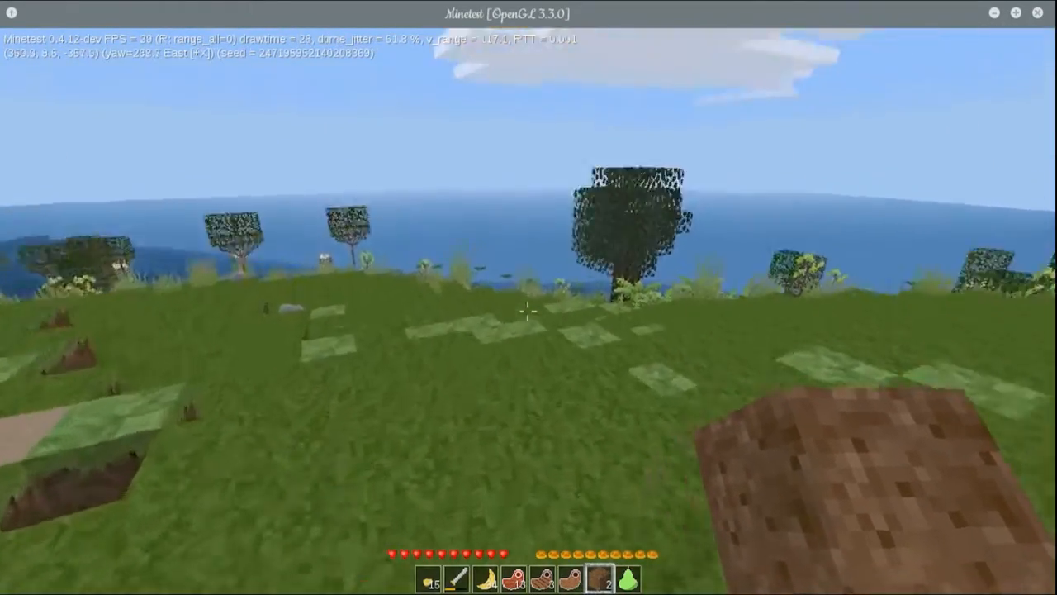
mouse_move(529, 297)
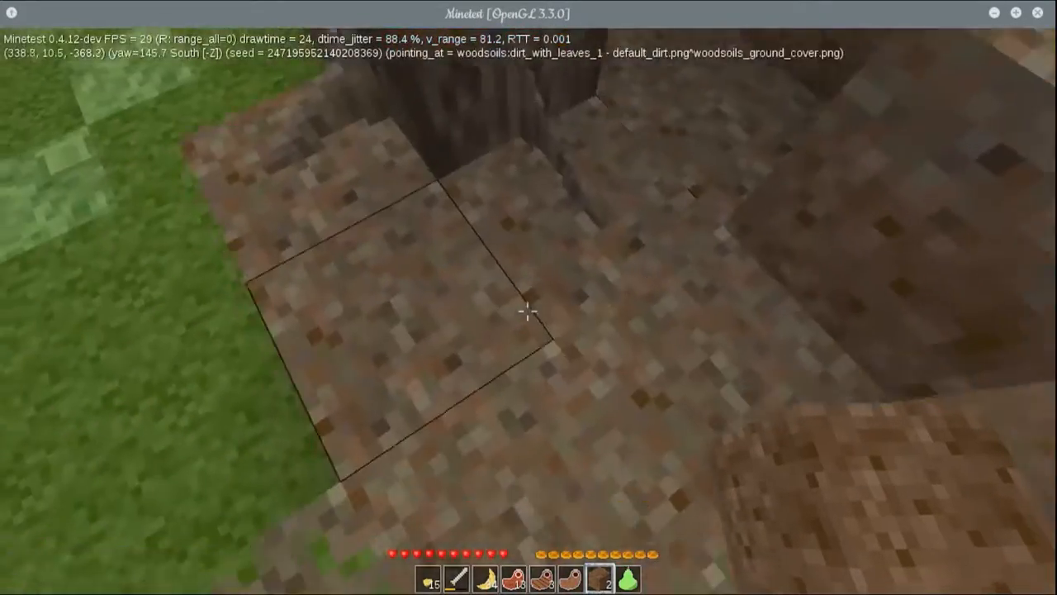
key("i")
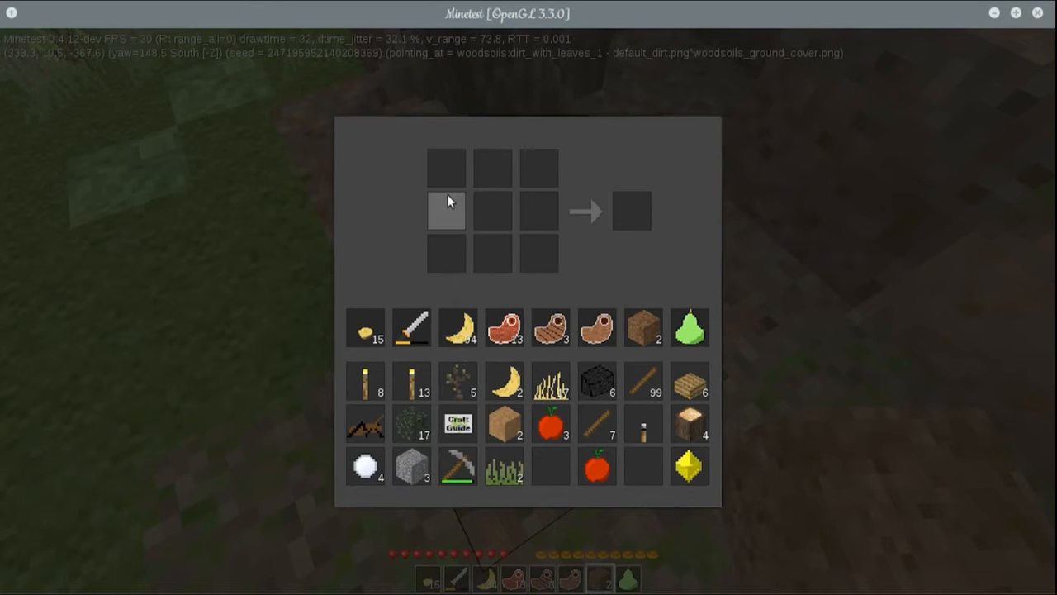
mouse_move(575, 271)
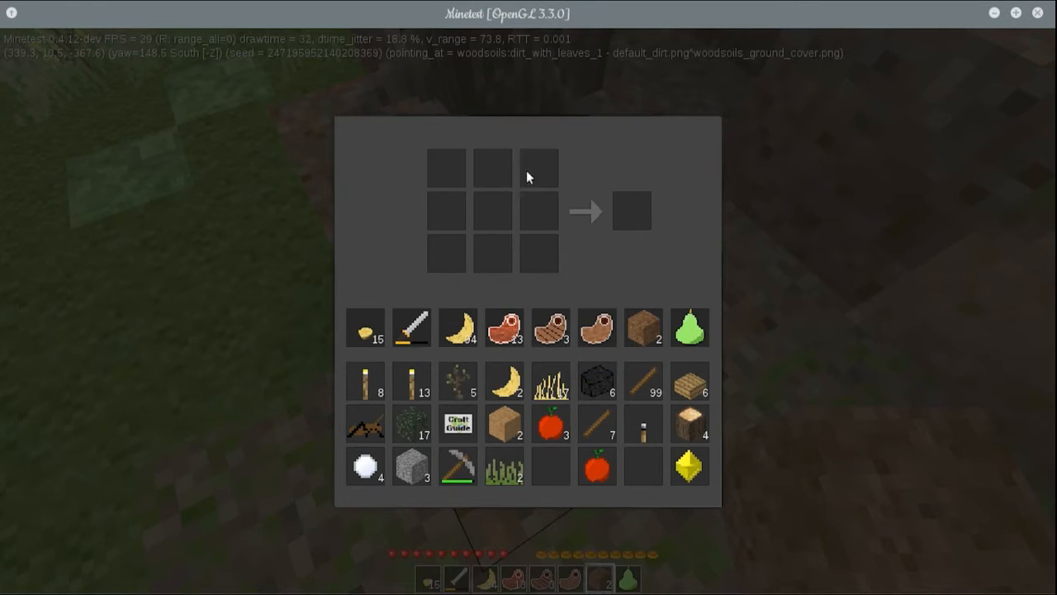
mouse_move(515, 221)
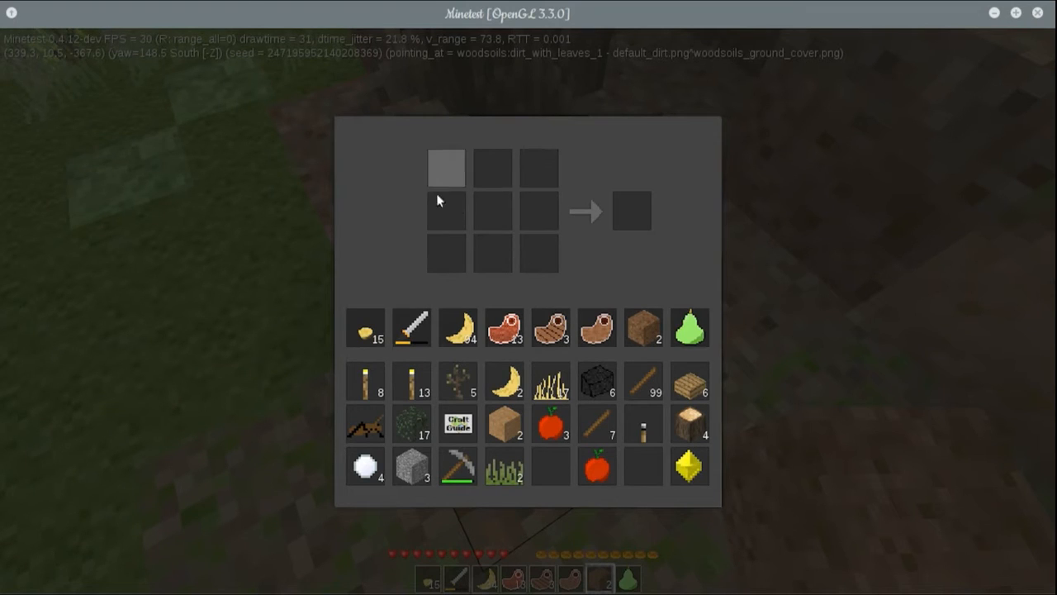
mouse_move(539, 212)
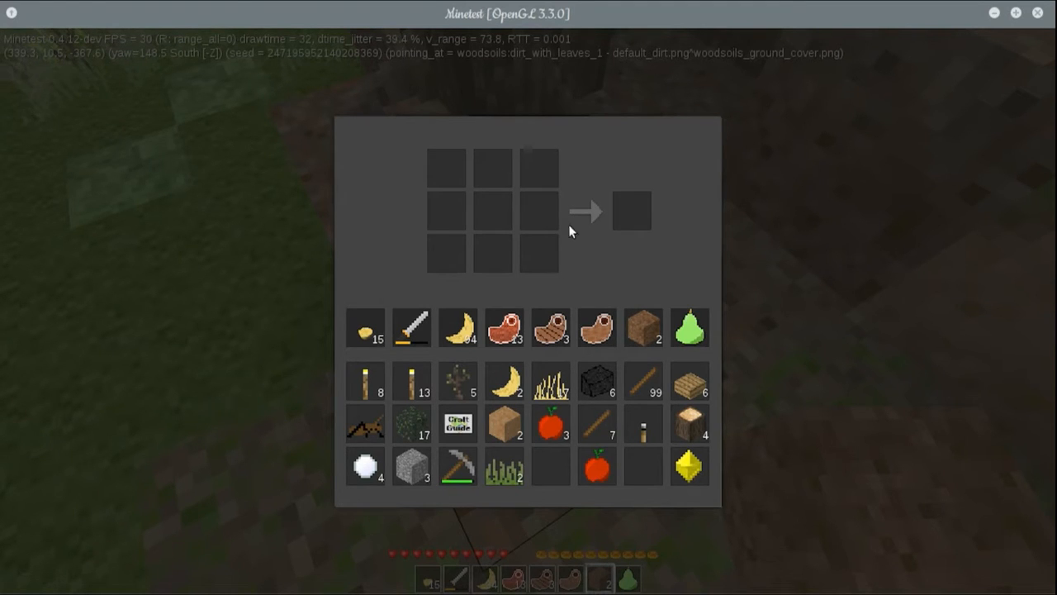
mouse_move(538, 254)
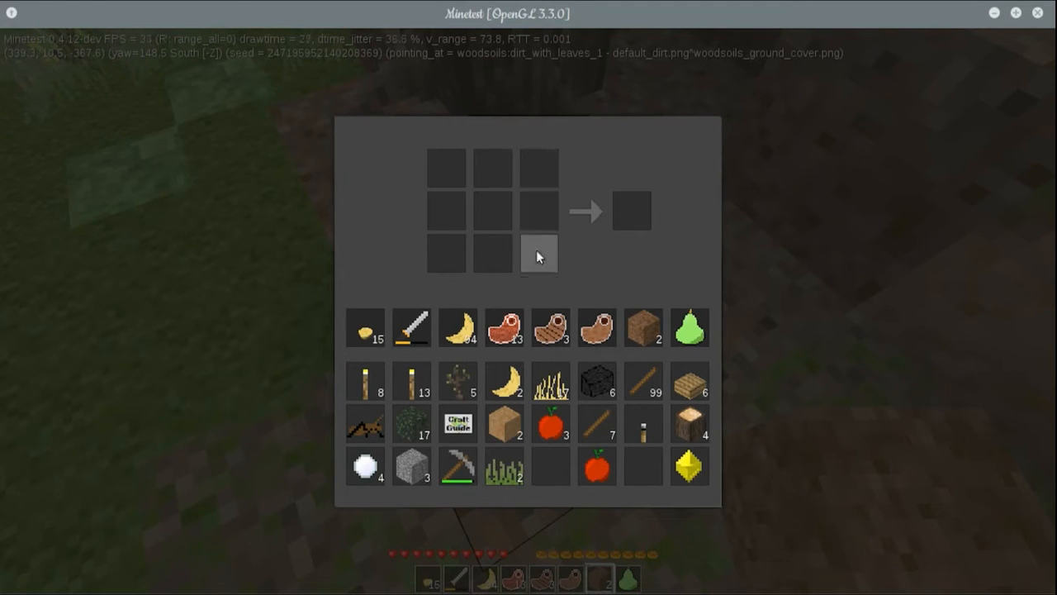
mouse_move(492, 168)
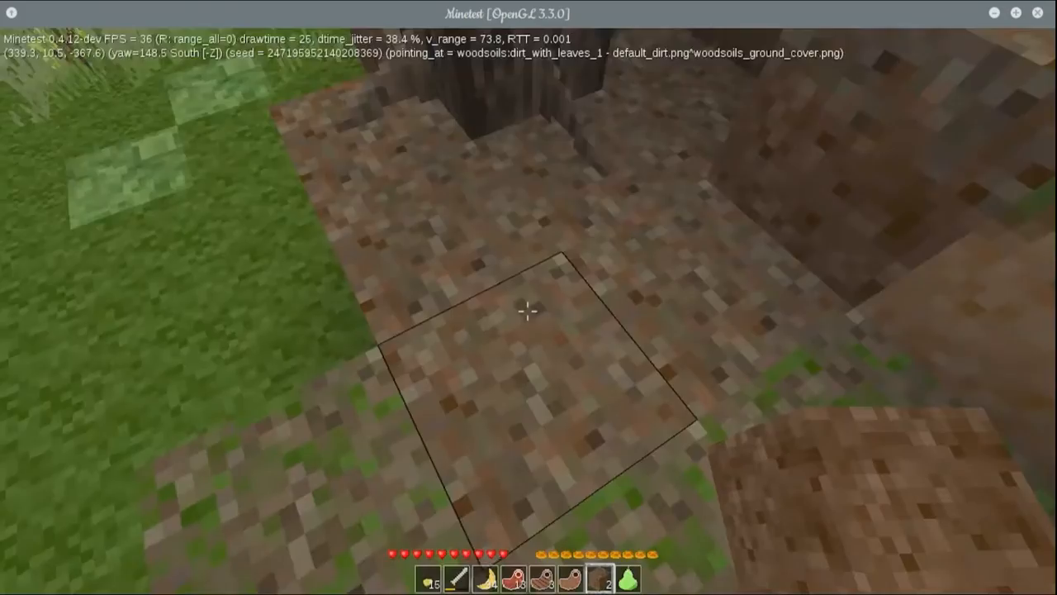
mouse_move(528, 298)
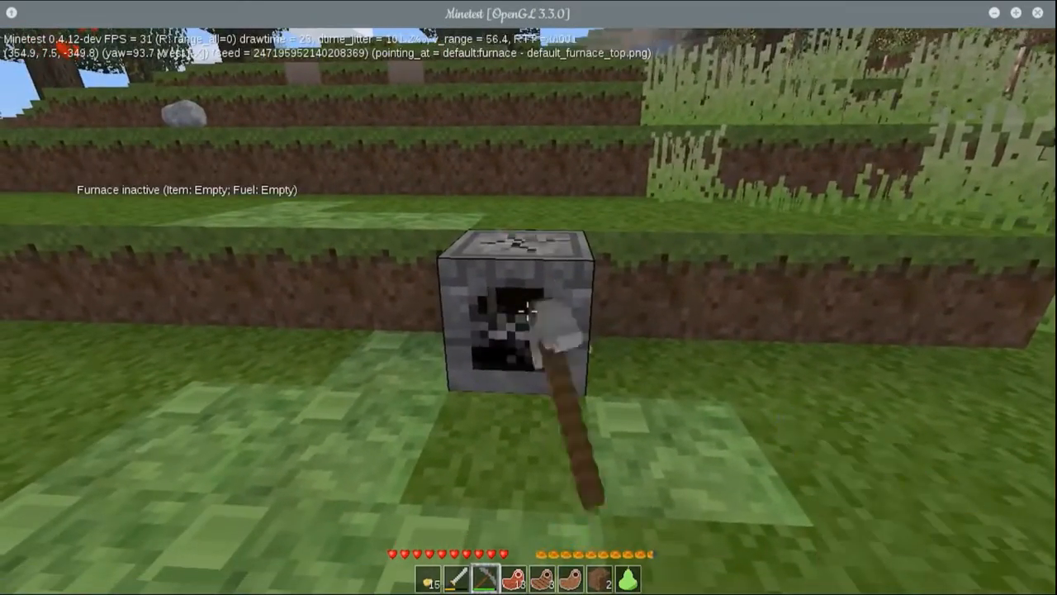
Dig out the inactive furnace with the pickaxe and check the inventory
left_click(519, 317)
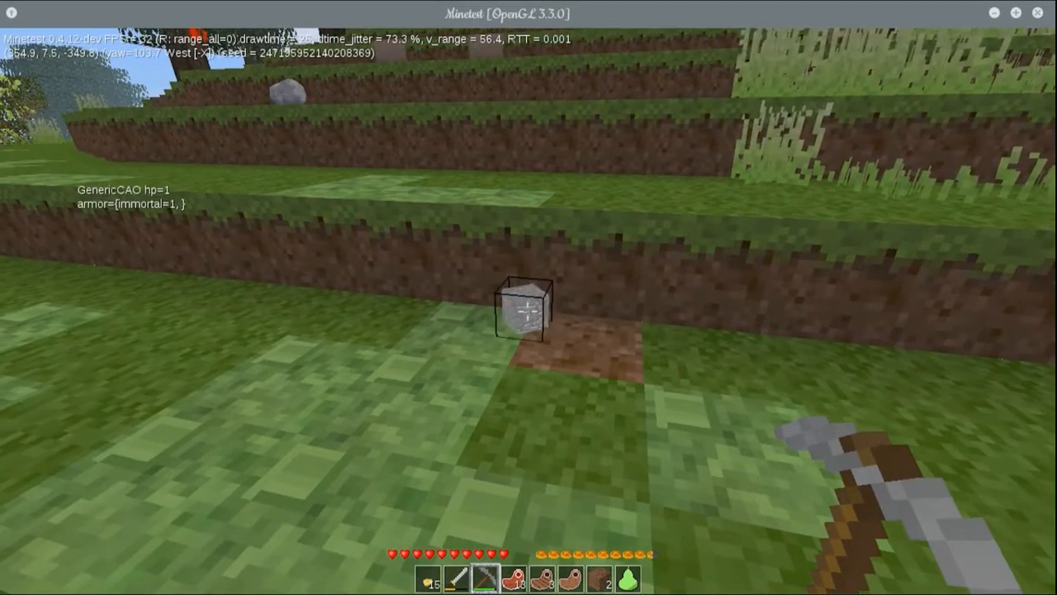
key("i")
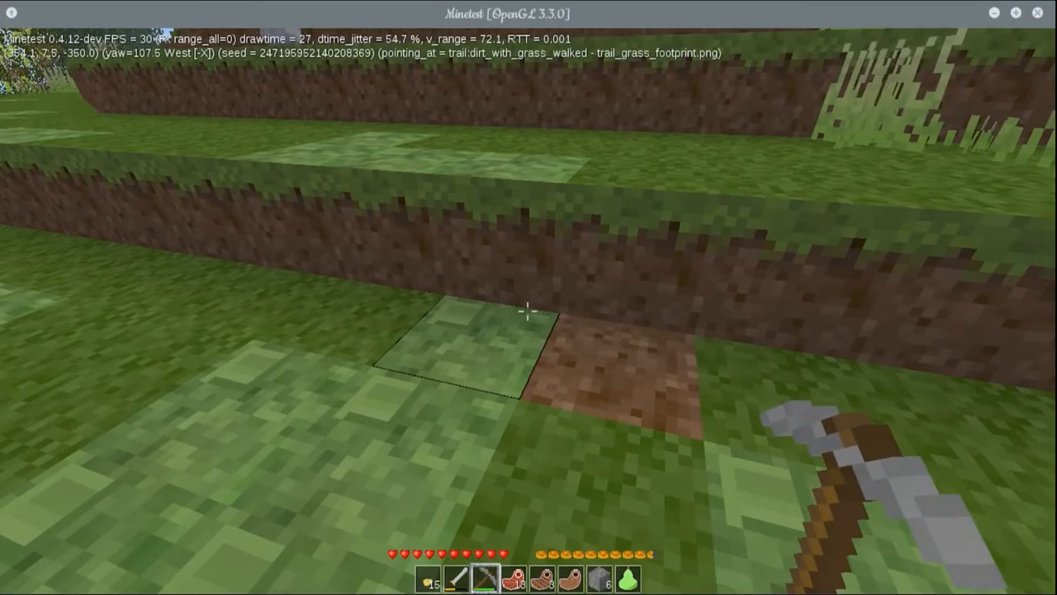
mouse_move(529, 297)
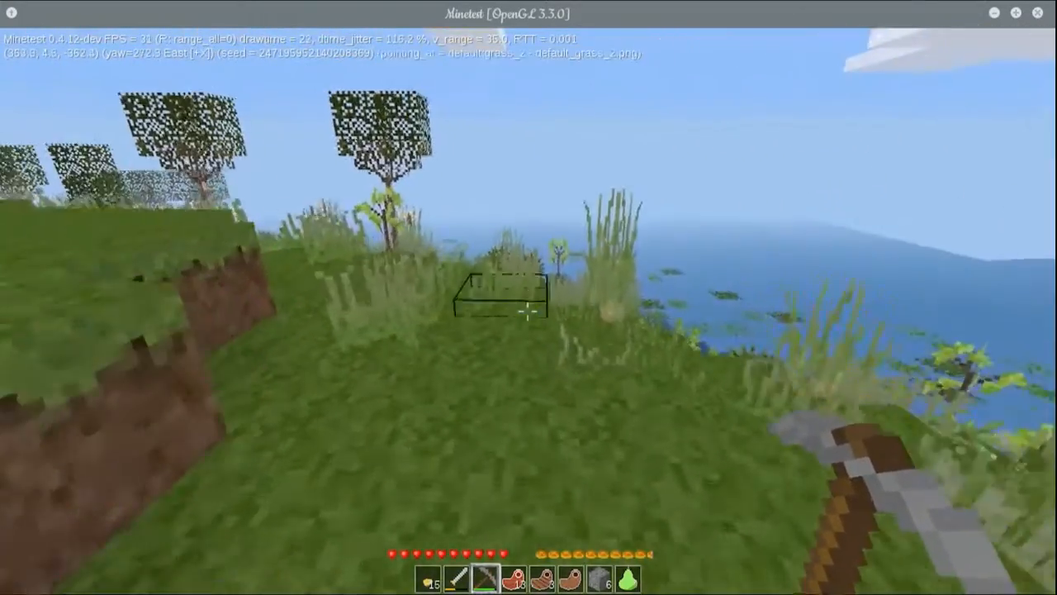
key("i")
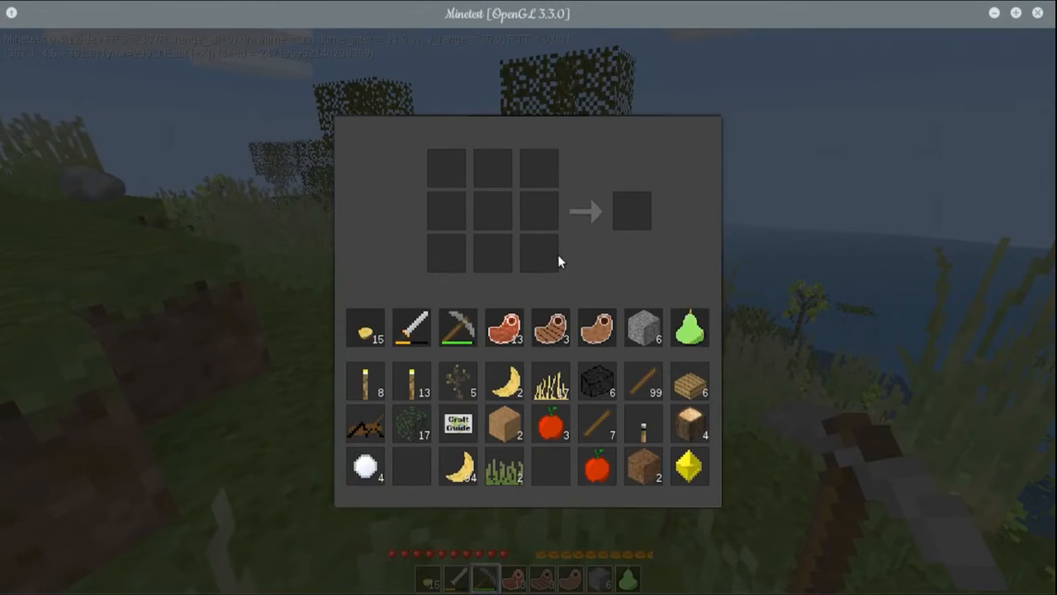
mouse_move(644, 383)
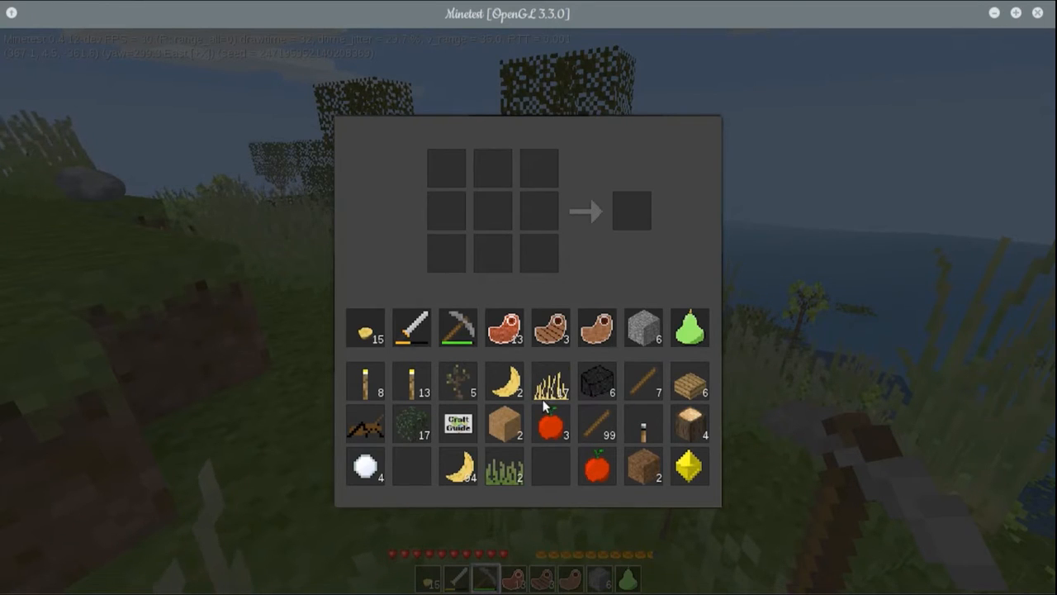
mouse_move(552, 380)
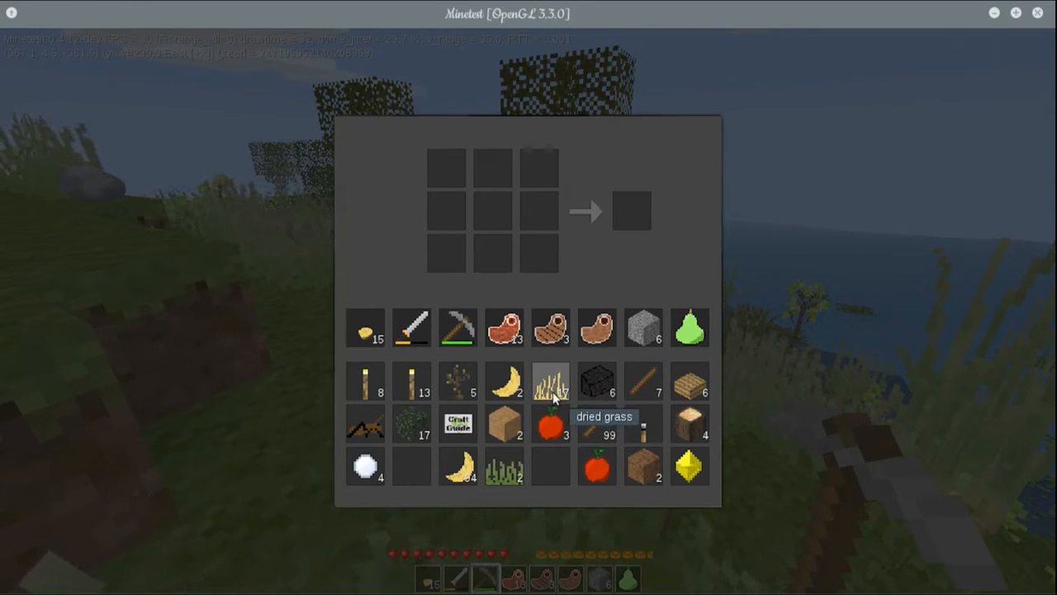
mouse_move(596, 380)
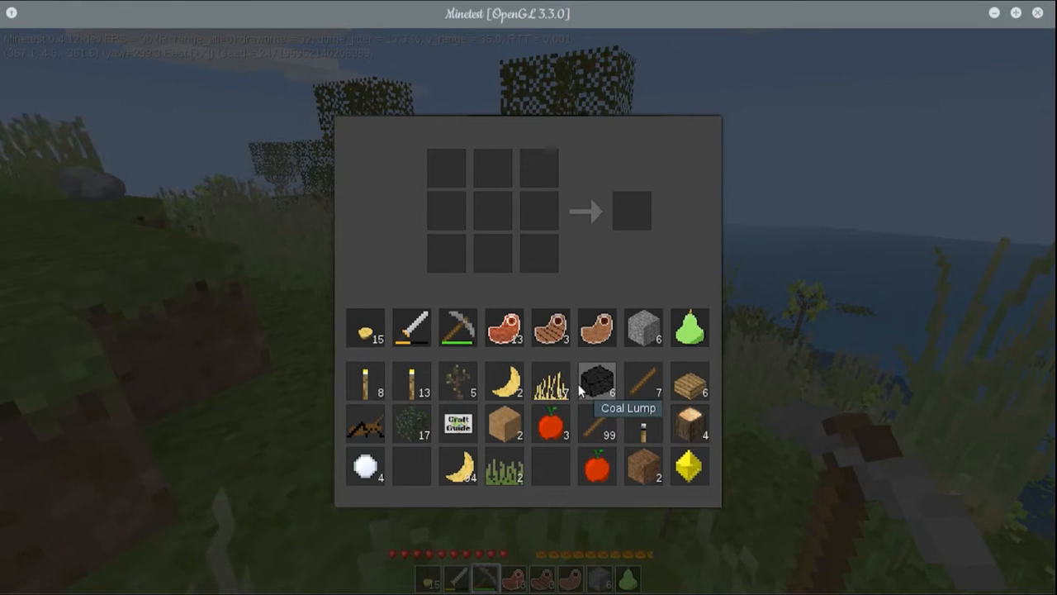
mouse_move(521, 234)
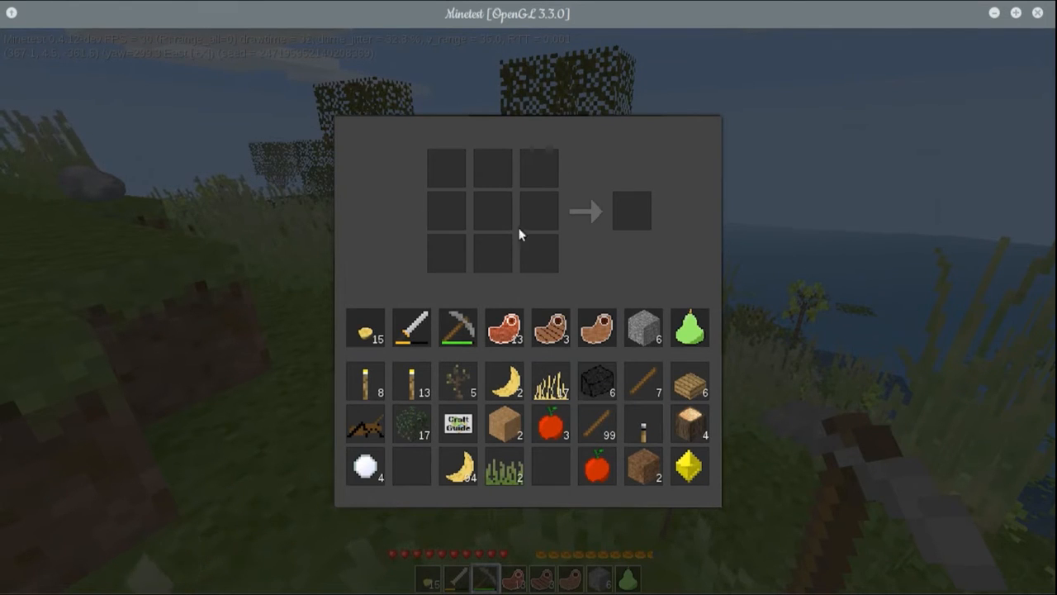
mouse_move(552, 423)
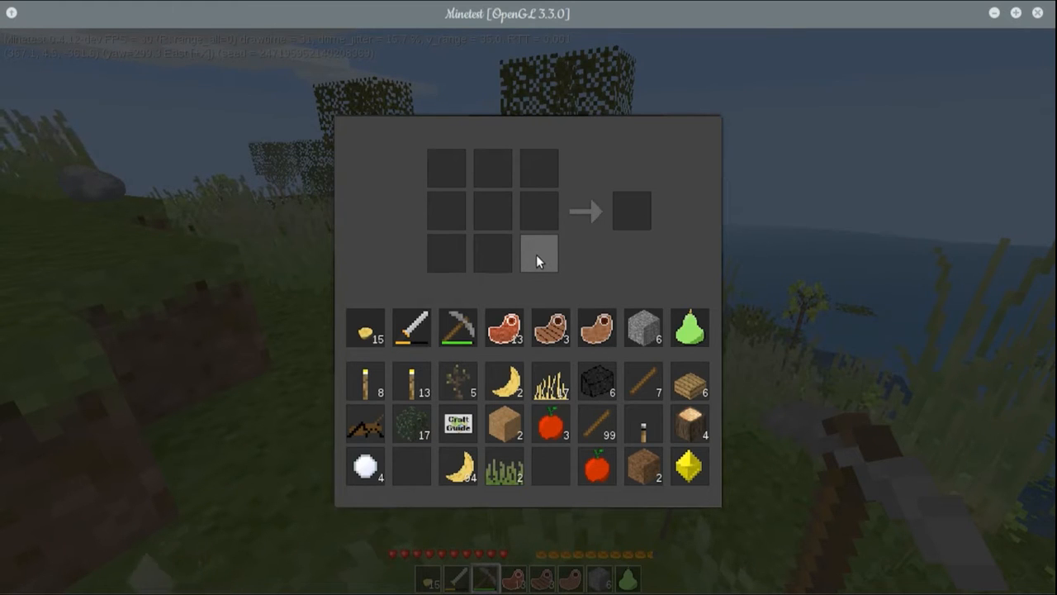
mouse_move(545, 251)
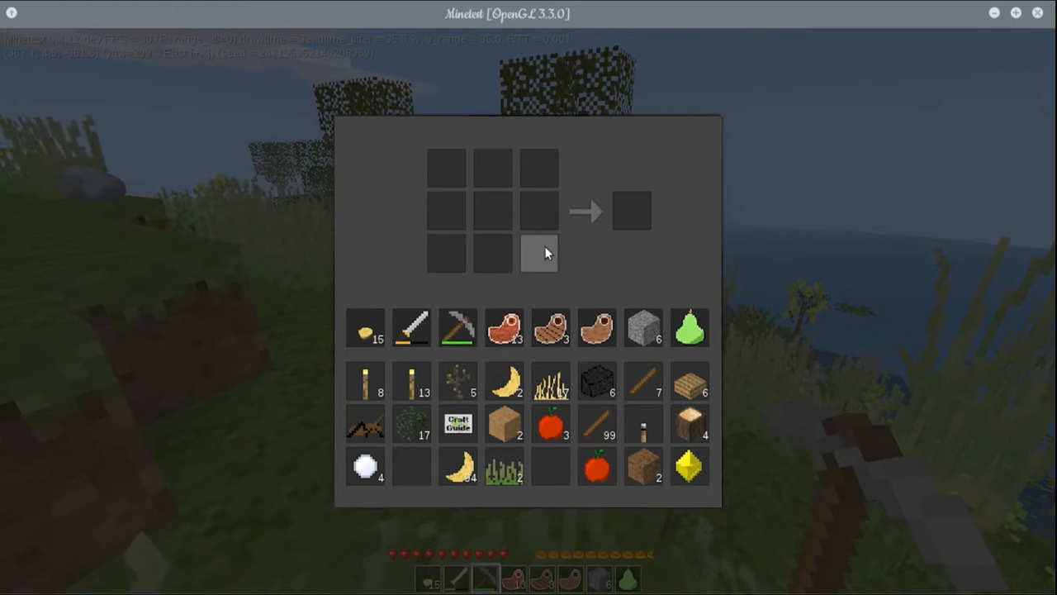
key("Escape")
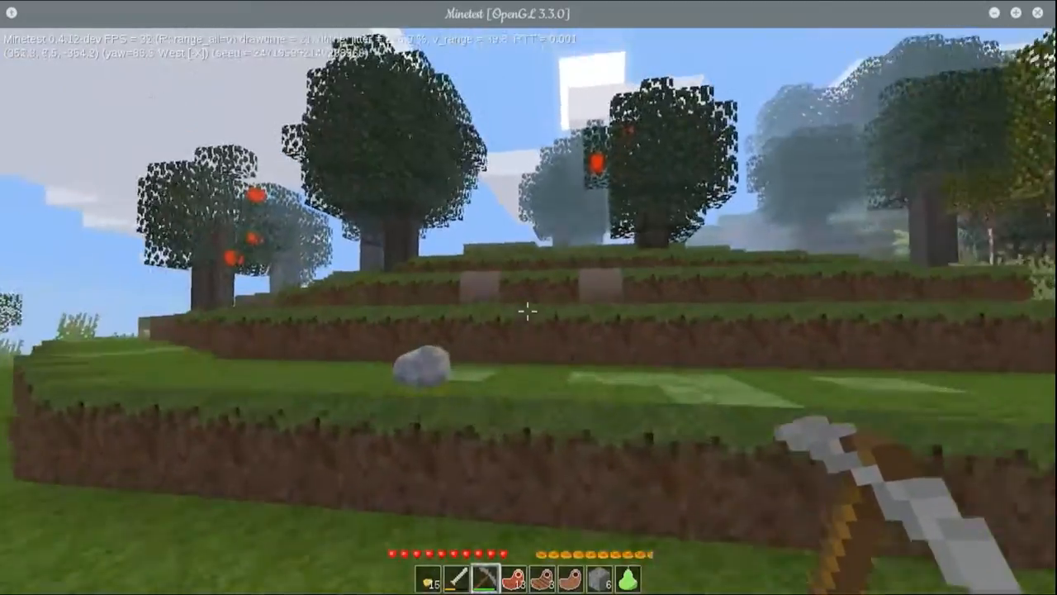
mouse_move(529, 298)
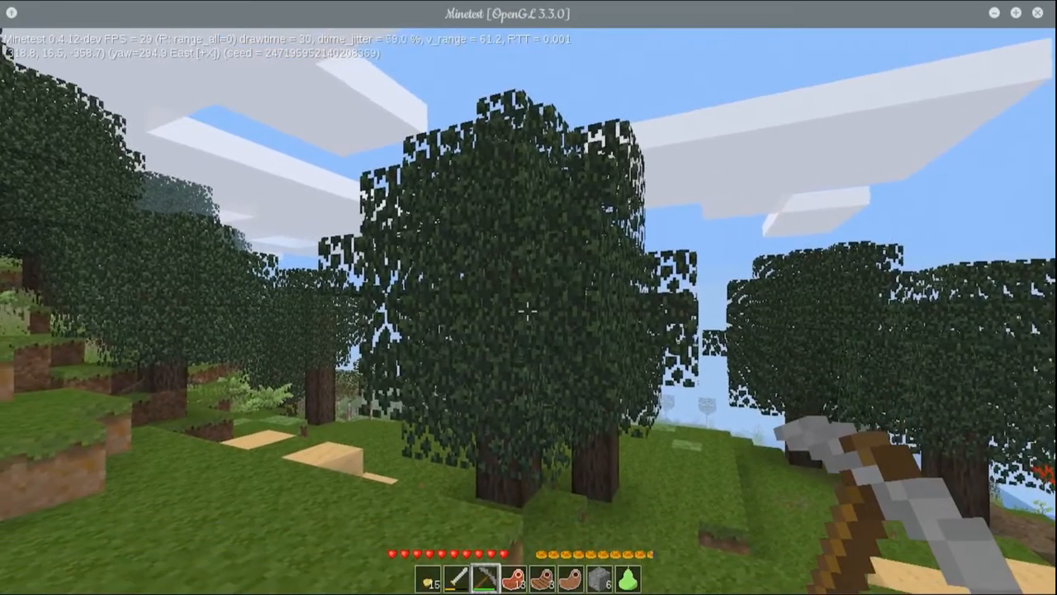
mouse_move(528, 297)
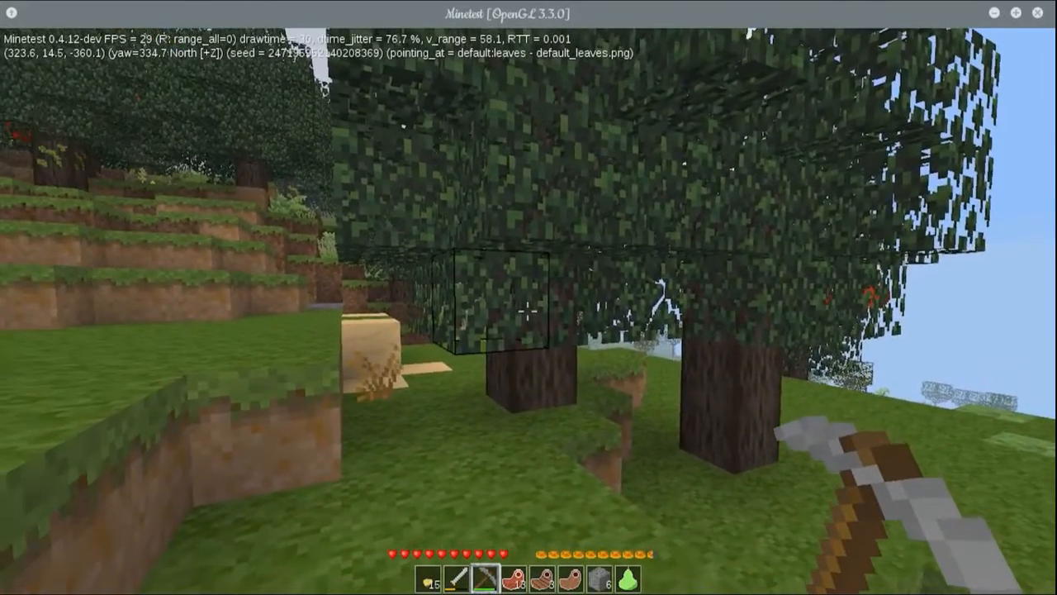
mouse_move(528, 297)
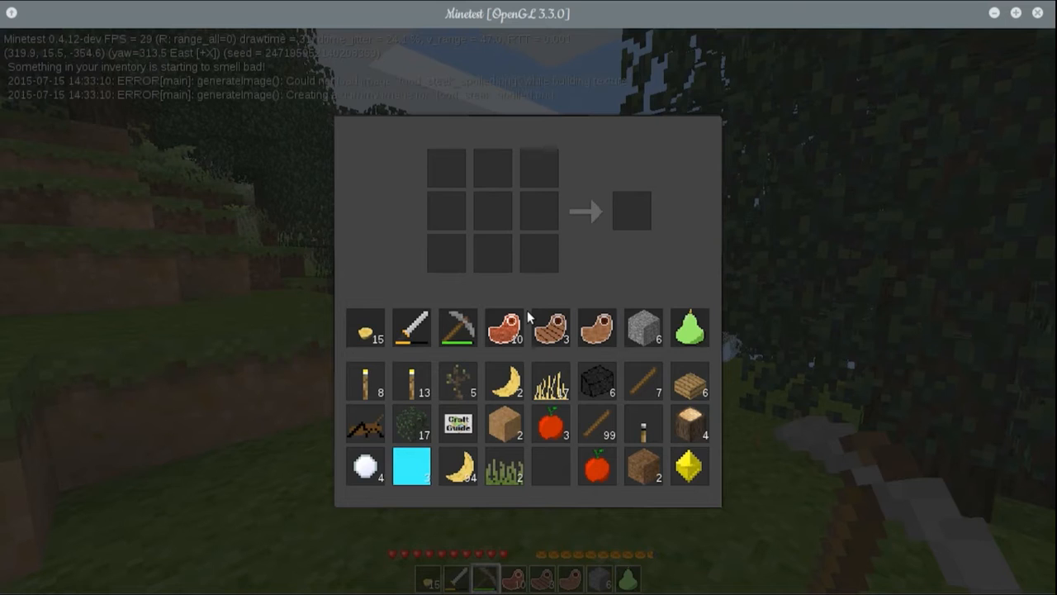
mouse_move(413, 471)
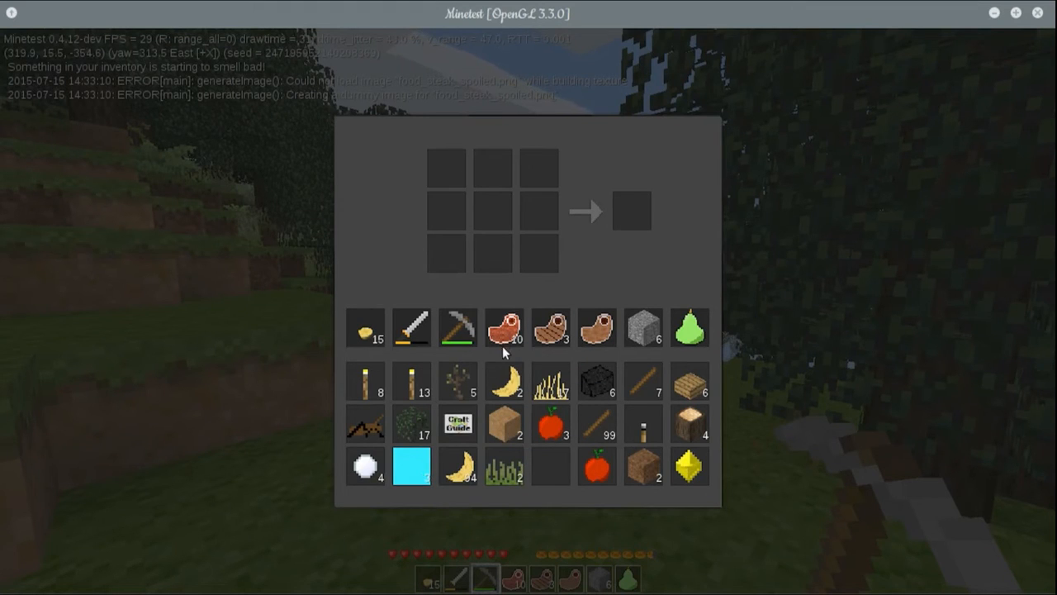
mouse_move(505, 334)
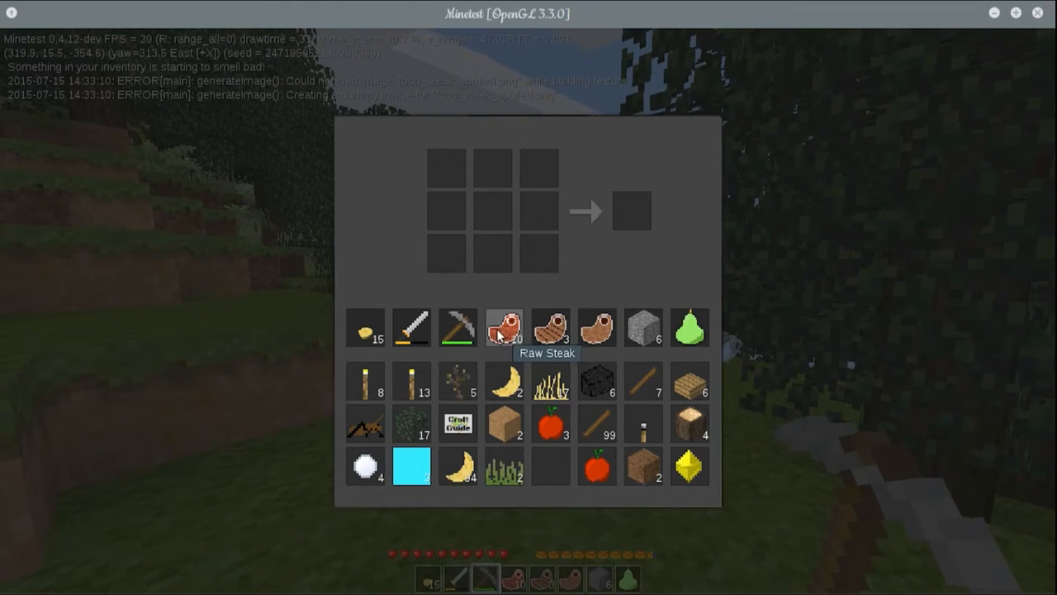
mouse_move(487, 350)
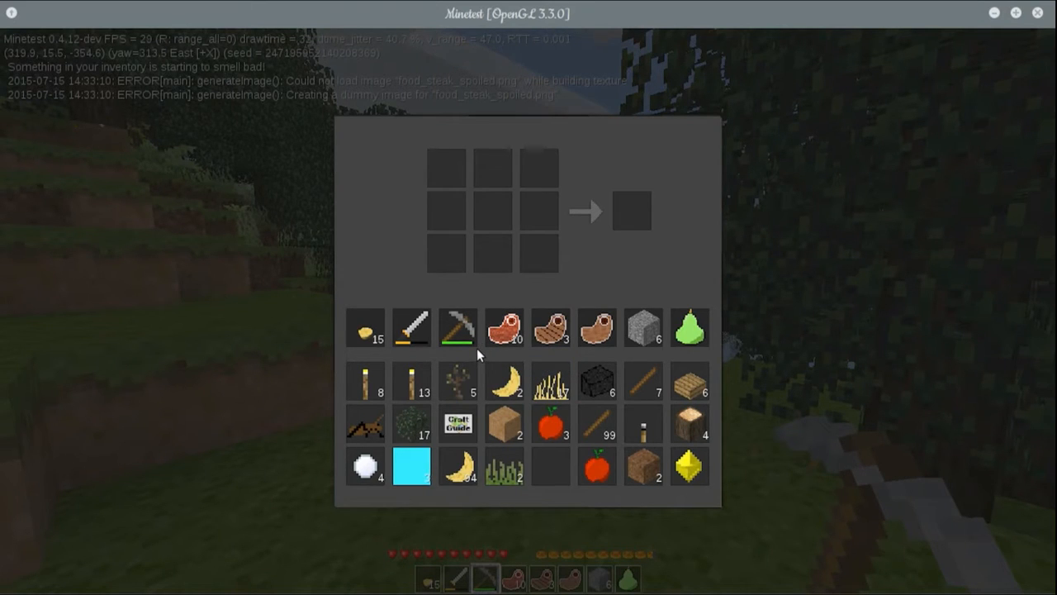
mouse_move(504, 327)
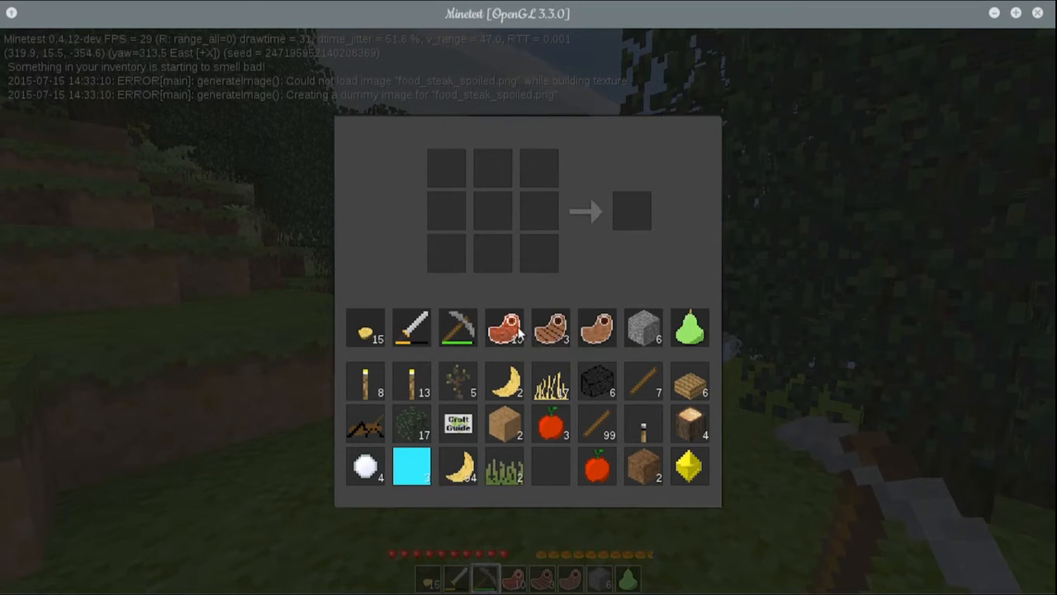
mouse_move(410, 479)
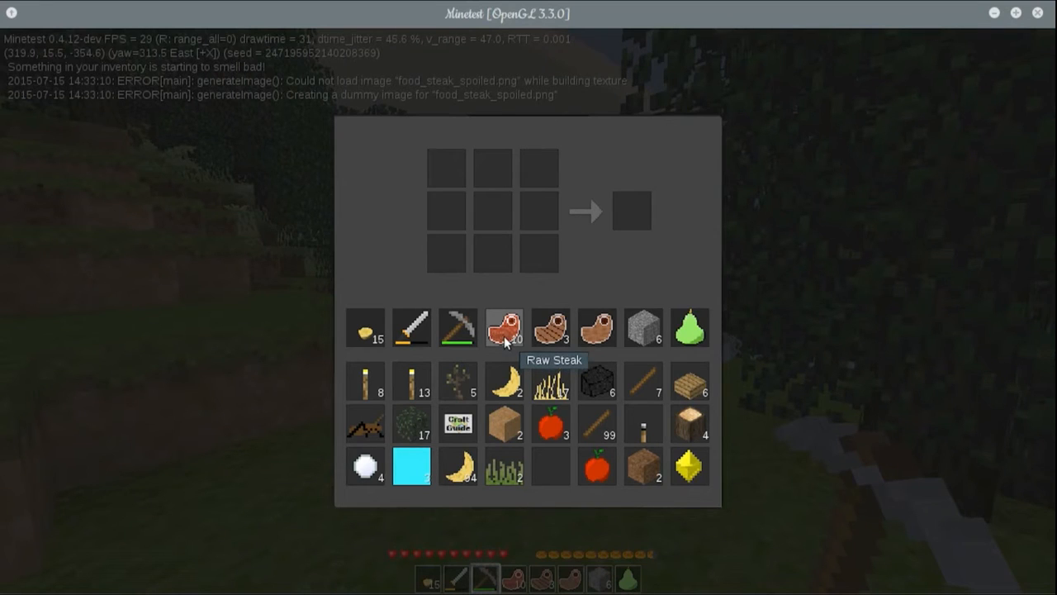
mouse_move(505, 342)
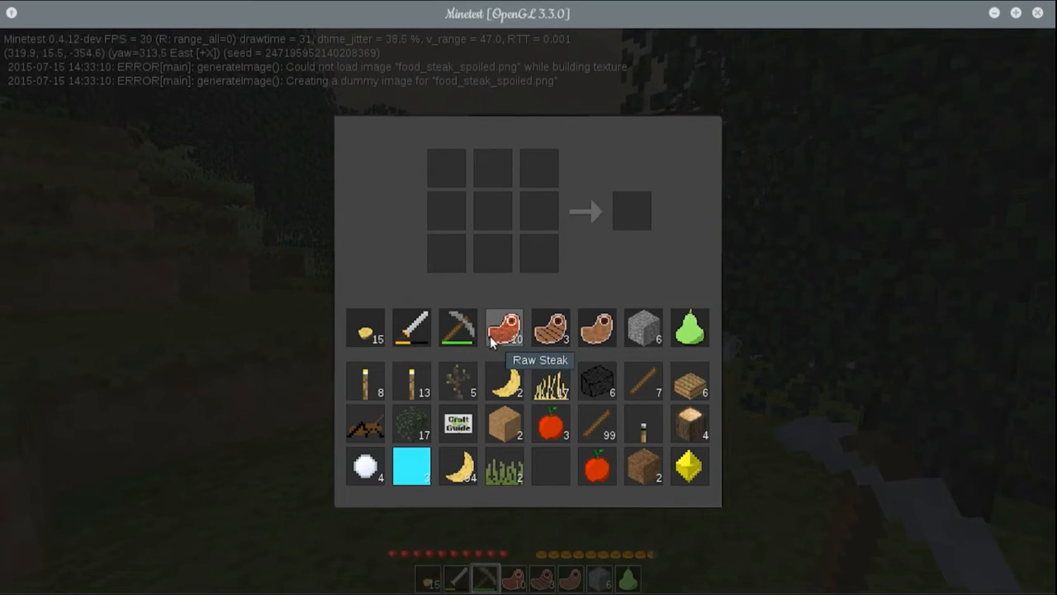
mouse_move(411, 423)
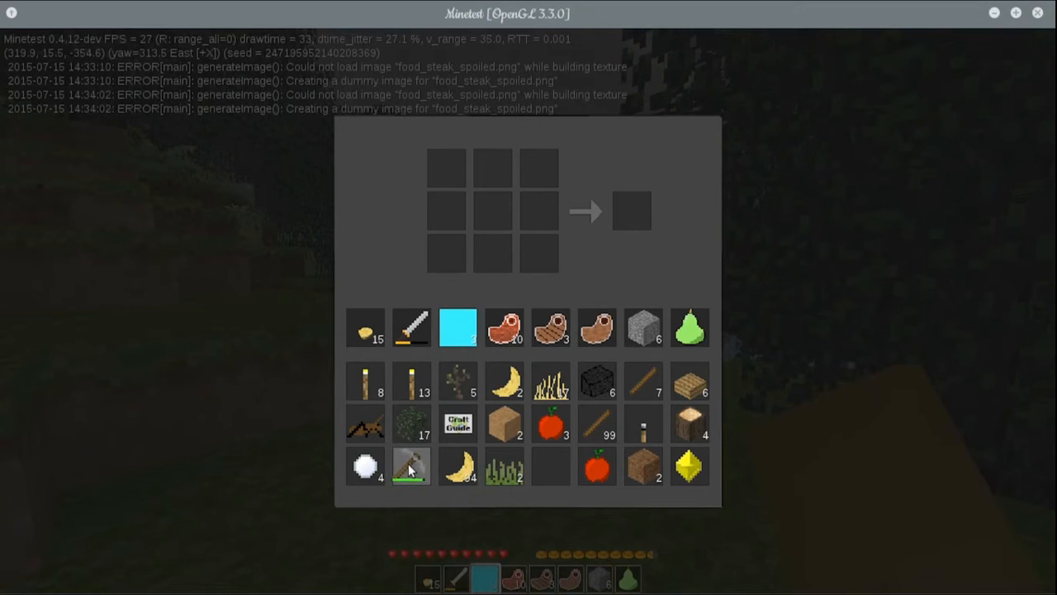
Run /time 6000 in chat to bring back daylight
key("Escape")
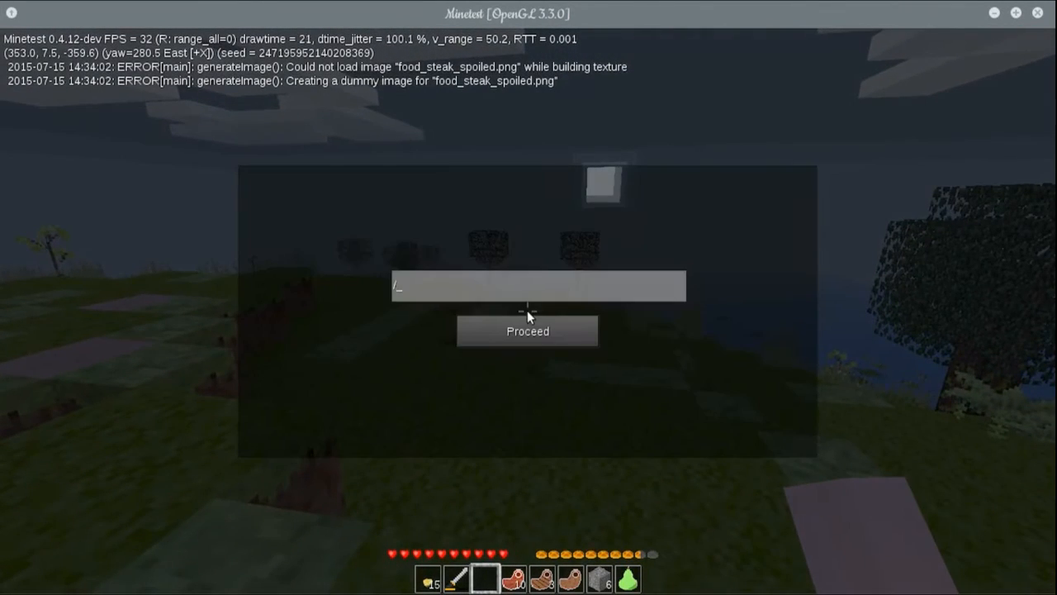
type("time 6000")
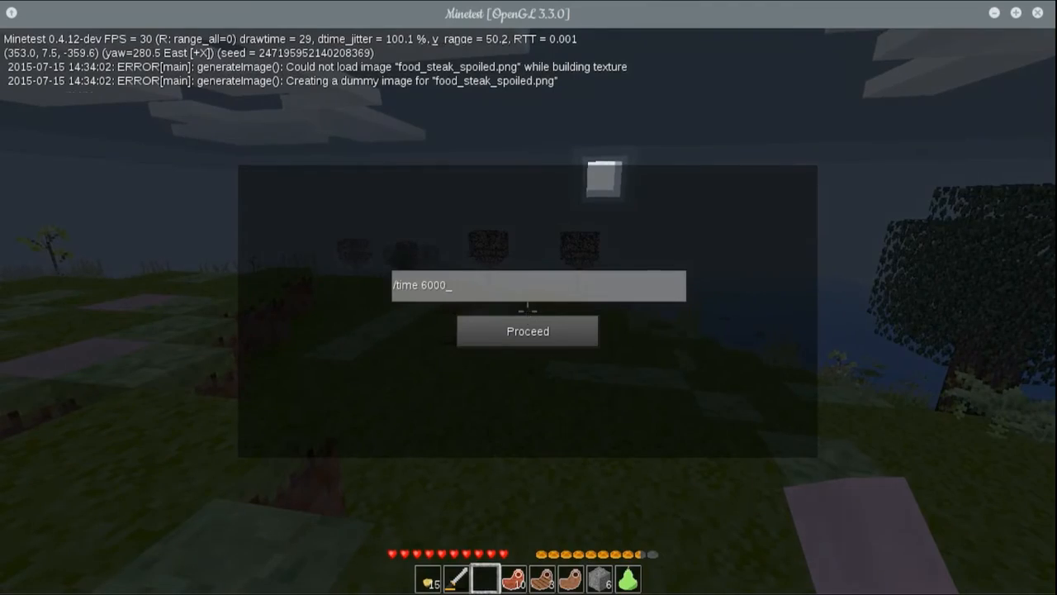
left_click(527, 330)
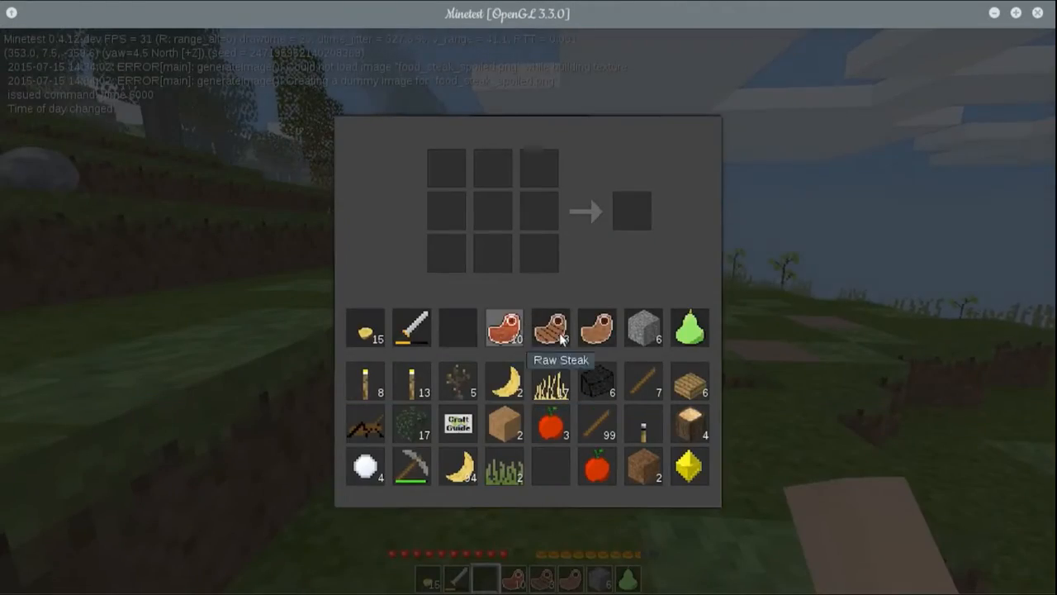
mouse_move(503, 466)
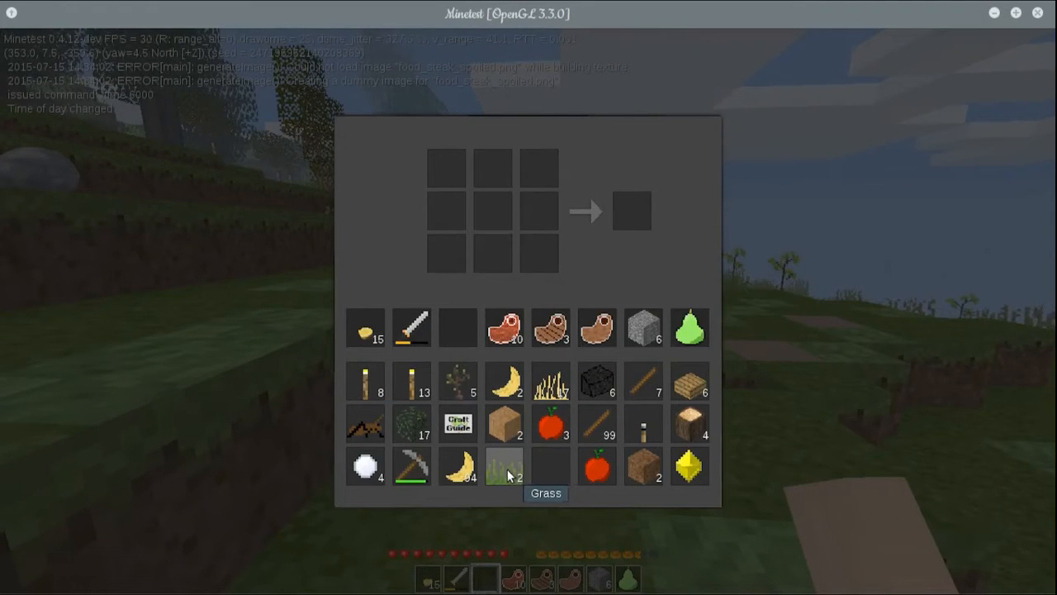
mouse_move(752, 398)
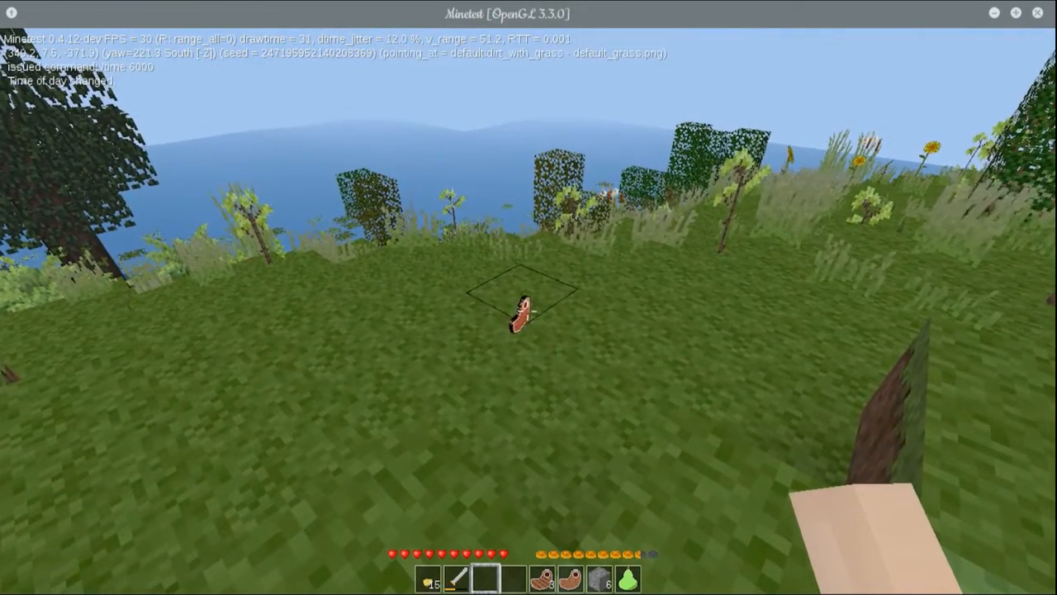
mouse_move(529, 298)
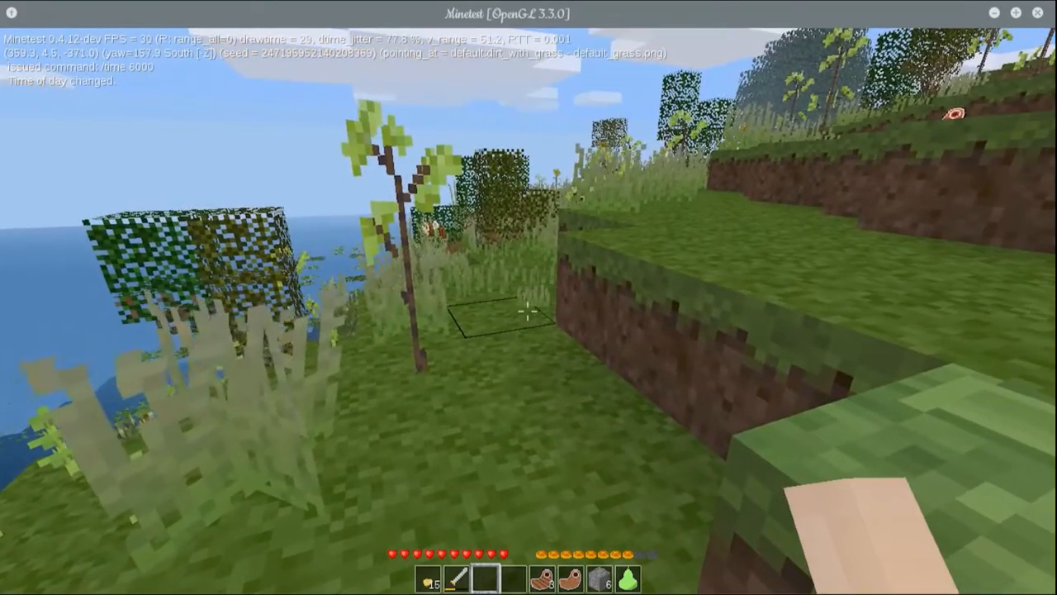
mouse_move(529, 297)
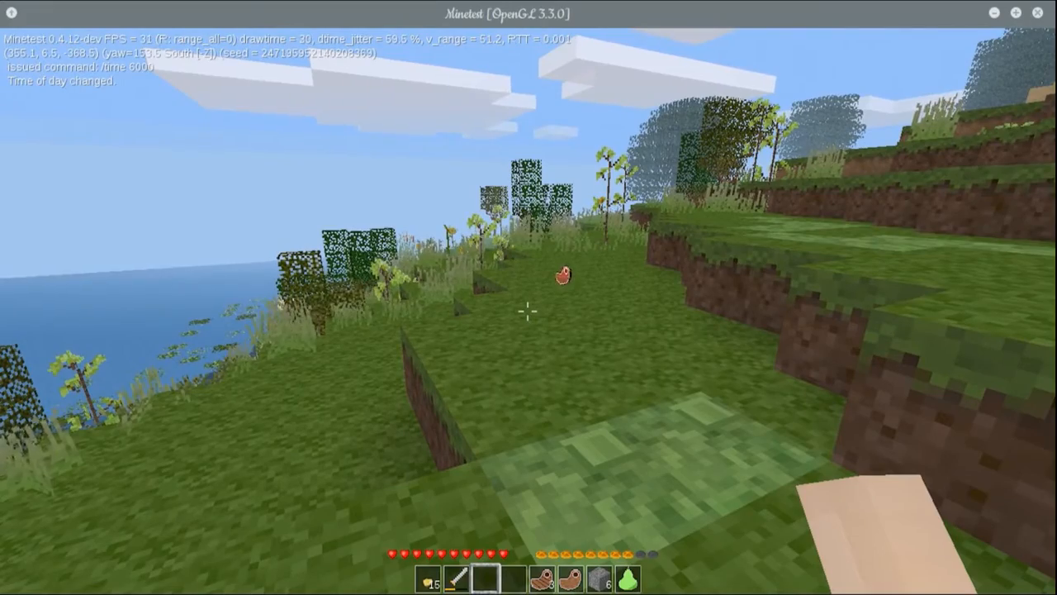
mouse_move(528, 297)
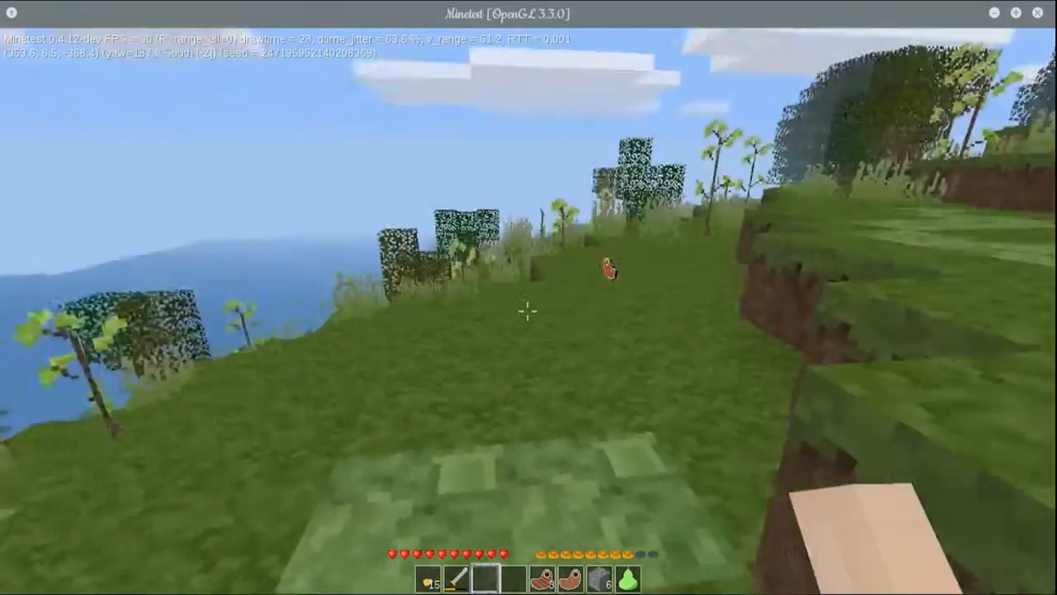
mouse_move(528, 297)
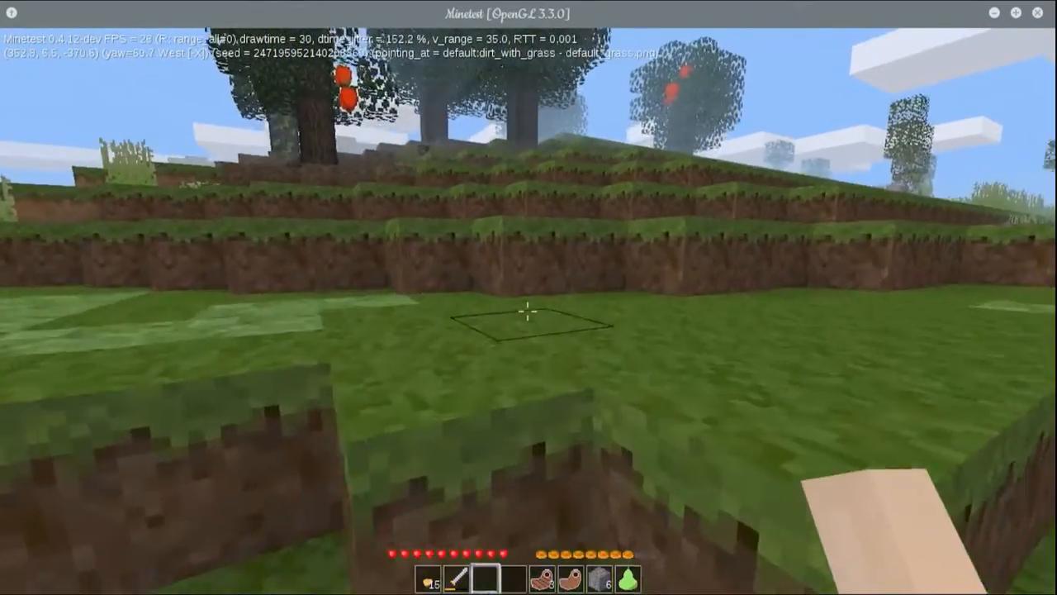
mouse_move(528, 297)
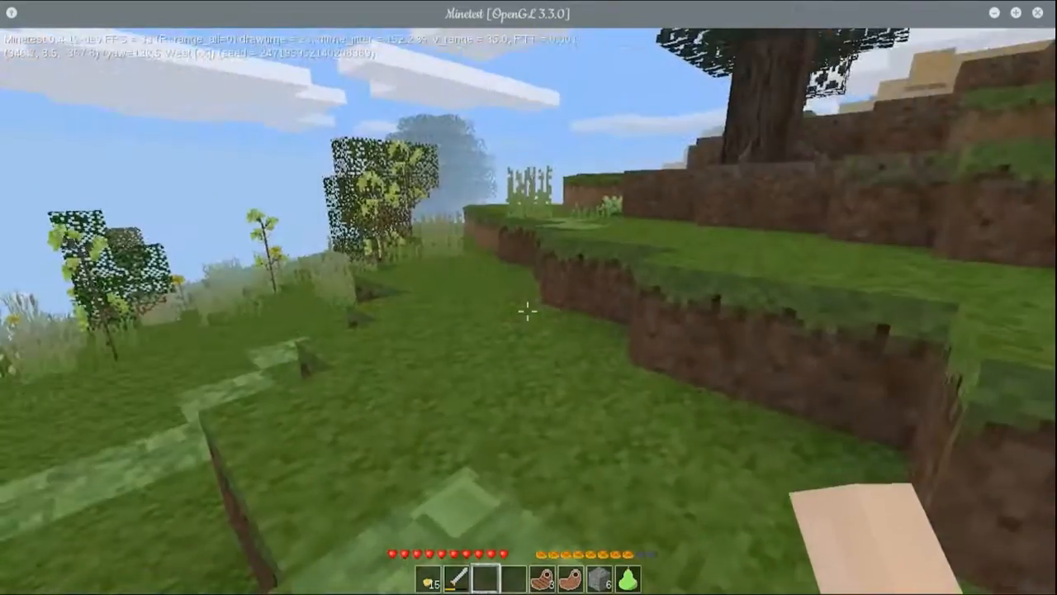
mouse_move(529, 297)
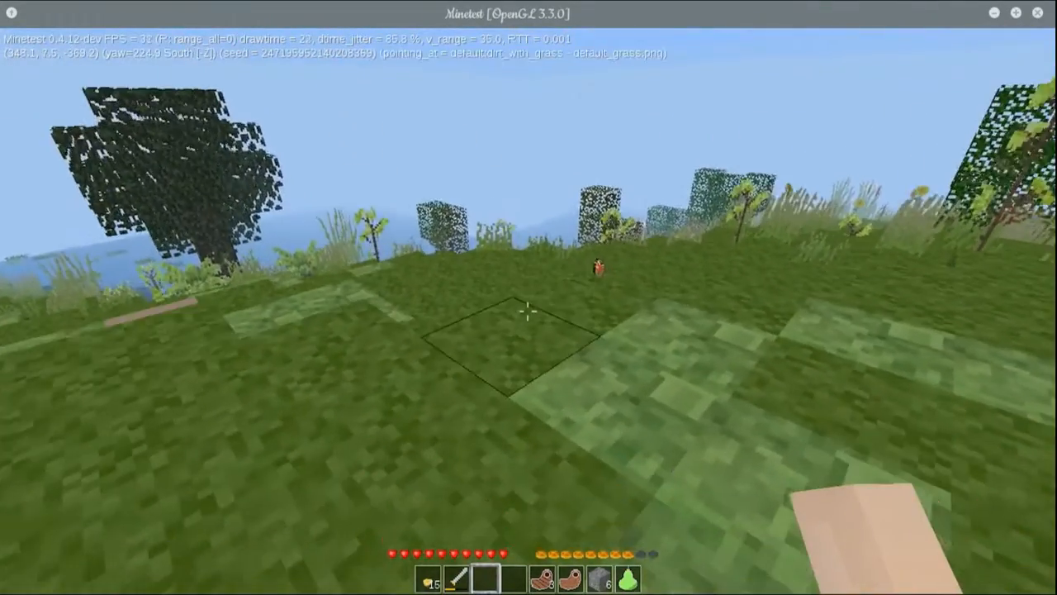
mouse_move(529, 297)
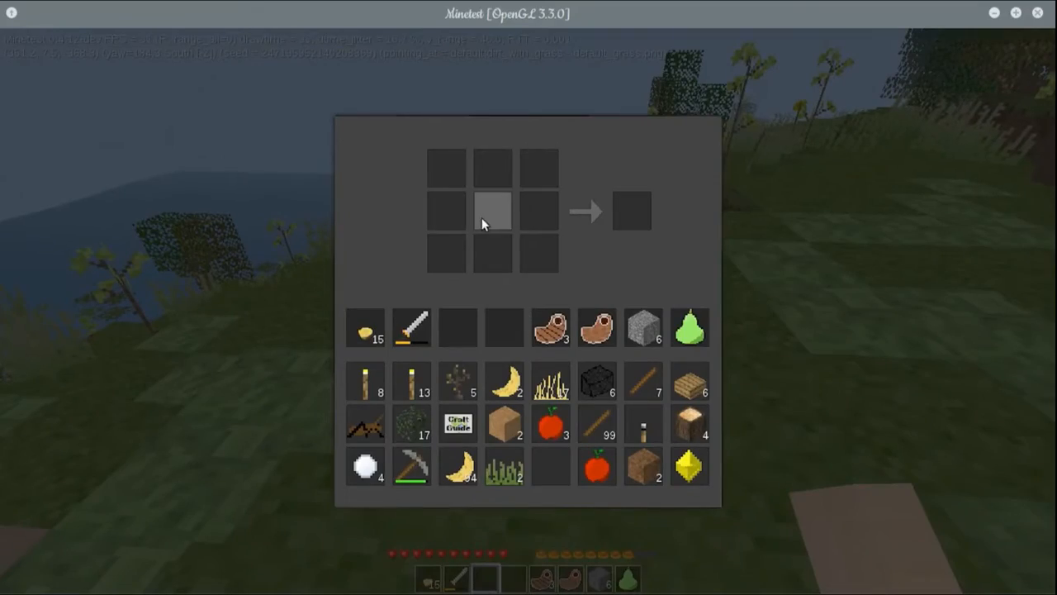
mouse_move(539, 255)
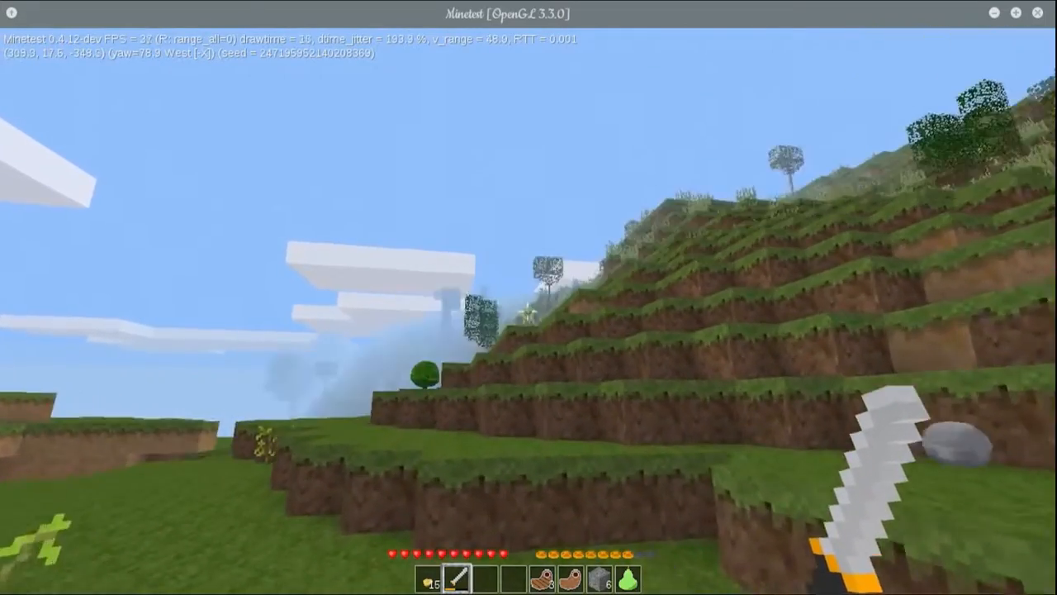
mouse_move(528, 297)
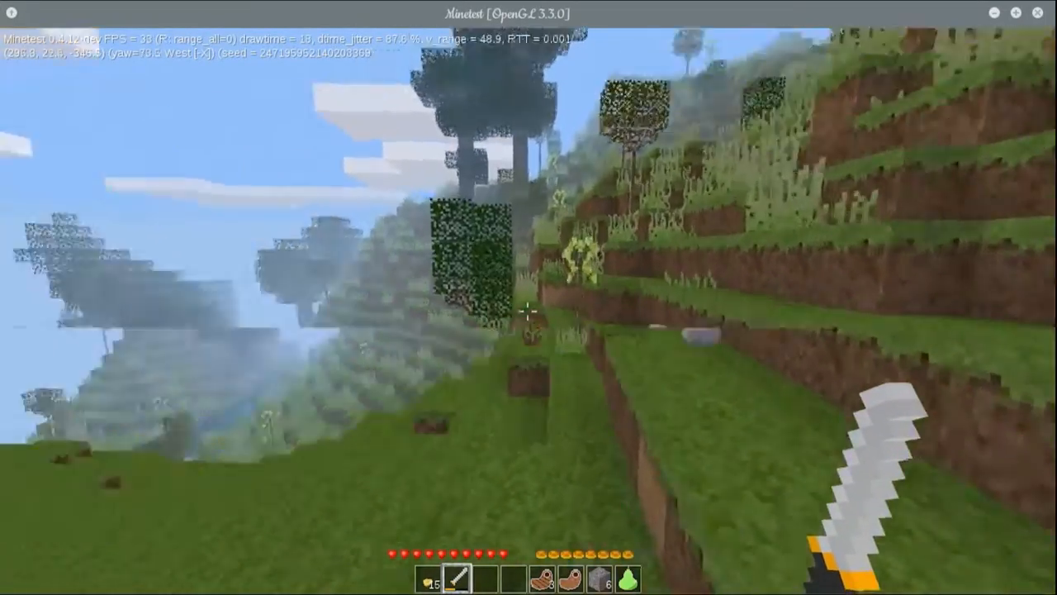
mouse_move(528, 297)
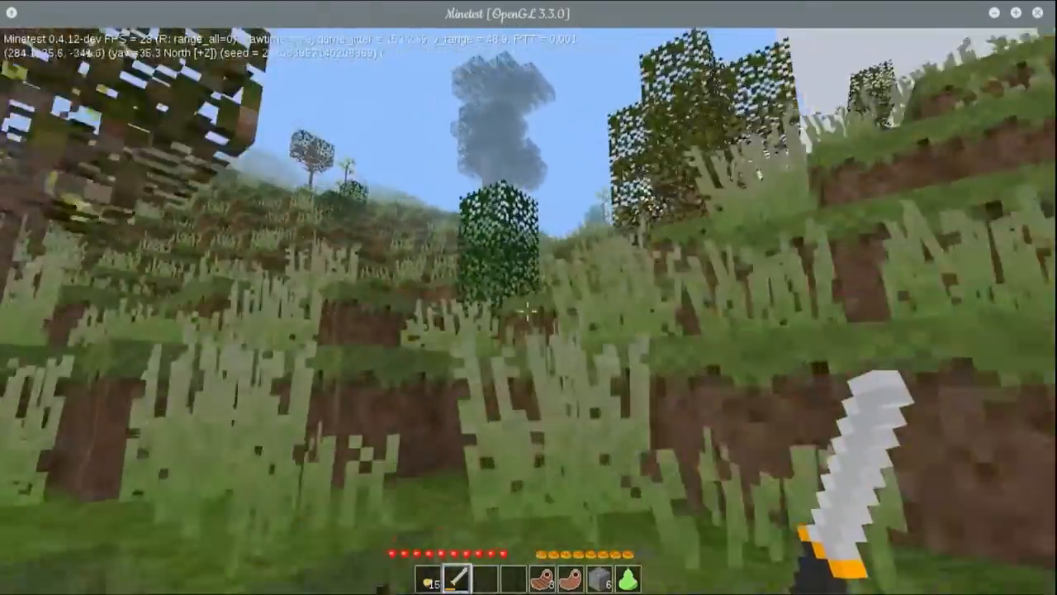
mouse_move(528, 298)
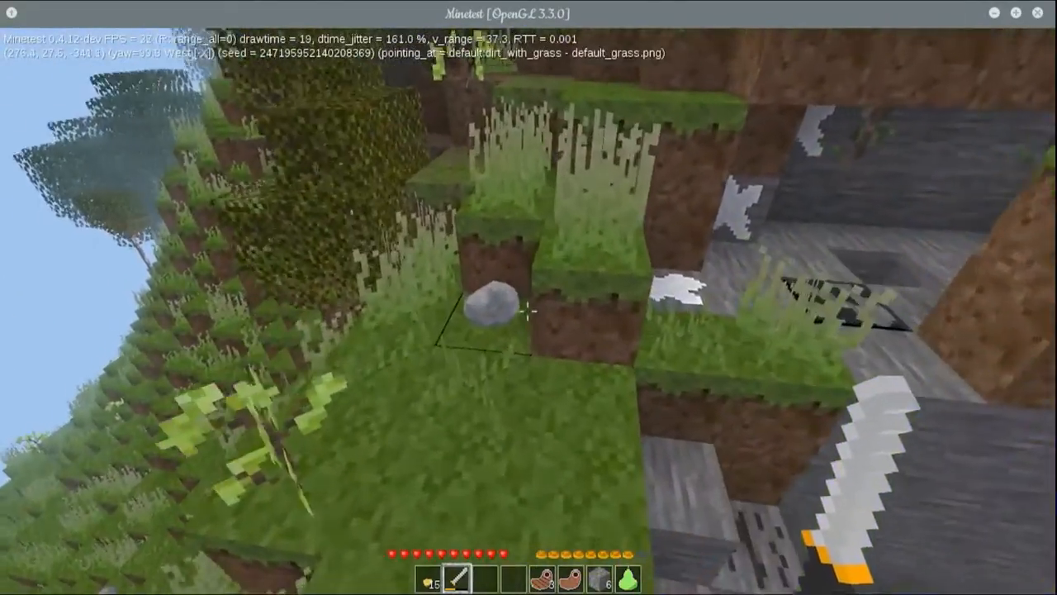
Dig the salt ore in the rock face and check the collected salt in the inventory
key("i")
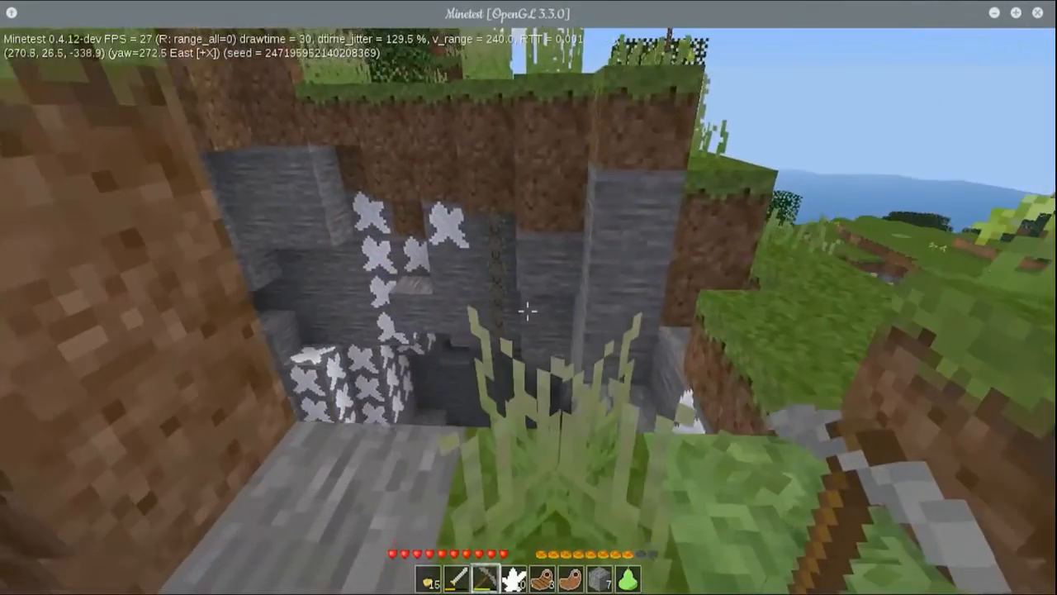
mouse_move(529, 297)
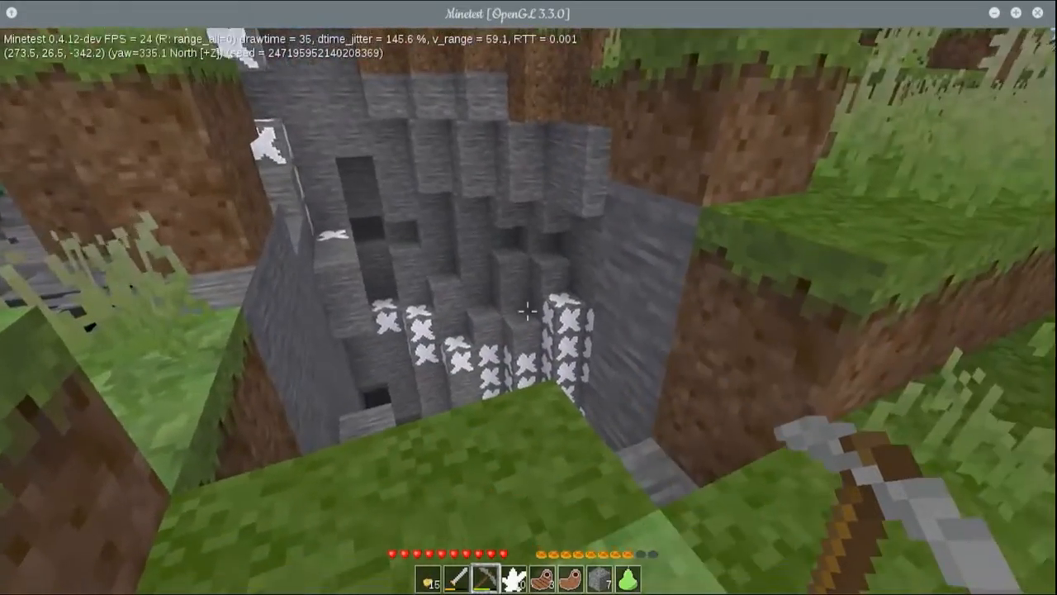
key("I")
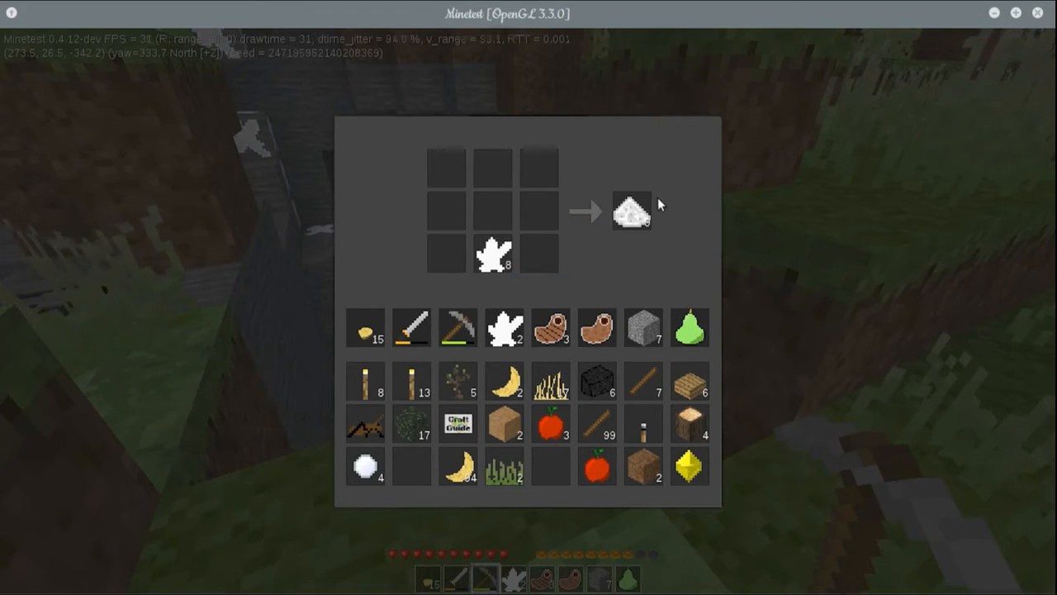
mouse_move(630, 228)
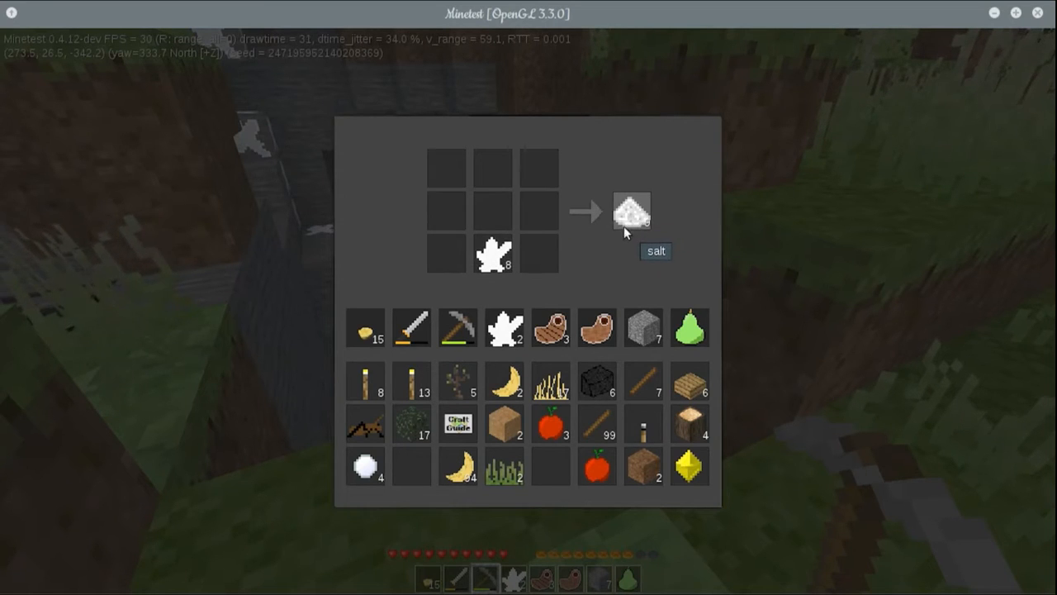
mouse_move(492, 254)
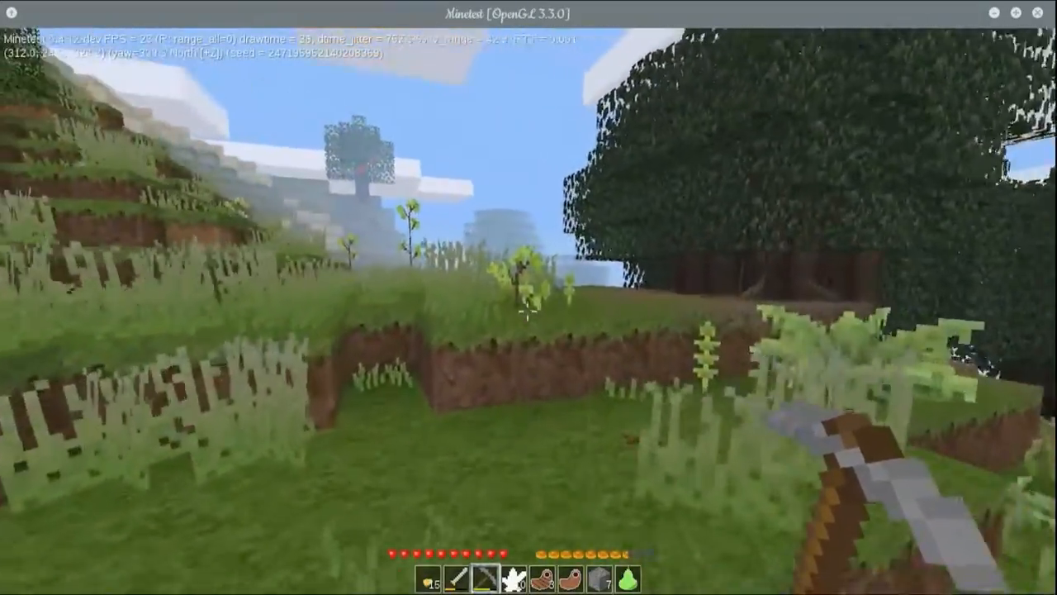
mouse_move(529, 297)
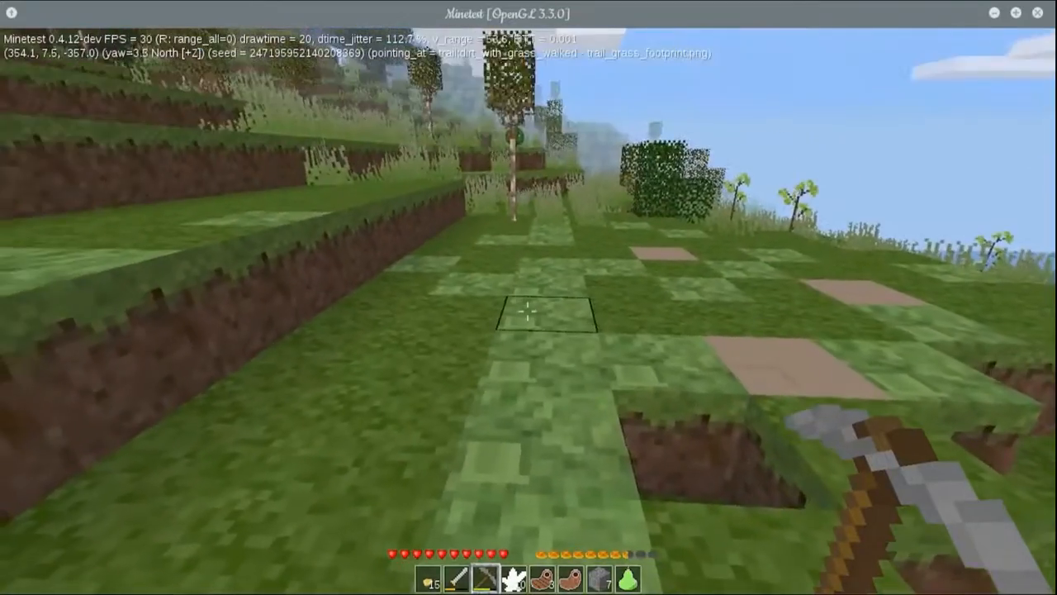
mouse_move(528, 297)
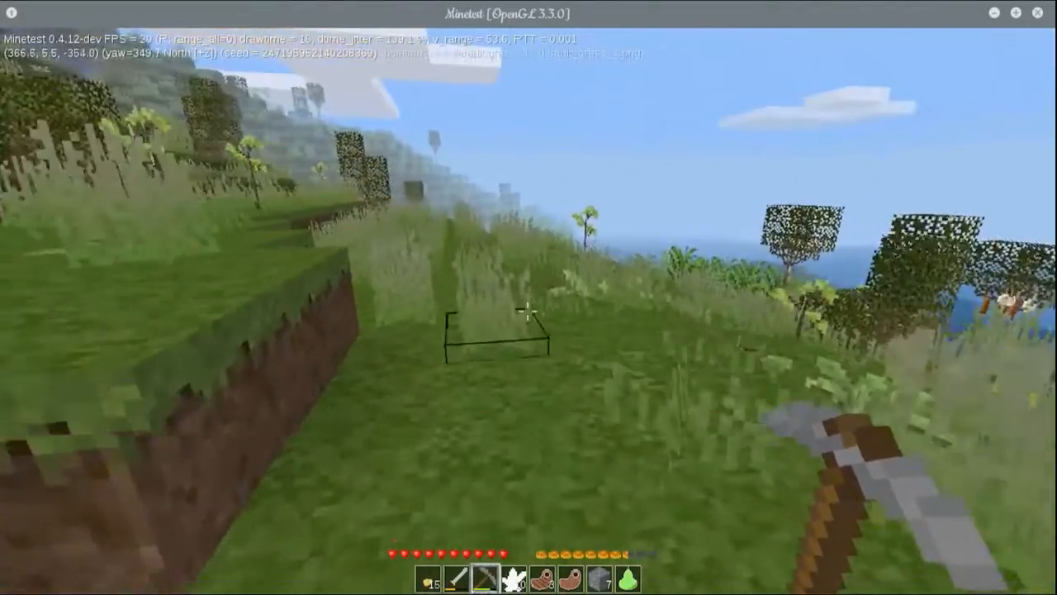
mouse_move(528, 297)
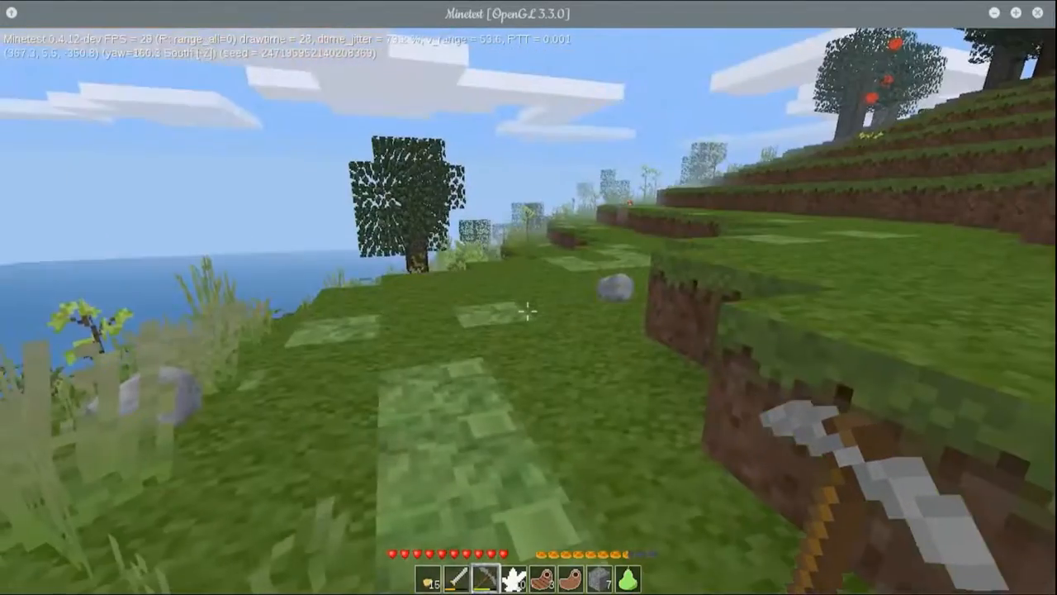